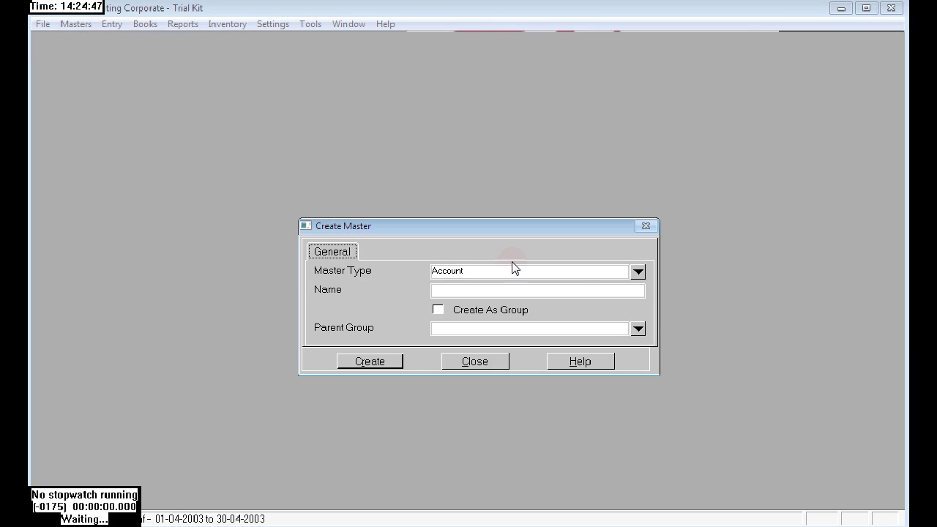
{"action": "mouse_move", "coordinate": [621, 290]}
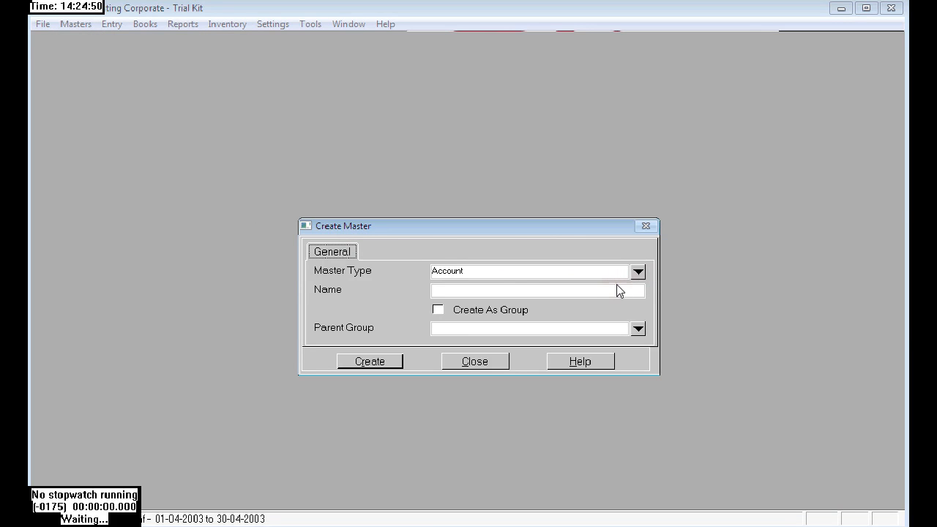
- Choose Product from the Master Type list for the new master
{"action": "left_click", "coordinate": [637, 270]}
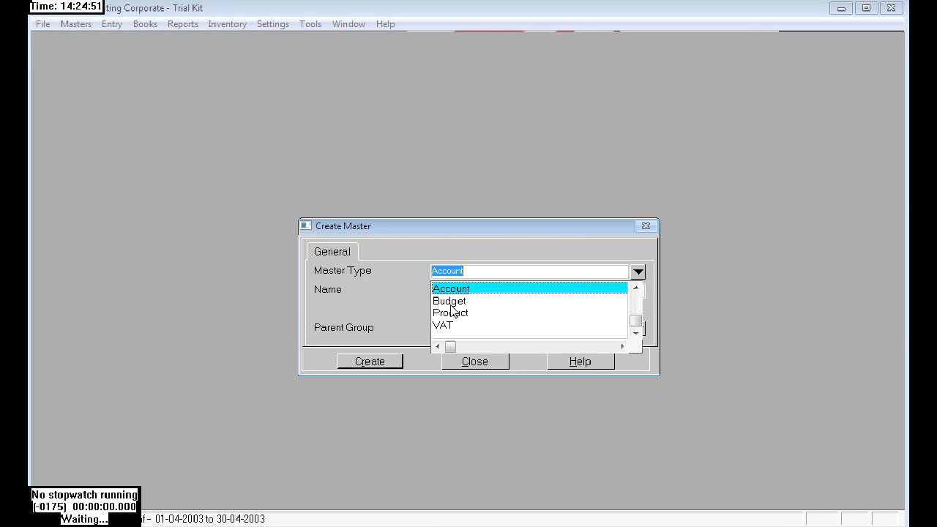
{"action": "left_click", "coordinate": [448, 300]}
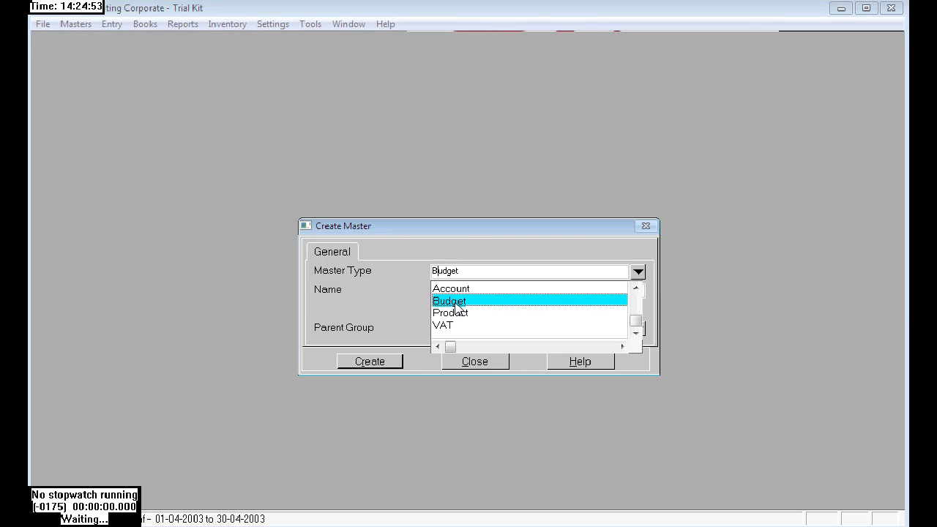
{"action": "left_click", "coordinate": [442, 325]}
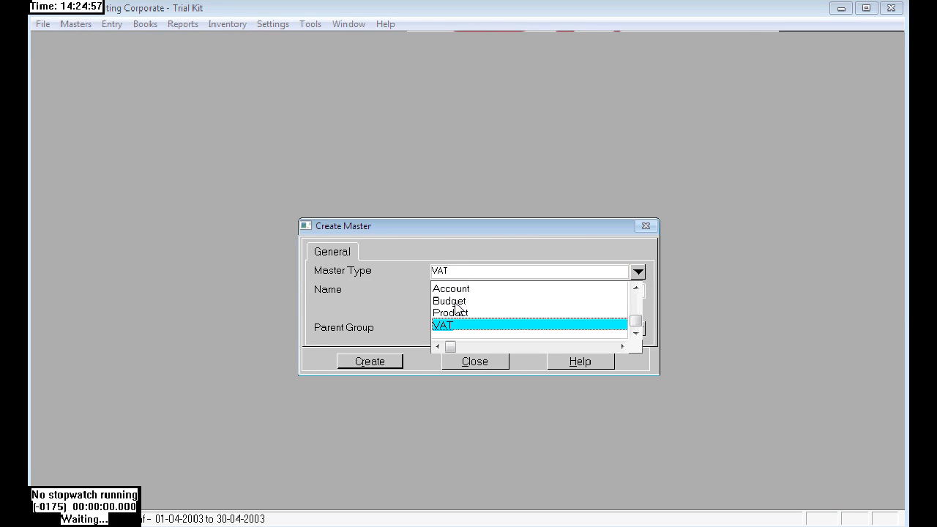
{"action": "left_click", "coordinate": [451, 313]}
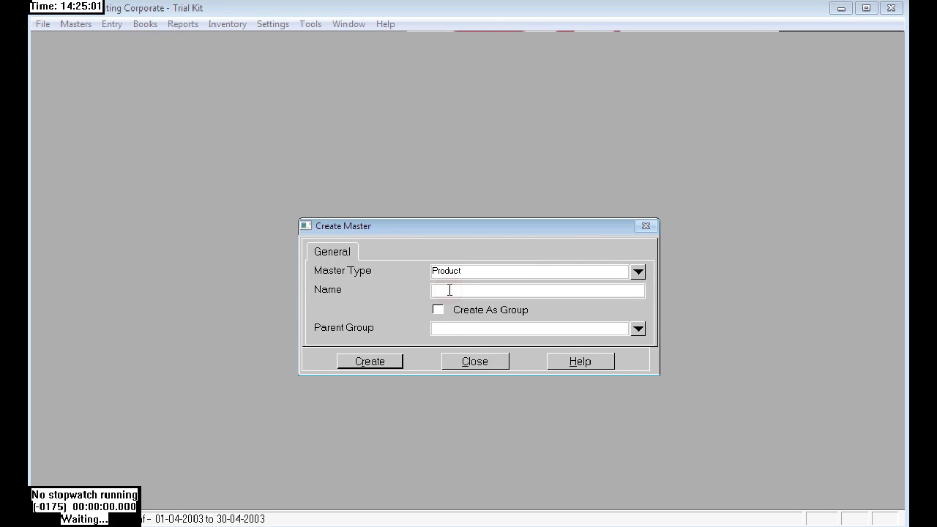
- Enter 'sbi shares' as the product's name
{"action": "left_click", "coordinate": [512, 290]}
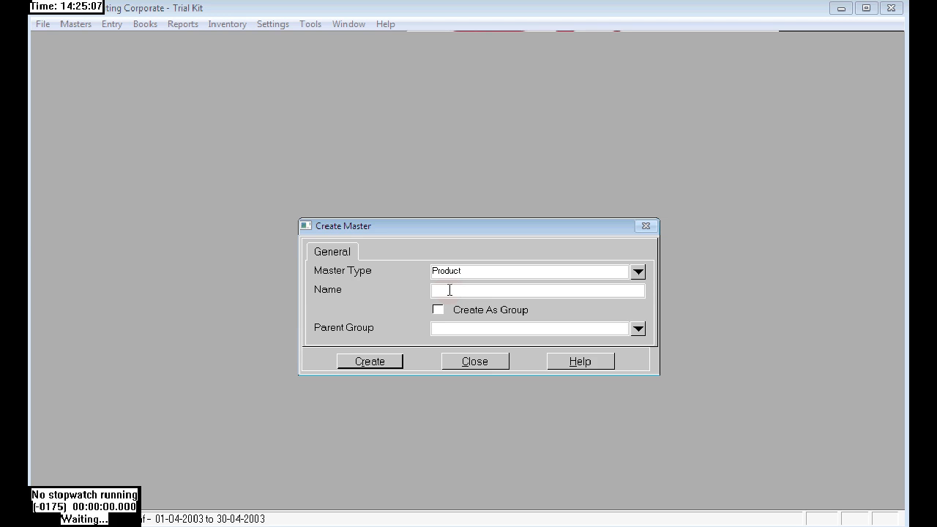
{"action": "type", "text": "sbi"}
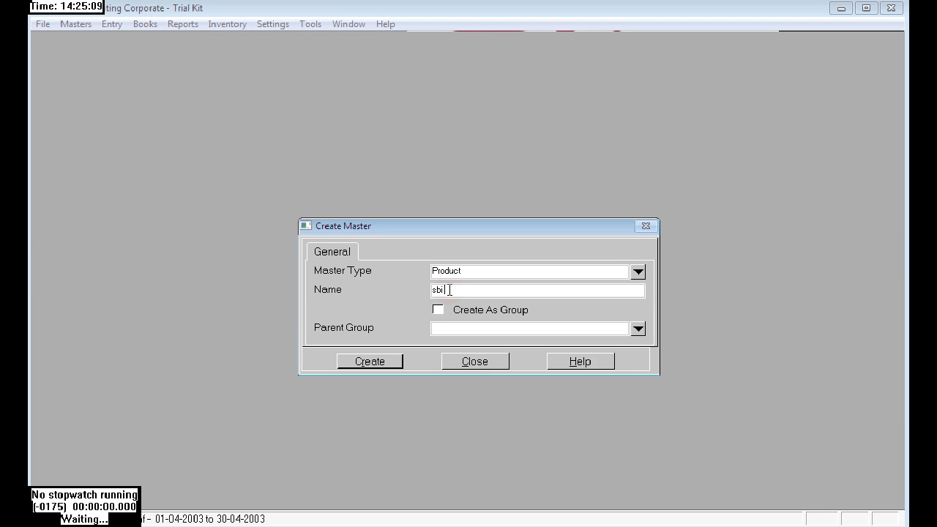
{"action": "type", "text": "shares"}
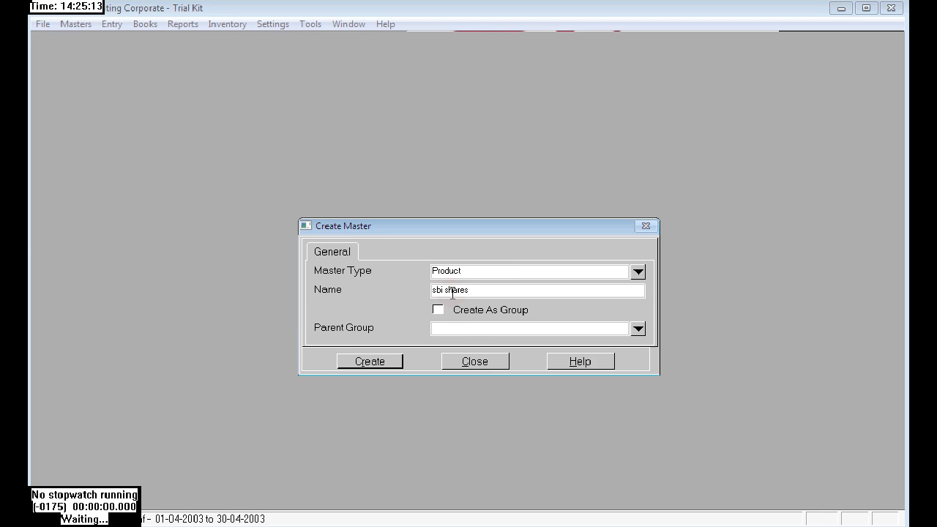
- Set All Products as parent group and create the product, acknowledging the confirmation
{"action": "left_click", "coordinate": [529, 328]}
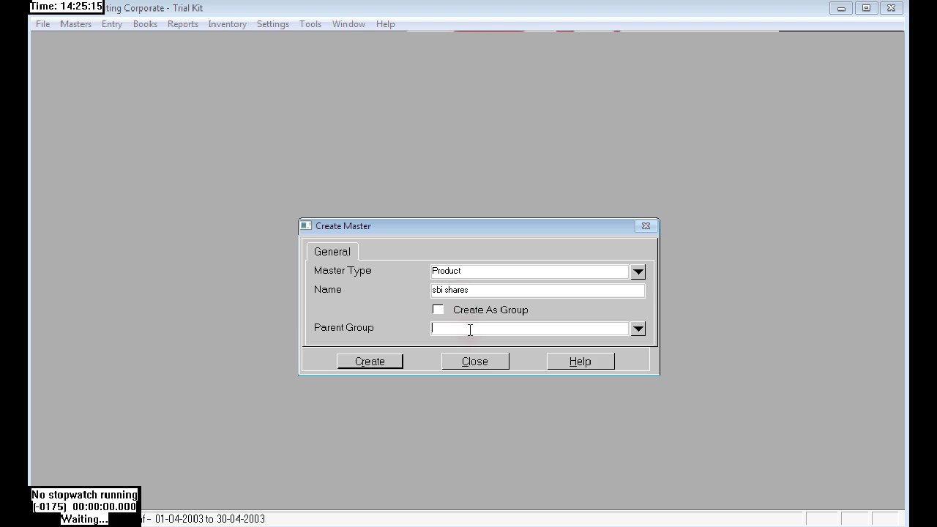
{"action": "left_click", "coordinate": [637, 328]}
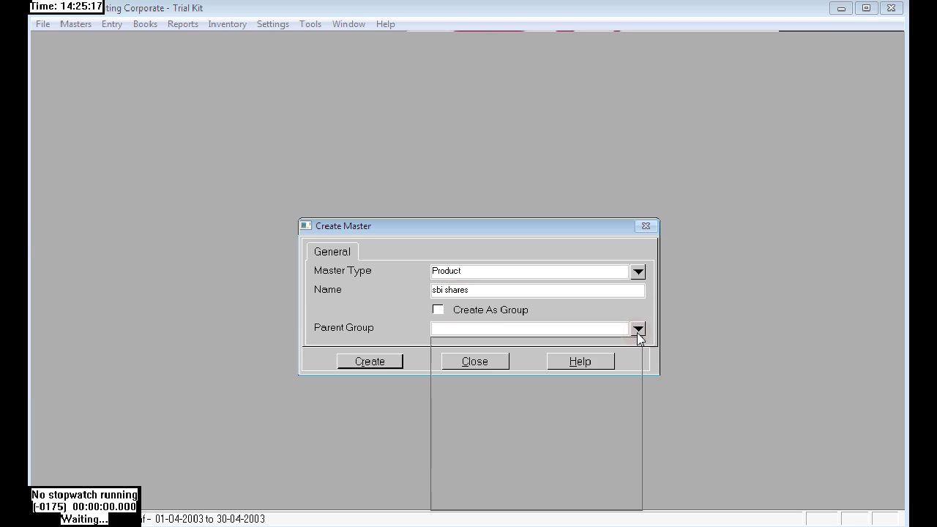
{"action": "left_click", "coordinate": [637, 327]}
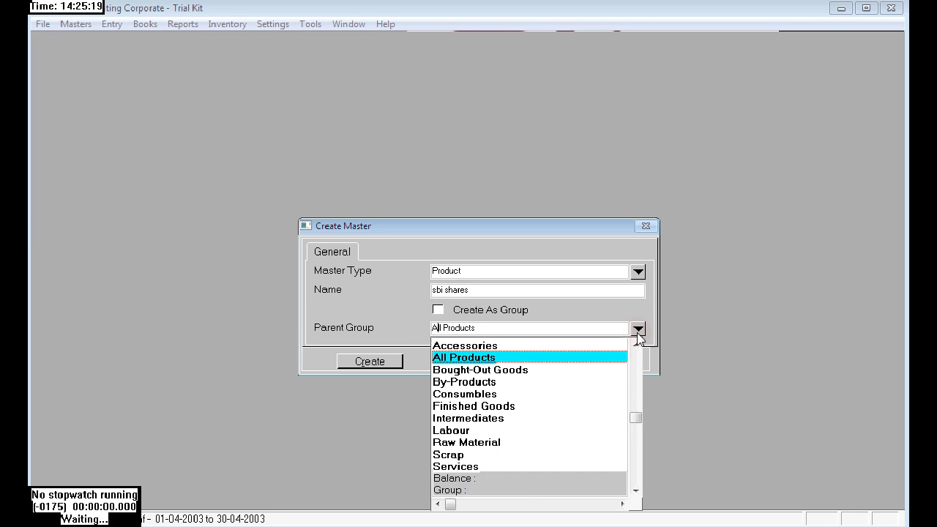
{"action": "left_click", "coordinate": [451, 430]}
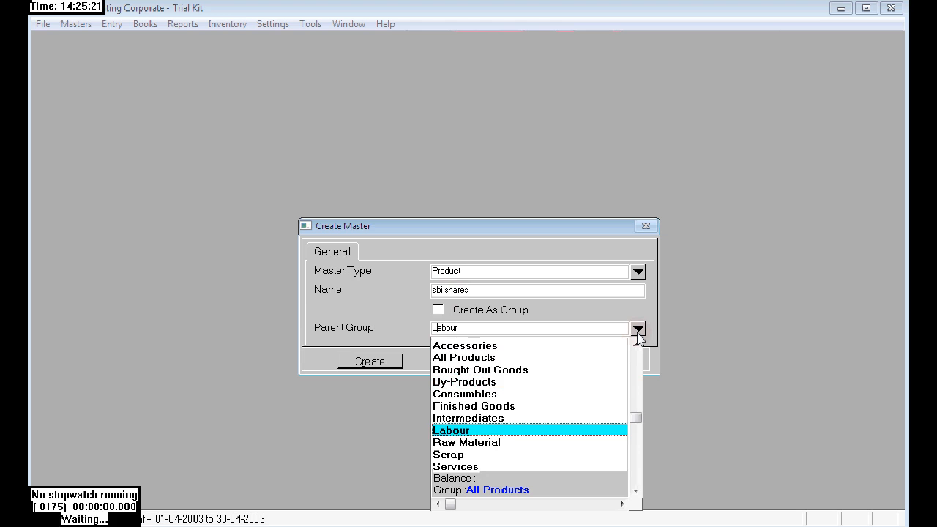
{"action": "left_click", "coordinate": [465, 345]}
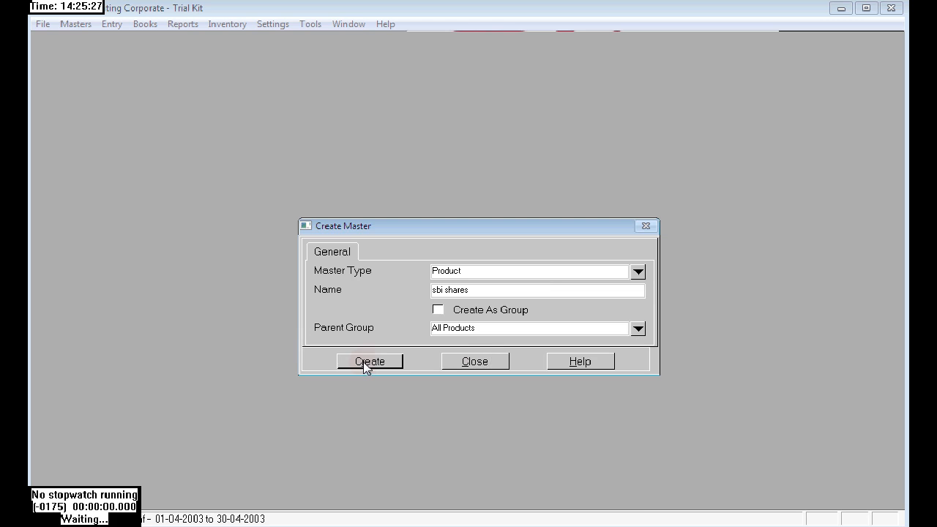
{"action": "left_click", "coordinate": [369, 360]}
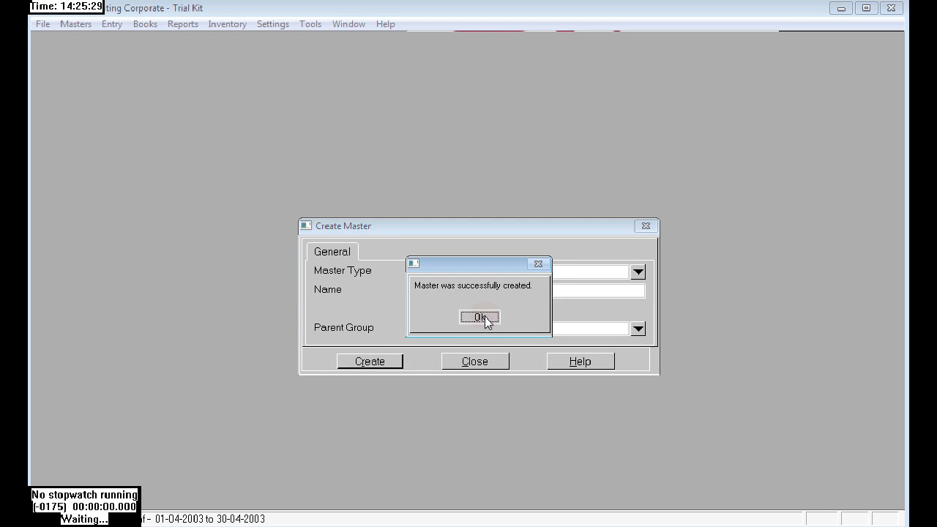
{"action": "left_click", "coordinate": [480, 316]}
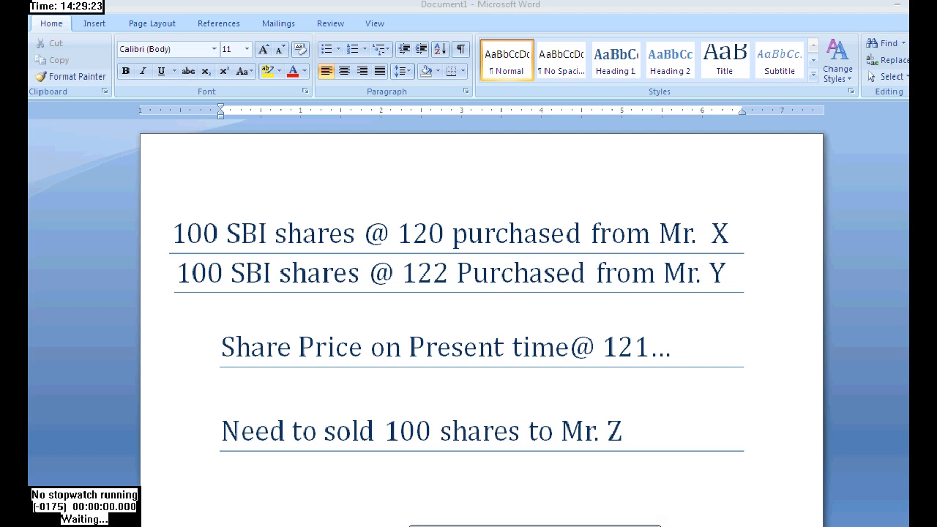
{"action": "mouse_move", "coordinate": [333, 306]}
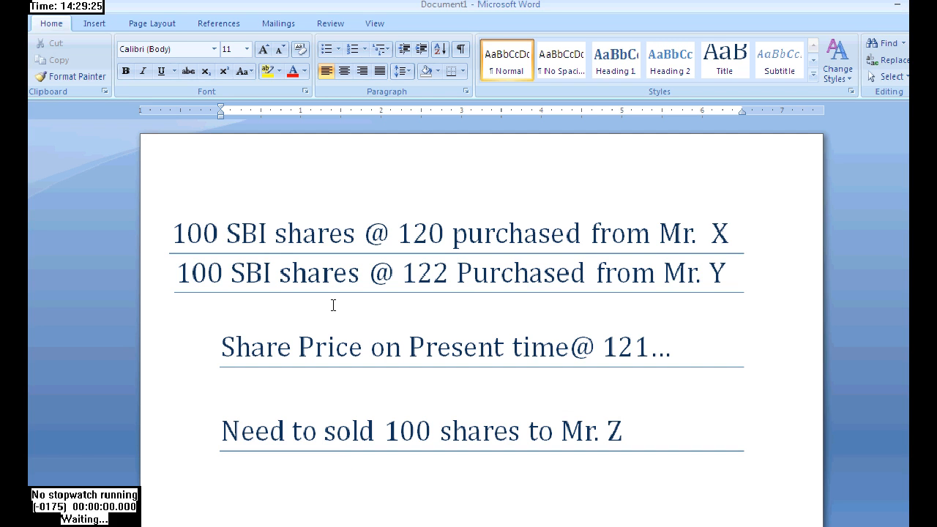
{"action": "left_click", "coordinate": [221, 389]}
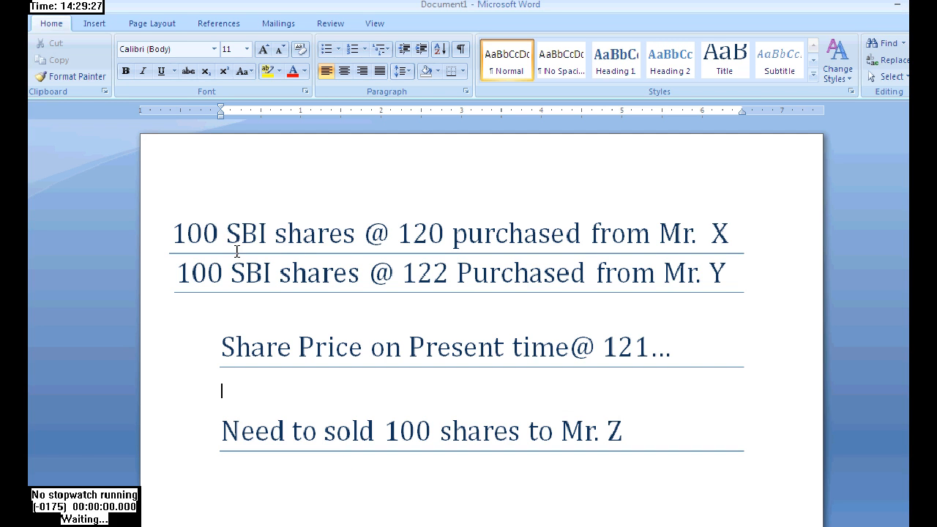
{"action": "mouse_move", "coordinate": [709, 234]}
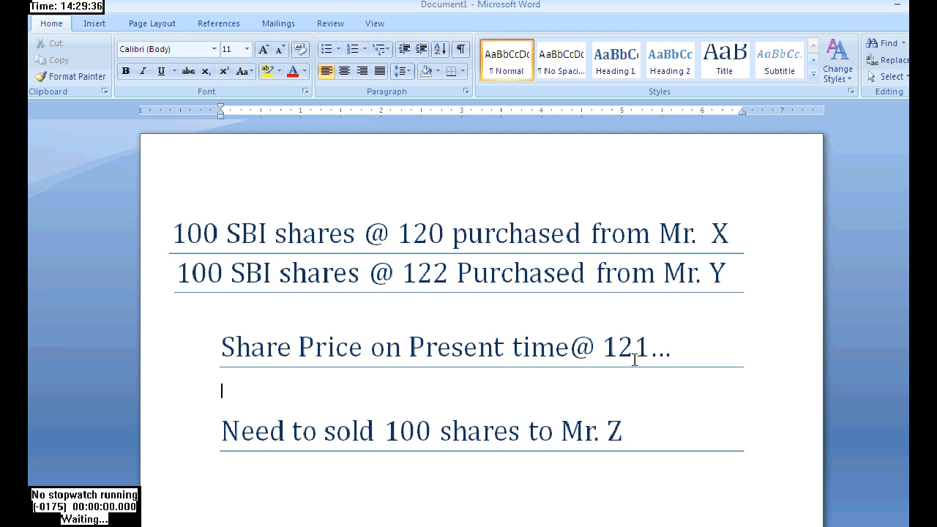
{"action": "mouse_move", "coordinate": [459, 257]}
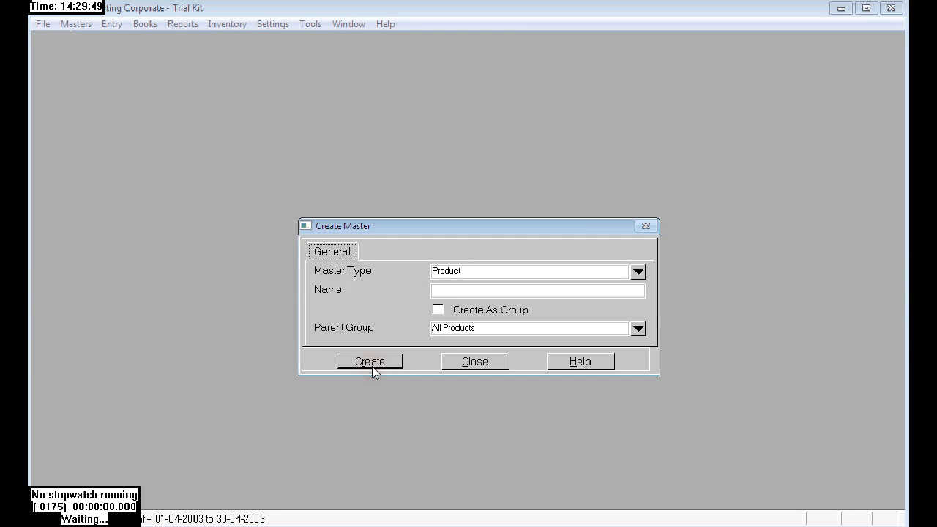
{"action": "mouse_move", "coordinate": [504, 316]}
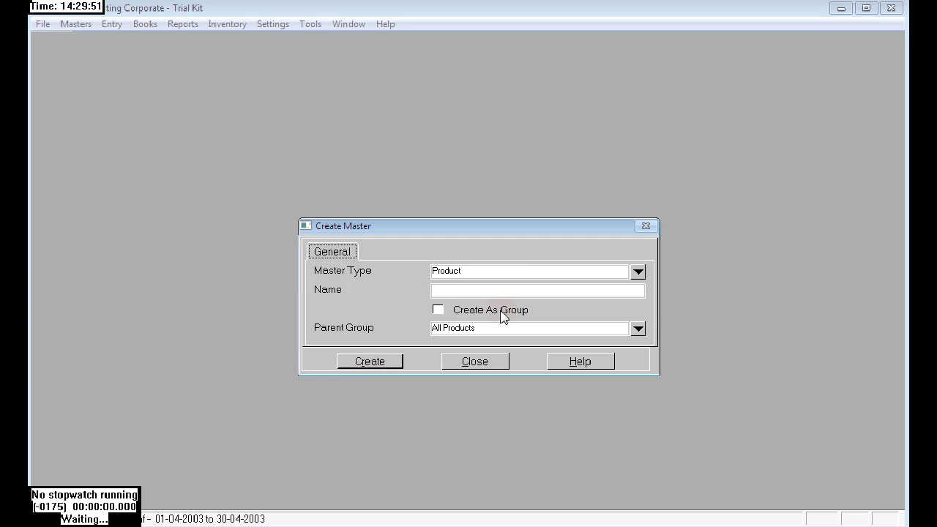
- Attempt to create an unnamed master and dismiss the missing-name warning
{"action": "left_click", "coordinate": [369, 360]}
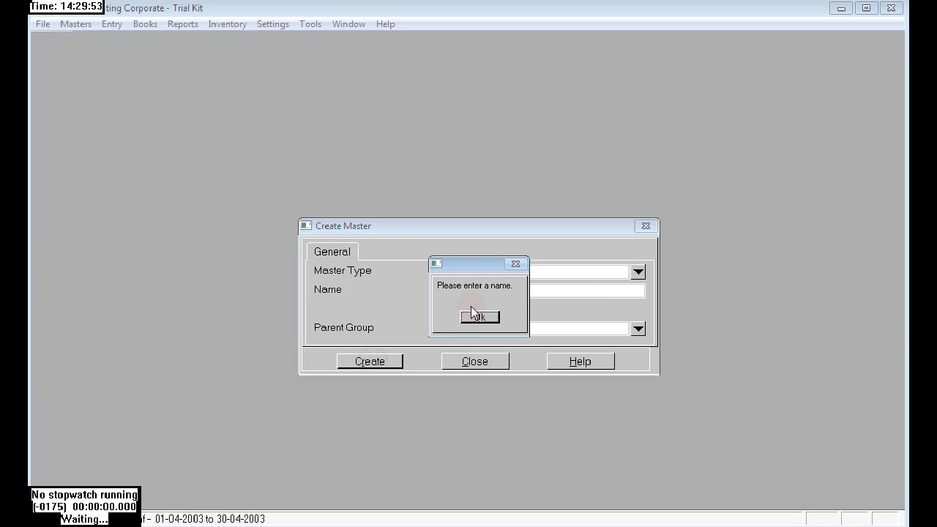
{"action": "left_click", "coordinate": [480, 316]}
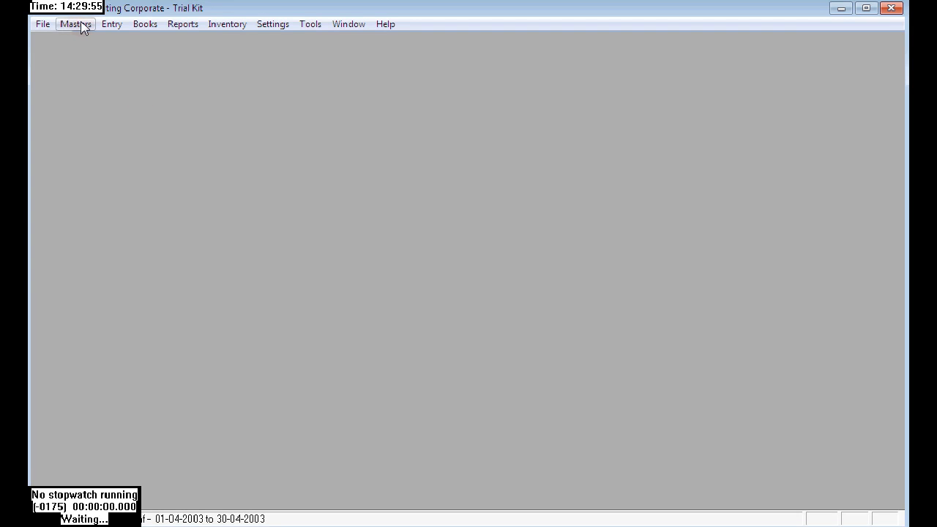
- Confirm sbi shares appears in the Product masters list, then close the product records
{"action": "left_click", "coordinate": [76, 23]}
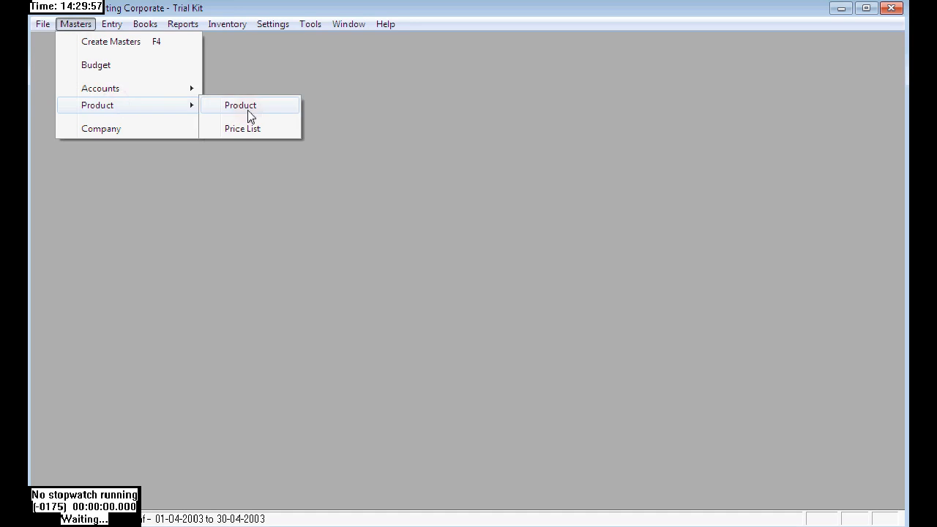
{"action": "left_click", "coordinate": [240, 106]}
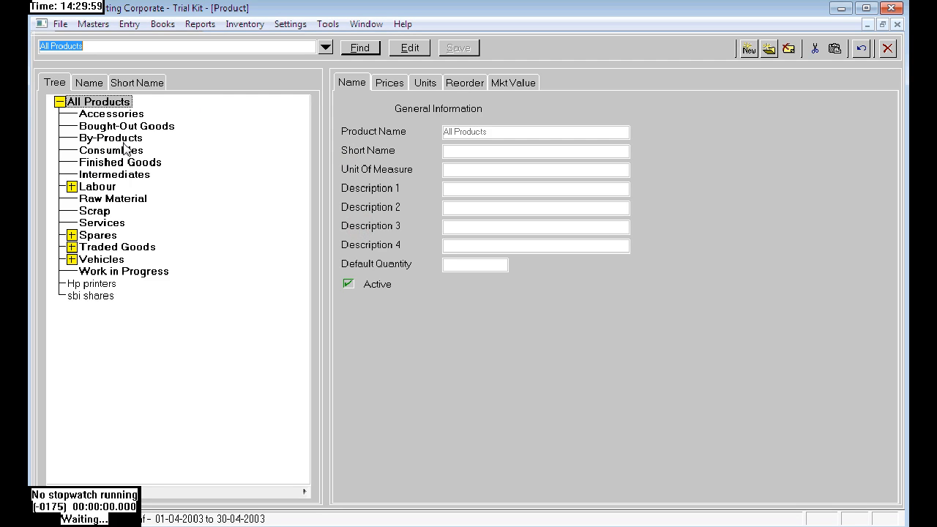
{"action": "left_click", "coordinate": [91, 296]}
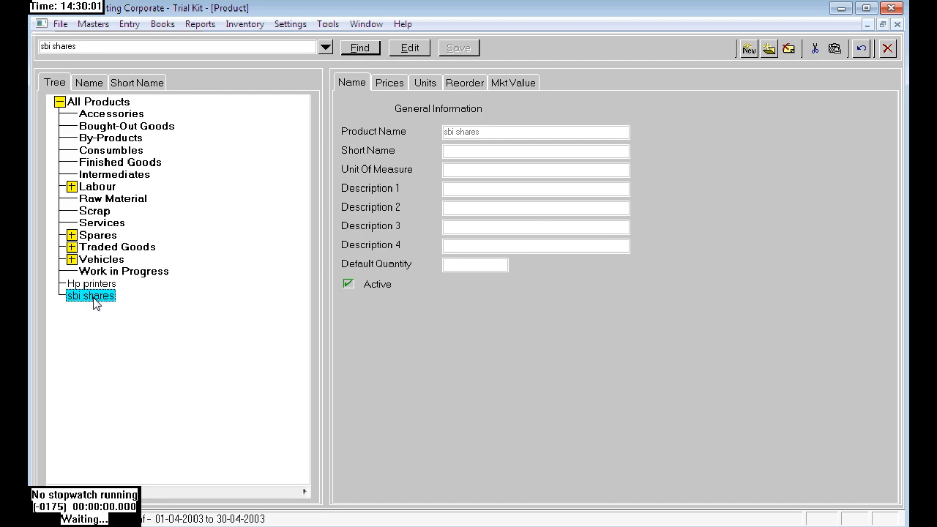
{"action": "mouse_move", "coordinate": [311, 207]}
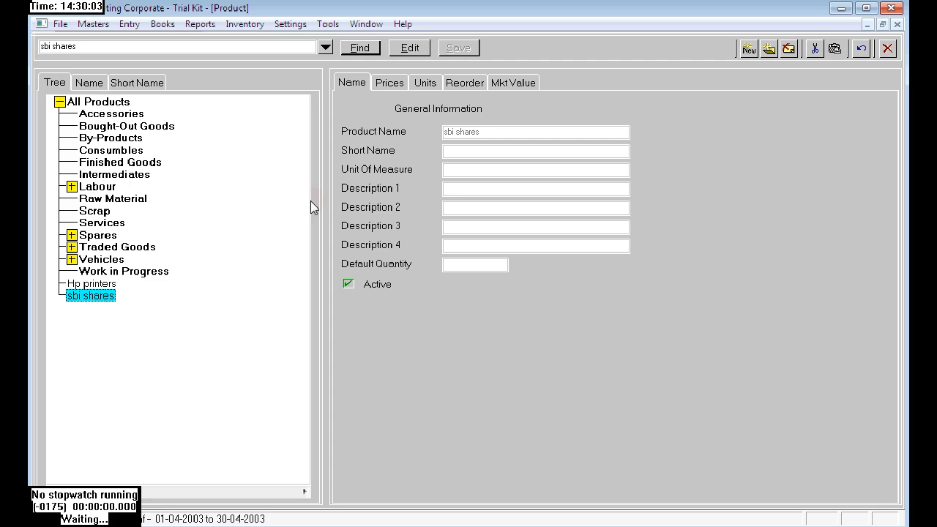
{"action": "mouse_move", "coordinate": [861, 48]}
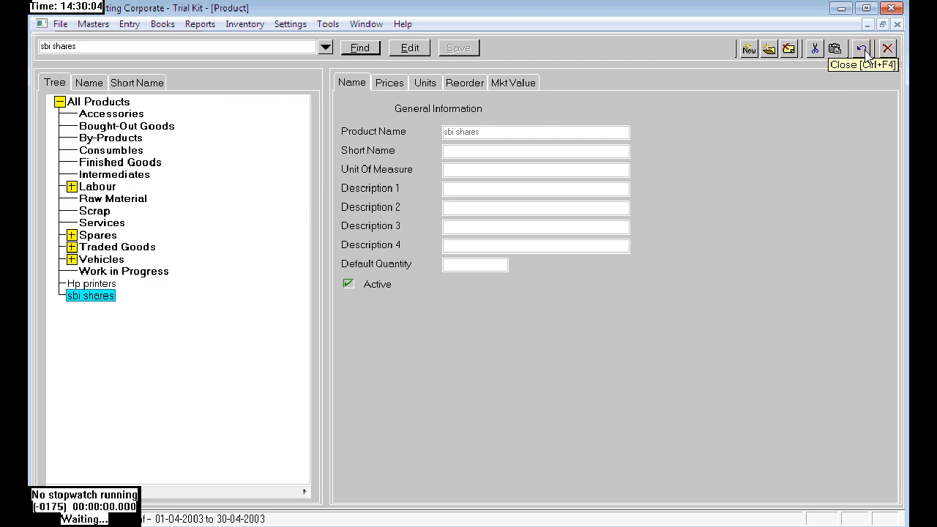
{"action": "left_click", "coordinate": [860, 49]}
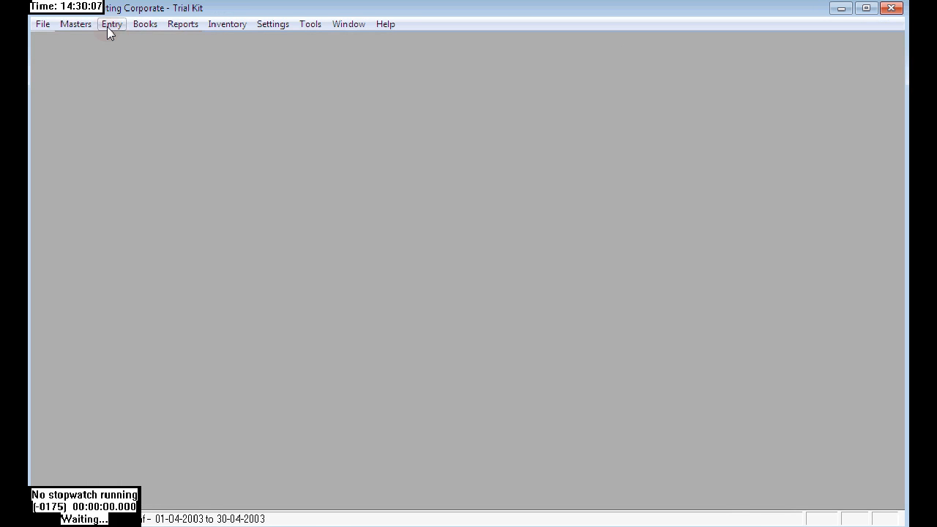
- Start purchase voucher PV-3 dated 30-04-2003 and browse its Adjustments and Payments sections
{"action": "left_click", "coordinate": [111, 23]}
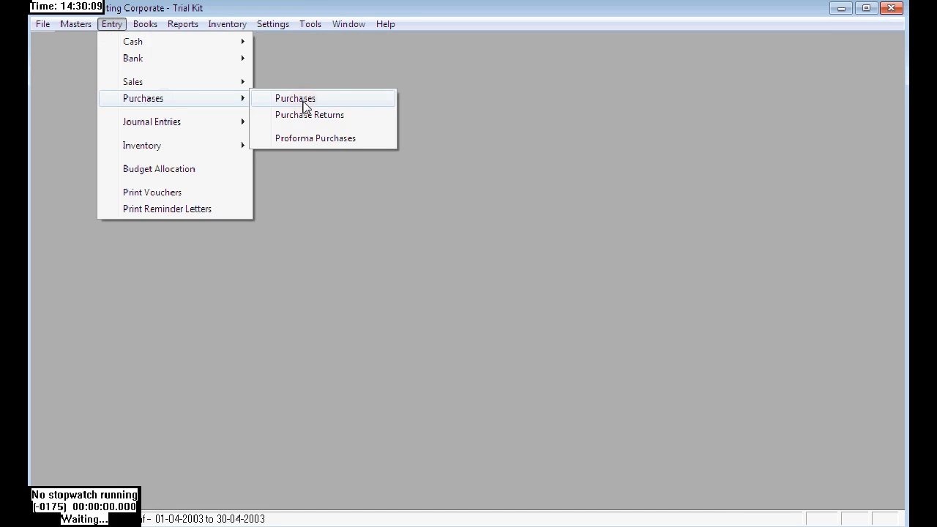
{"action": "left_click", "coordinate": [296, 98]}
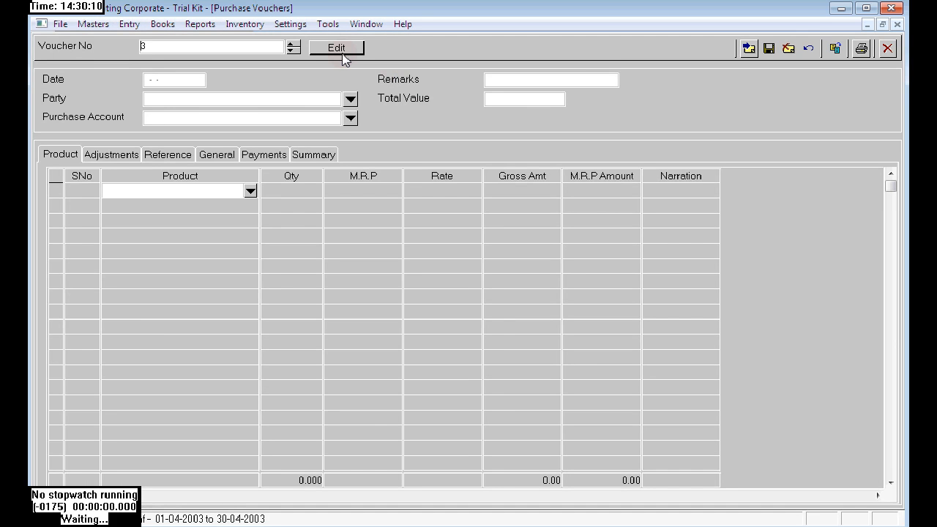
{"action": "left_click", "coordinate": [337, 47]}
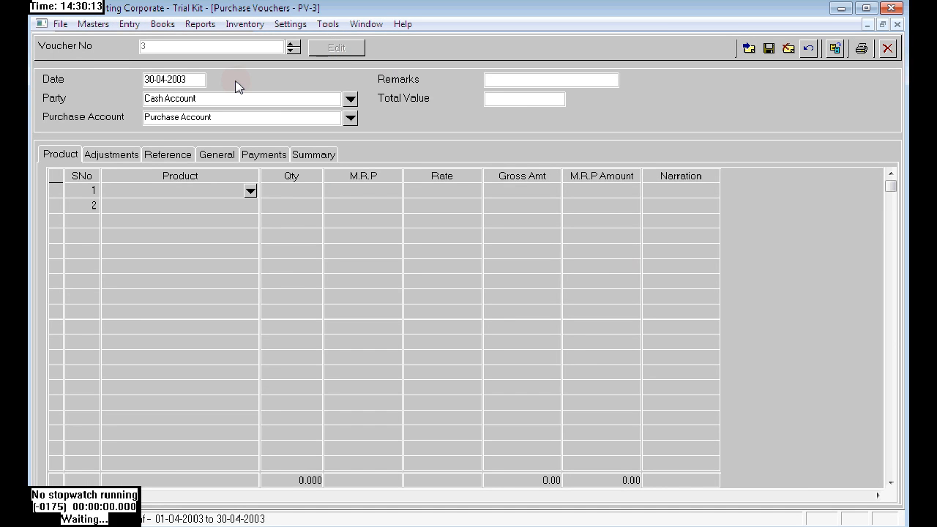
{"action": "mouse_move", "coordinate": [214, 187]}
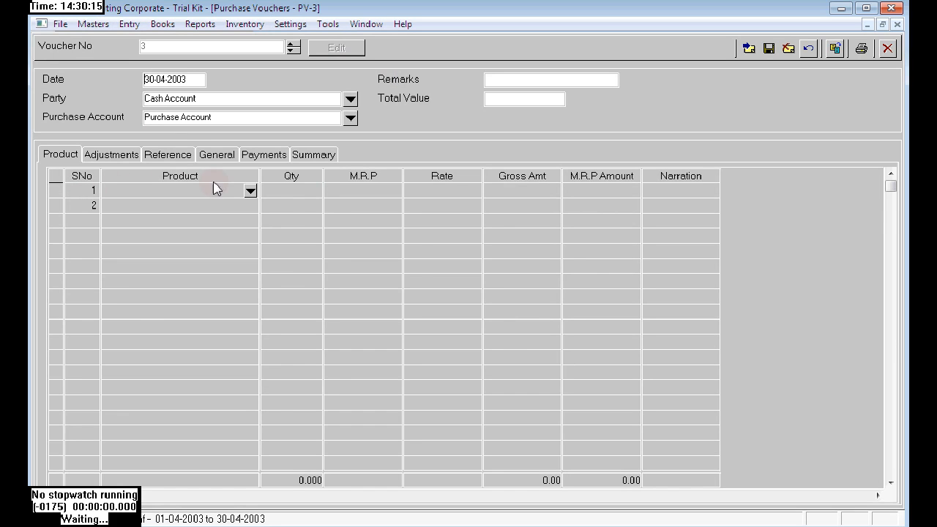
{"action": "mouse_move", "coordinate": [617, 182]}
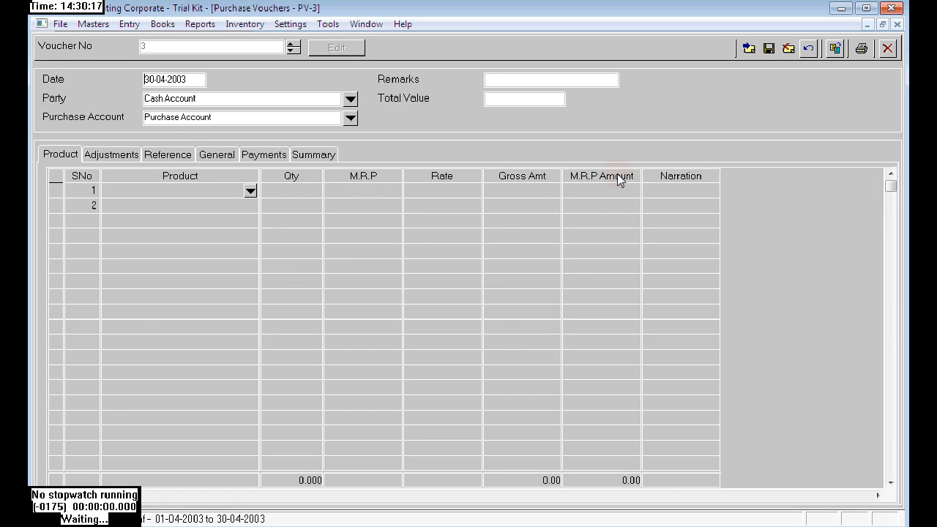
{"action": "left_click", "coordinate": [113, 155]}
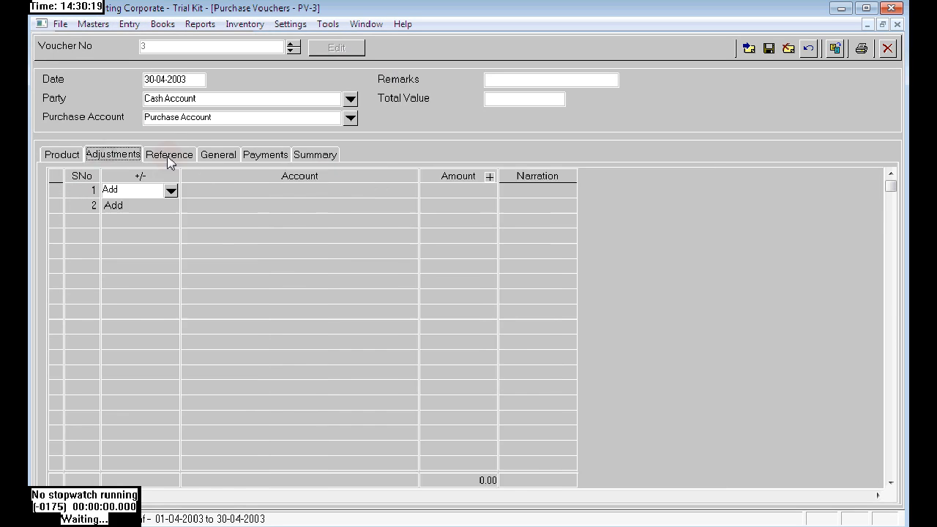
{"action": "left_click", "coordinate": [265, 154]}
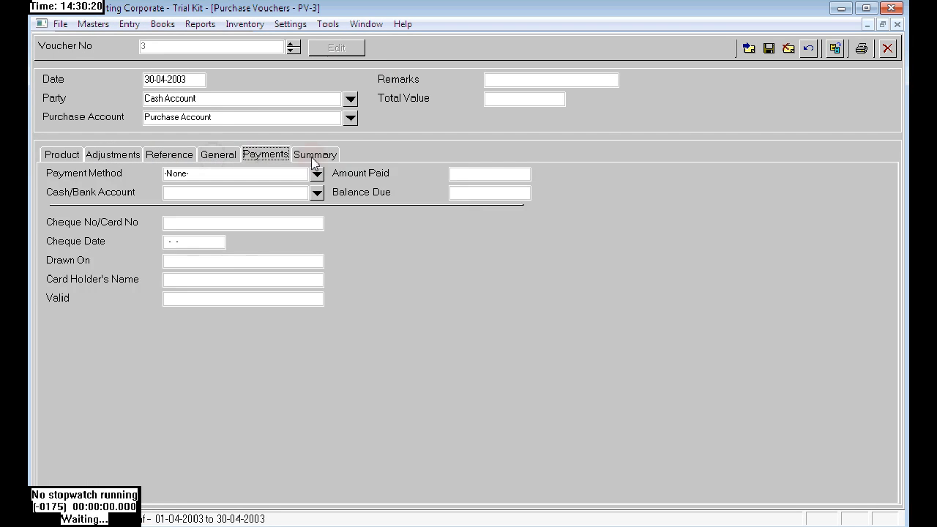
{"action": "left_click", "coordinate": [62, 154]}
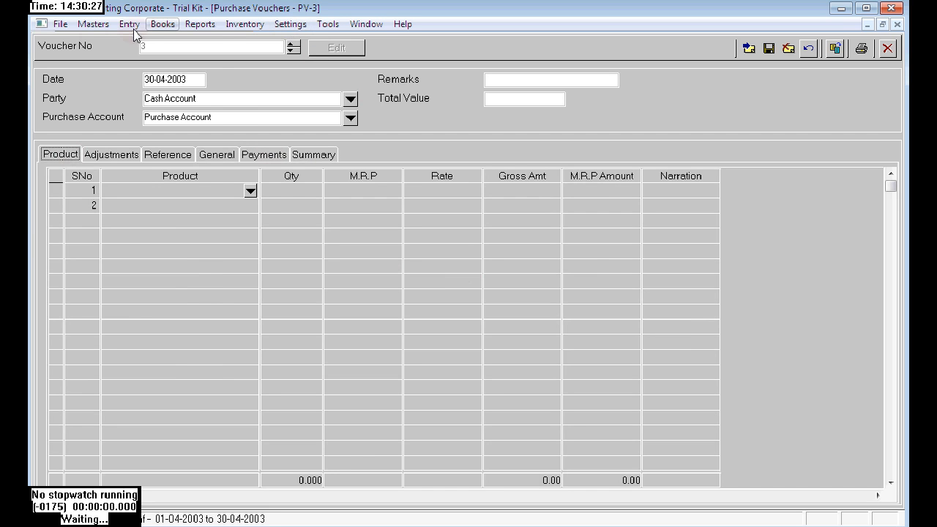
- Bring up Create Master again and review the available master types
{"action": "left_click", "coordinate": [94, 24]}
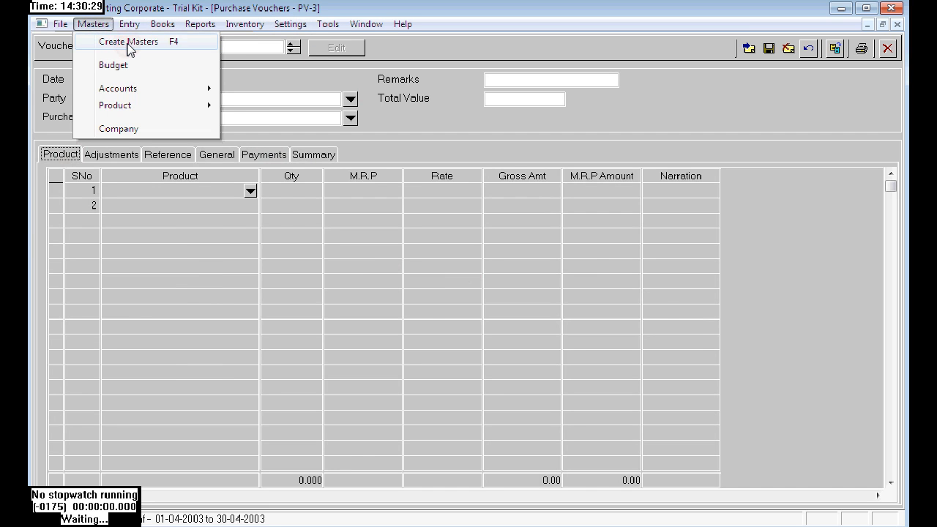
{"action": "left_click", "coordinate": [129, 41]}
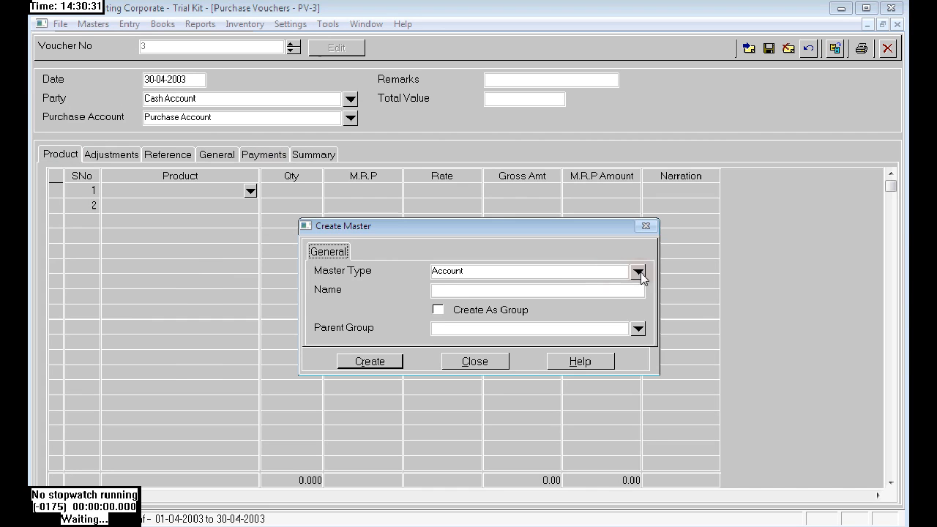
{"action": "left_click", "coordinate": [638, 271]}
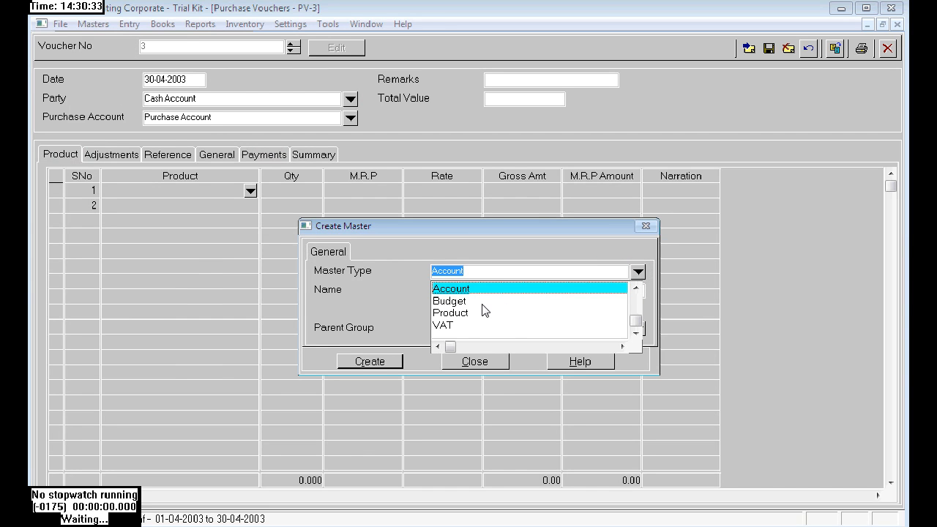
{"action": "mouse_move", "coordinate": [510, 333]}
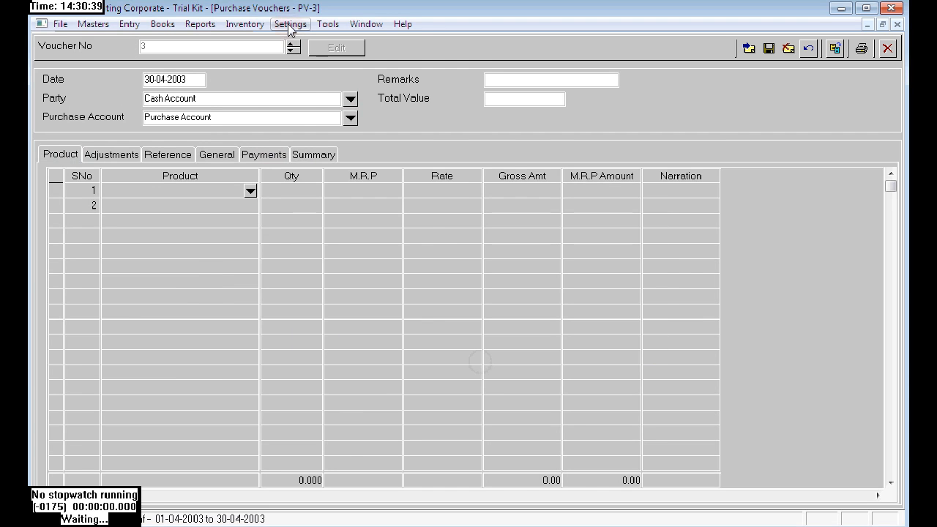
- Enable Batches in Module Management's Batches settings and confirm
{"action": "left_click", "coordinate": [290, 24]}
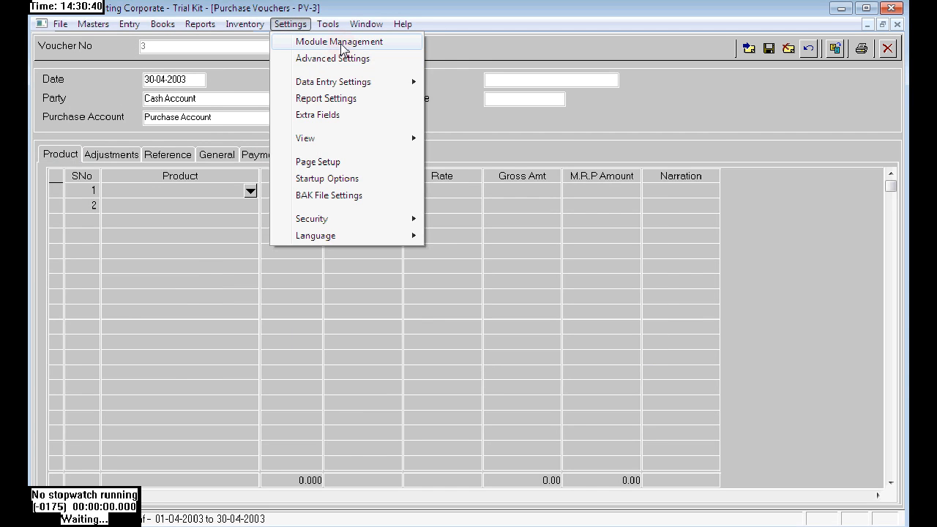
{"action": "left_click", "coordinate": [340, 40]}
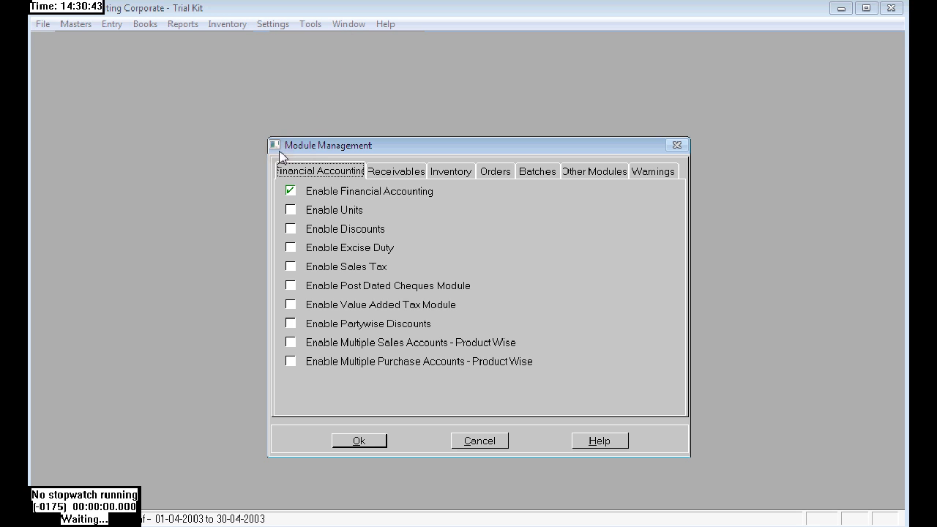
{"action": "left_click", "coordinate": [538, 170]}
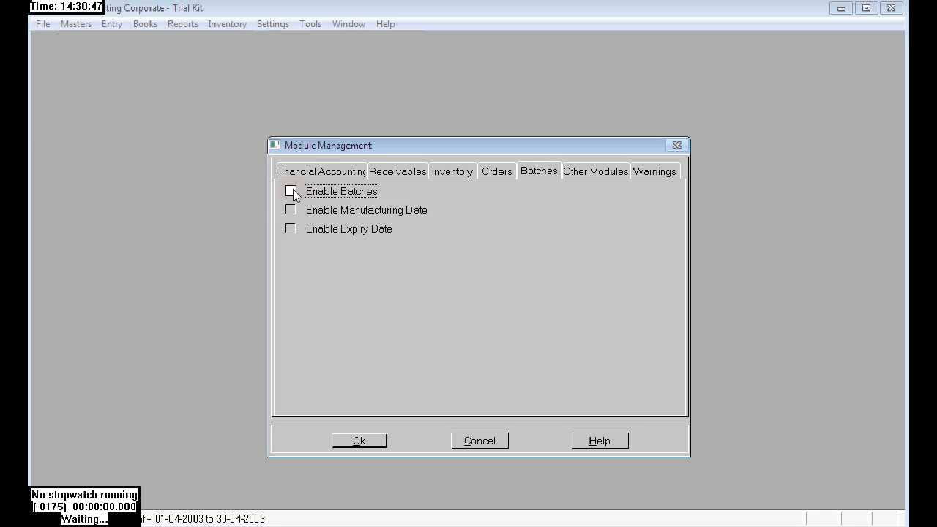
{"action": "left_click", "coordinate": [290, 190]}
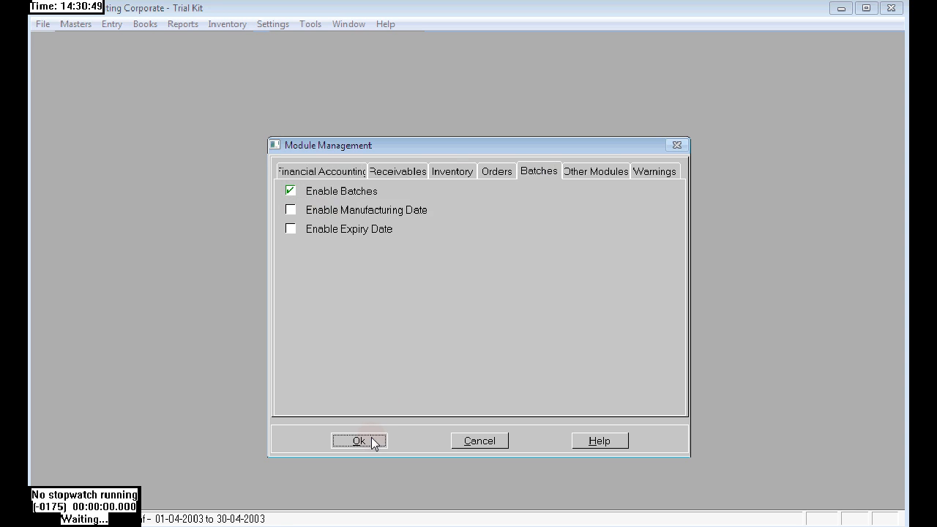
{"action": "left_click", "coordinate": [357, 440]}
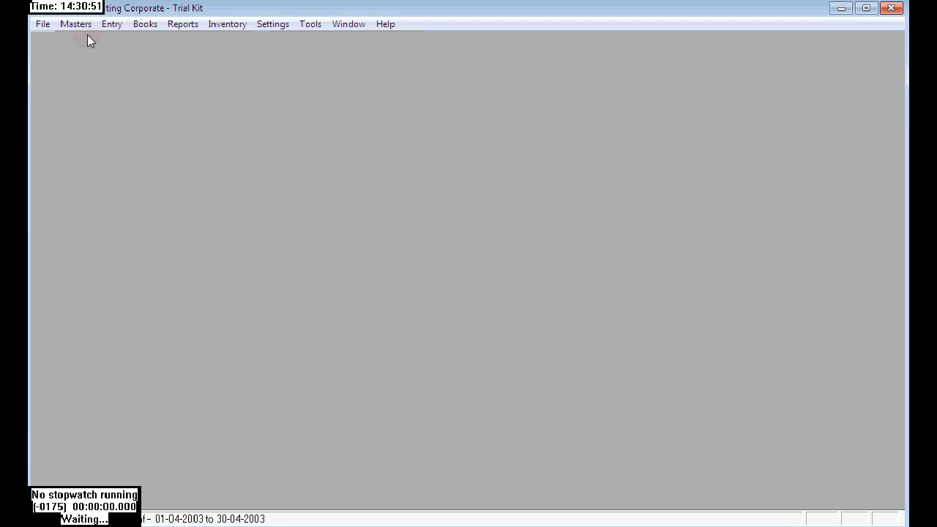
- Start a purchase voucher with party Mr.X and move to its product lines
{"action": "left_click", "coordinate": [76, 23]}
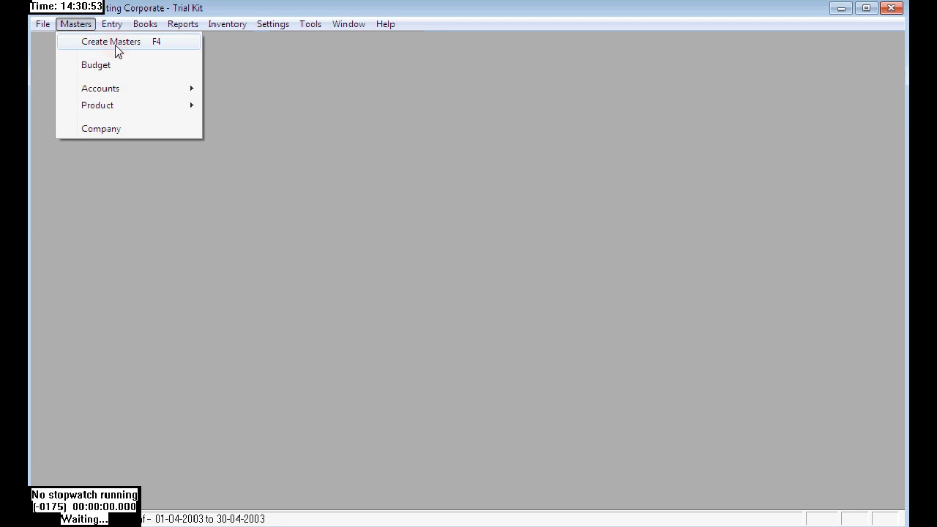
{"action": "left_click", "coordinate": [111, 41]}
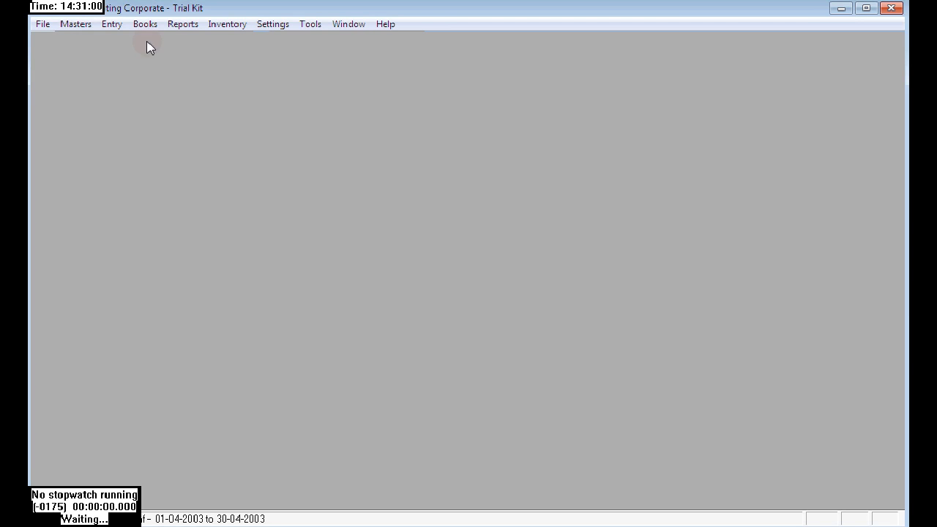
{"action": "left_click", "coordinate": [111, 24]}
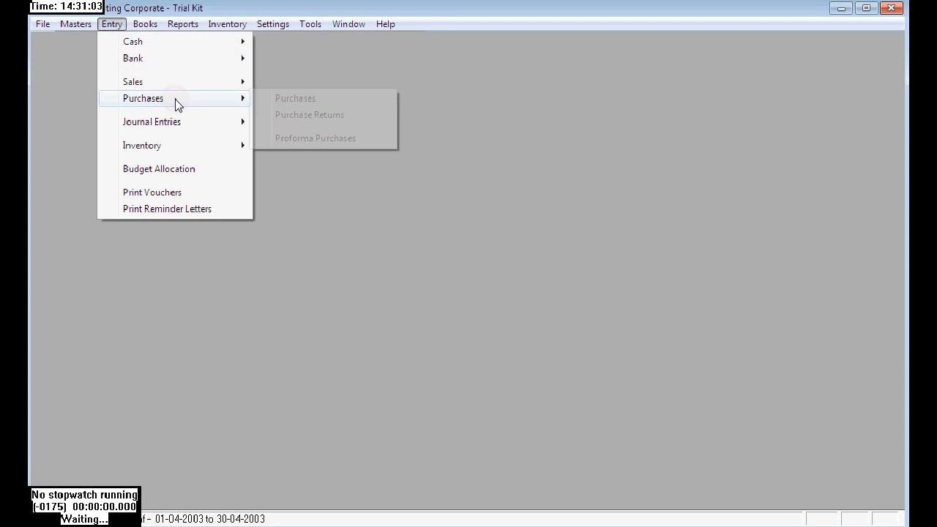
{"action": "left_click", "coordinate": [296, 98]}
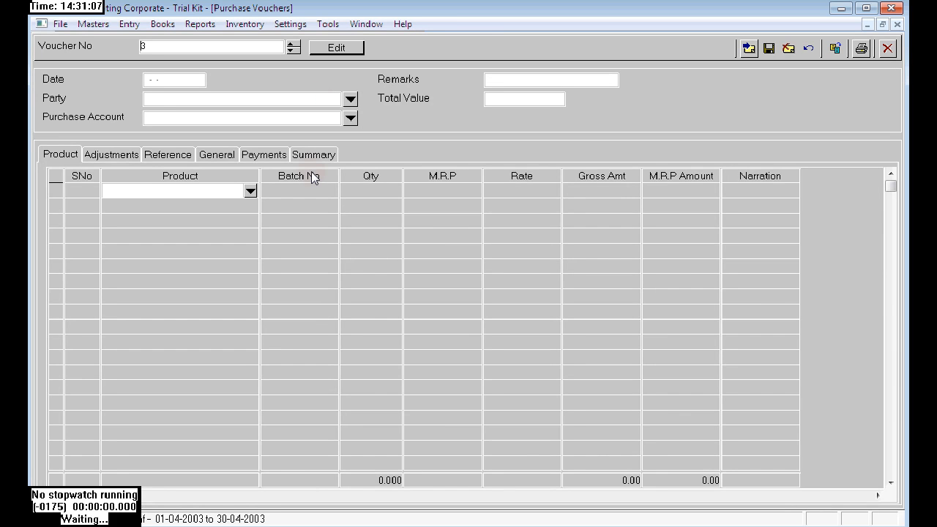
{"action": "mouse_move", "coordinate": [316, 182]}
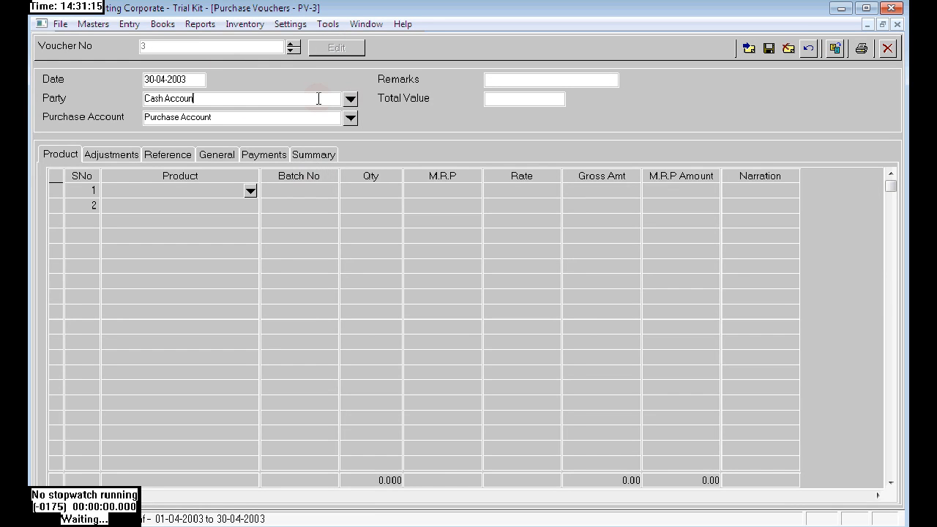
{"action": "type", "text": "m"}
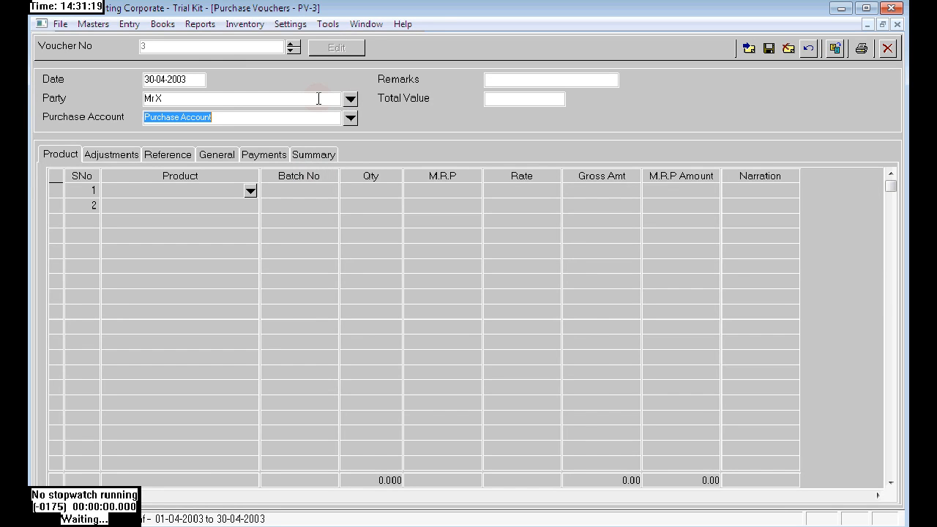
{"action": "left_click", "coordinate": [550, 79]}
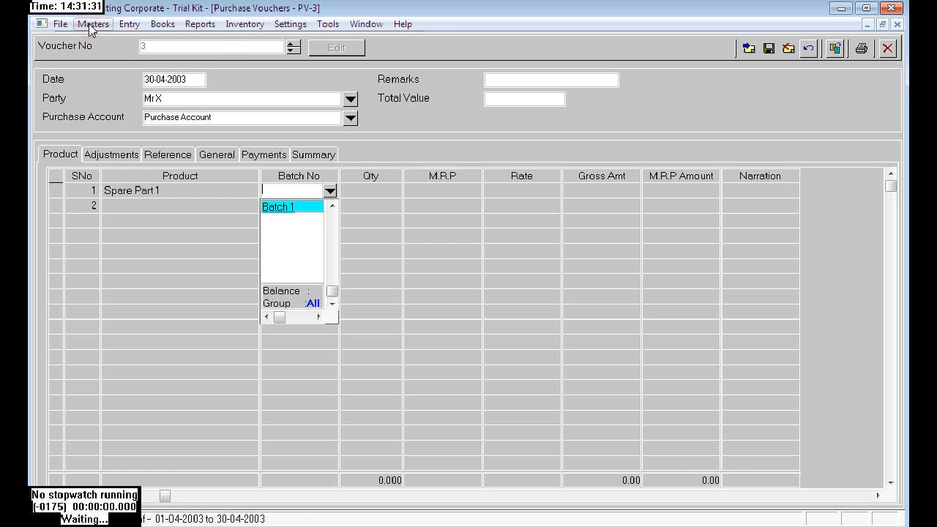
- Begin a new Batch master and start its name with 'shi@'
{"action": "left_click", "coordinate": [129, 24]}
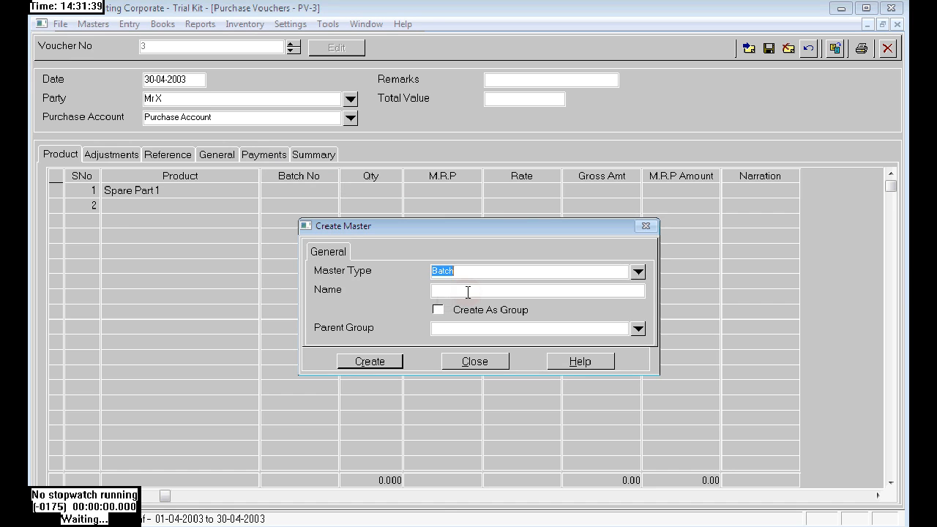
{"action": "type", "text": "sh"}
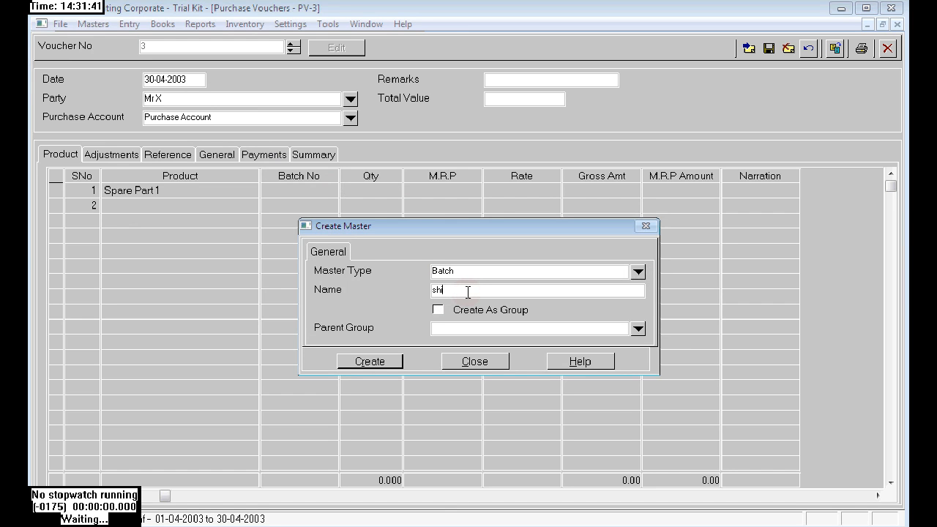
{"action": "type", "text": "i@"}
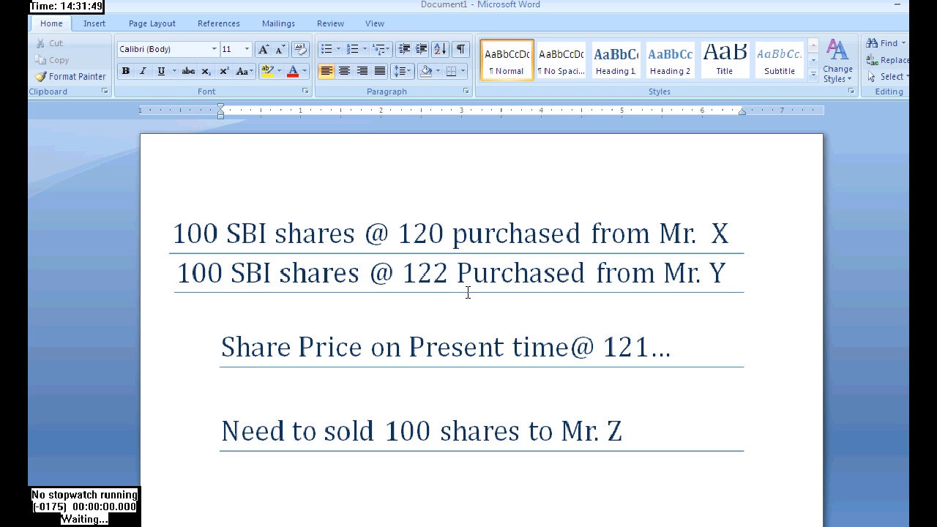
{"action": "left_click_drag", "start_coordinate": [366, 233], "coordinate": [452, 232]}
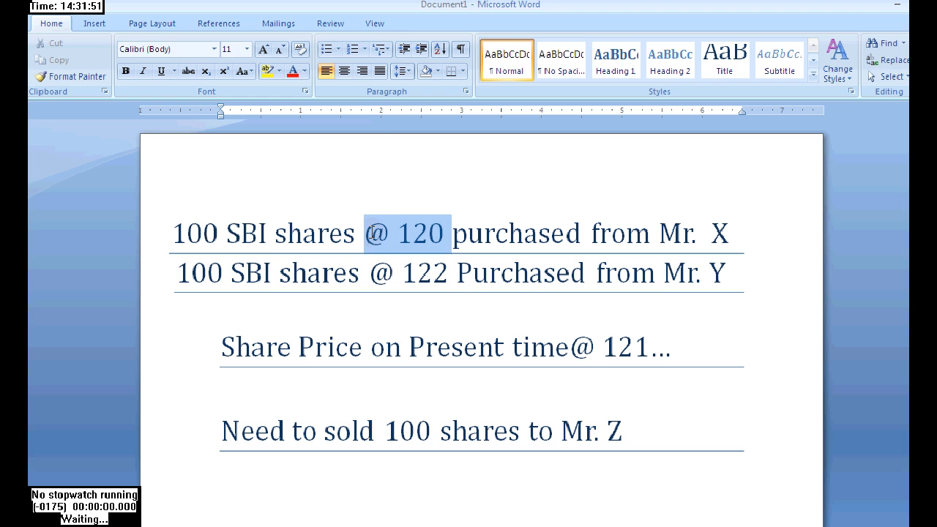
{"action": "left_click", "coordinate": [723, 60]}
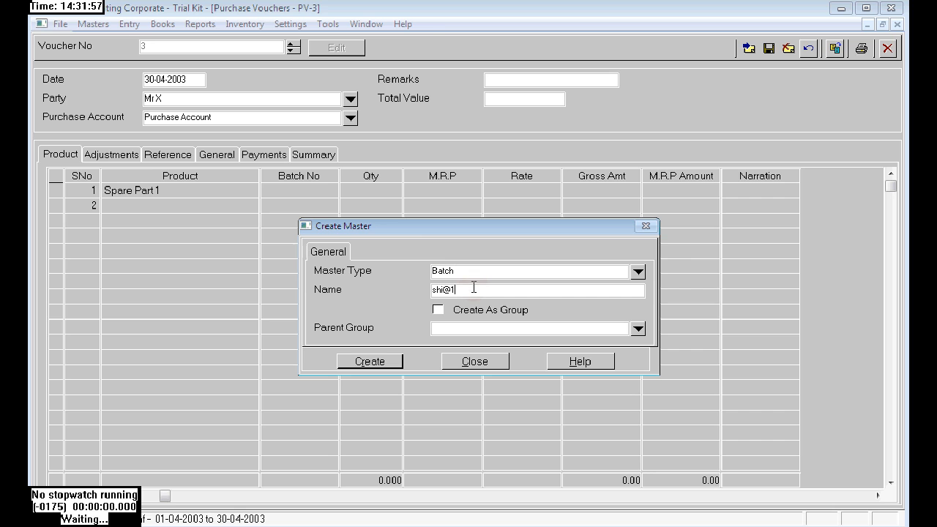
- Complete the name shi@120, set parent group All Batches and create the batch
{"action": "type", "text": "20"}
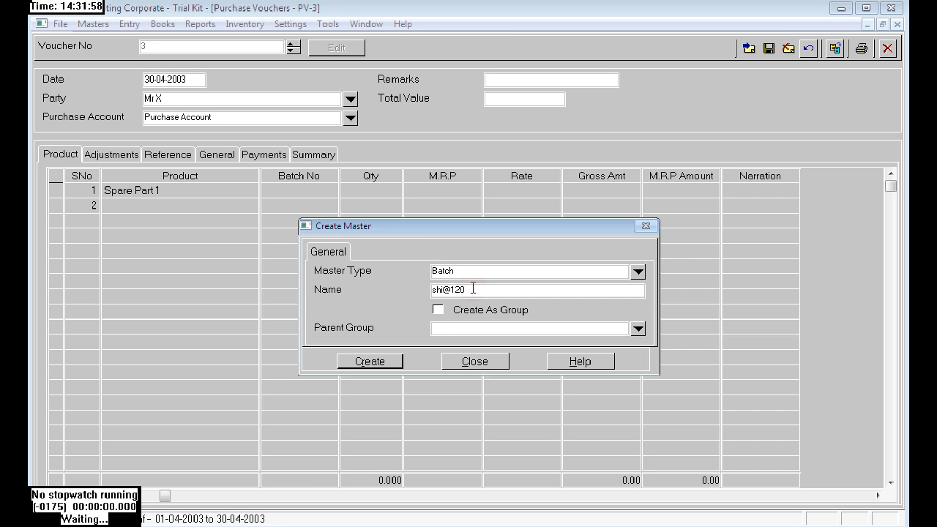
{"action": "left_click", "coordinate": [369, 360]}
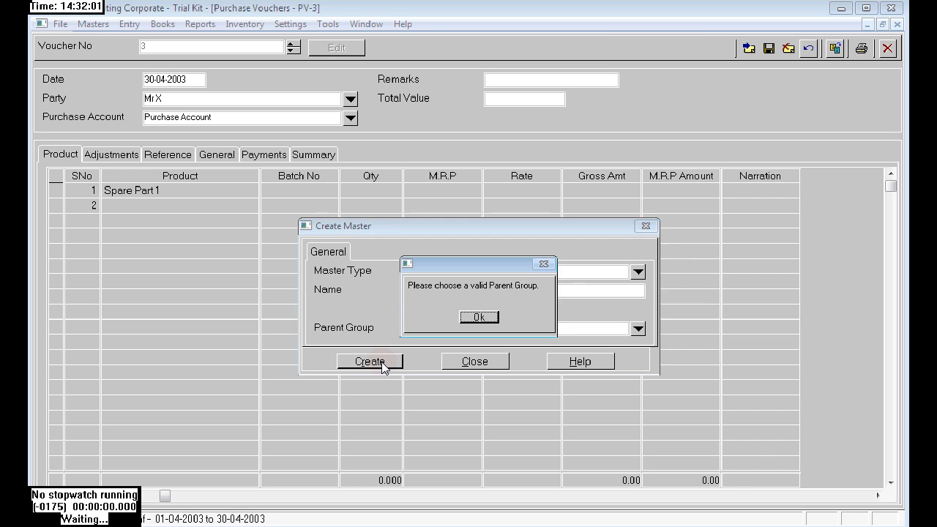
{"action": "left_click", "coordinate": [478, 316]}
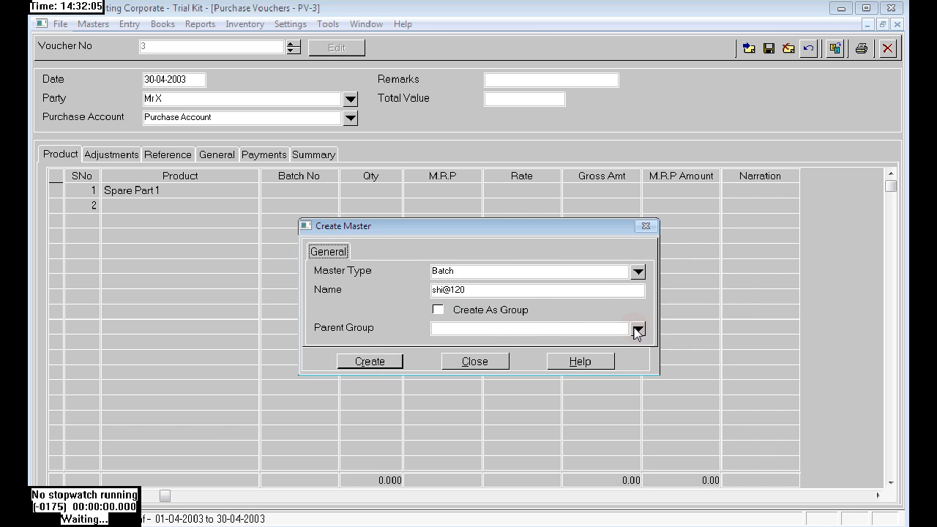
{"action": "left_click", "coordinate": [638, 328]}
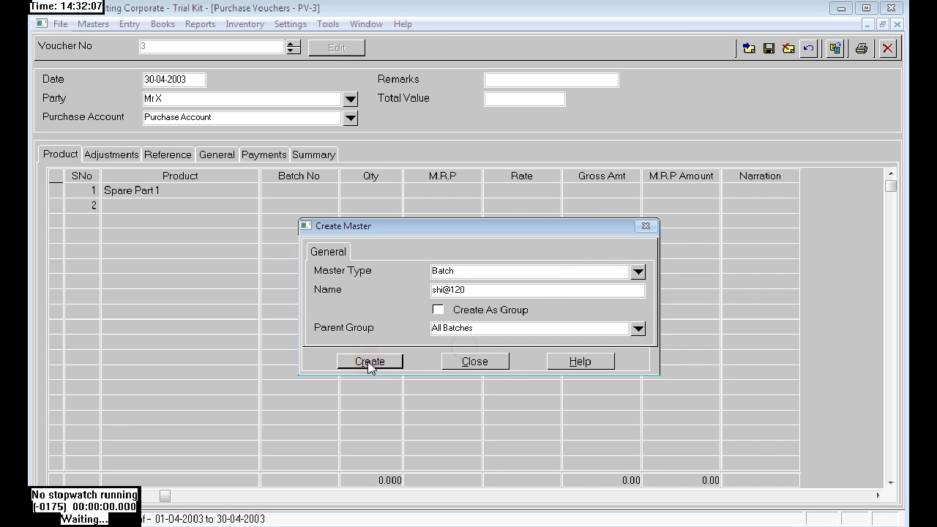
{"action": "left_click", "coordinate": [369, 360]}
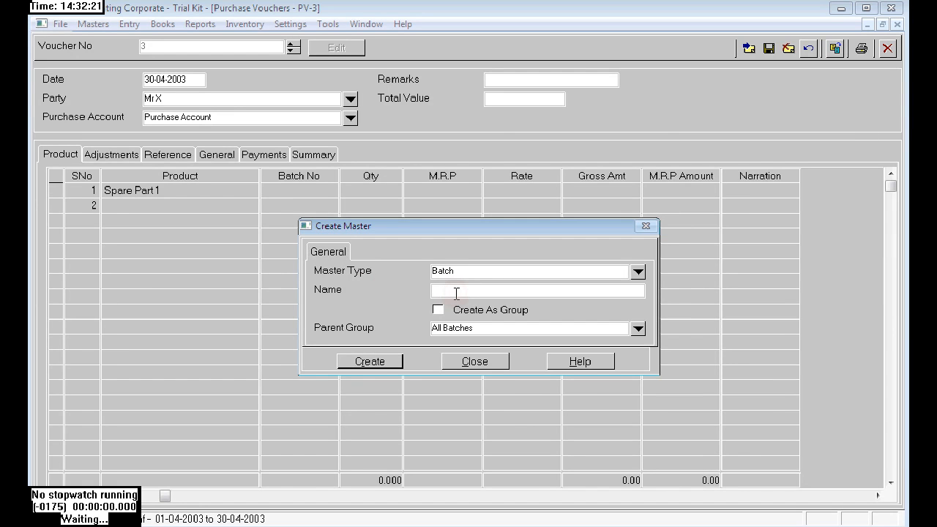
- Create a second batch 'sbi @ 122' and acknowledge the creation message
{"action": "type", "text": "sbi @"}
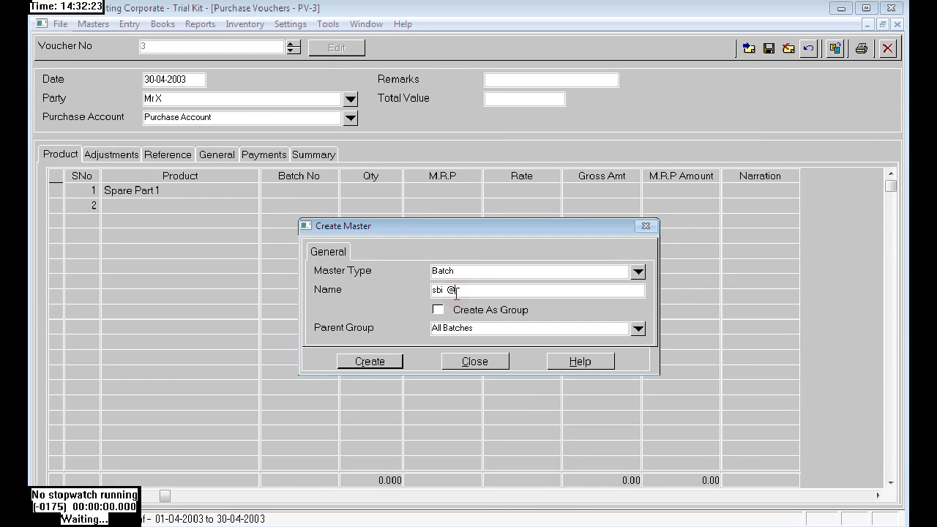
{"action": "type", "text": "122"}
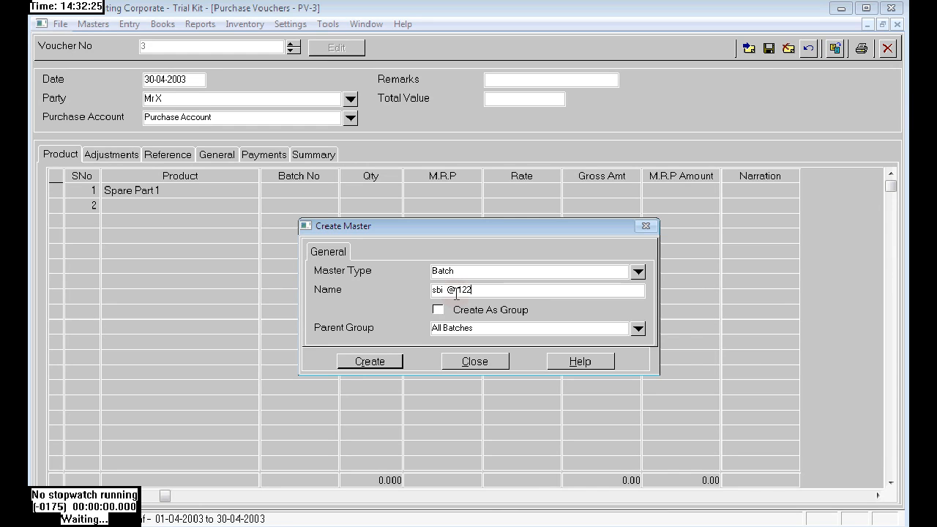
{"action": "left_click", "coordinate": [369, 360]}
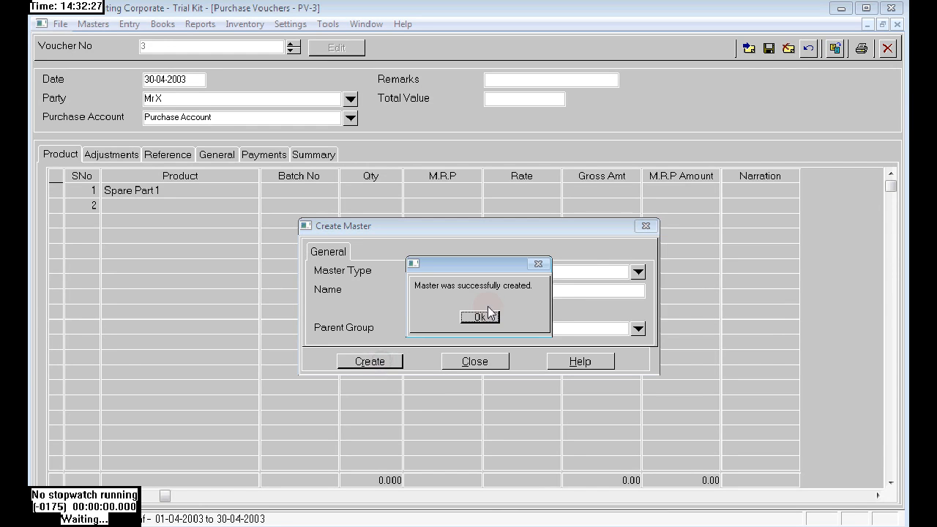
{"action": "left_click", "coordinate": [480, 316]}
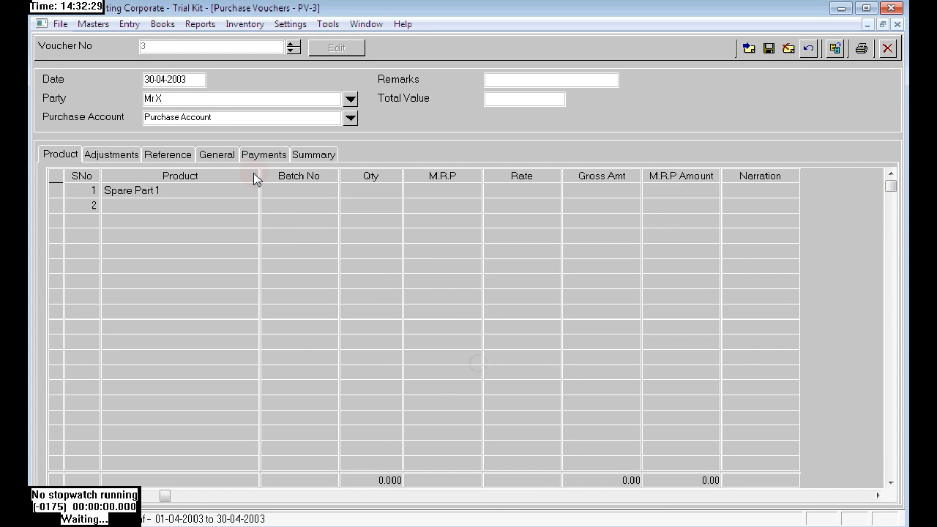
- Assign batch shi@120 to Spare Part 1 with quantity 100 and rate 120, totalling 12,000
{"action": "left_click", "coordinate": [298, 190]}
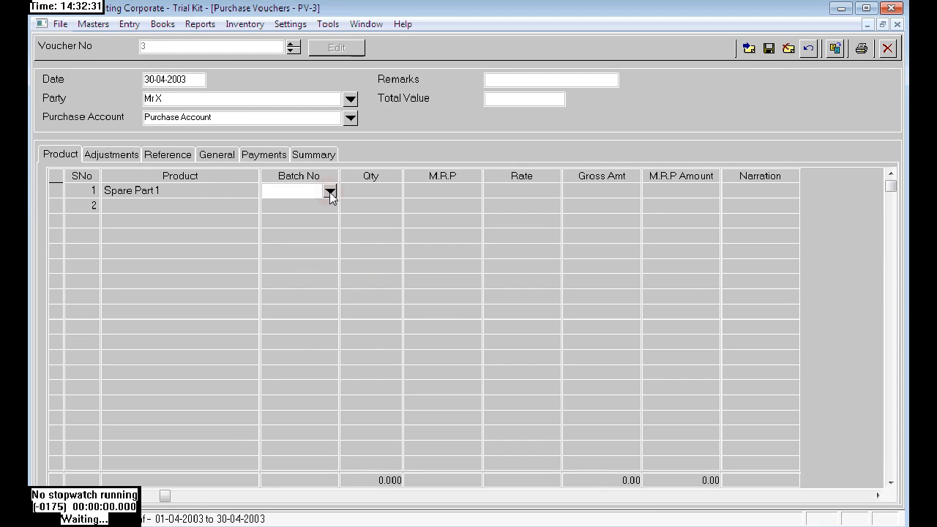
{"action": "left_click", "coordinate": [329, 190]}
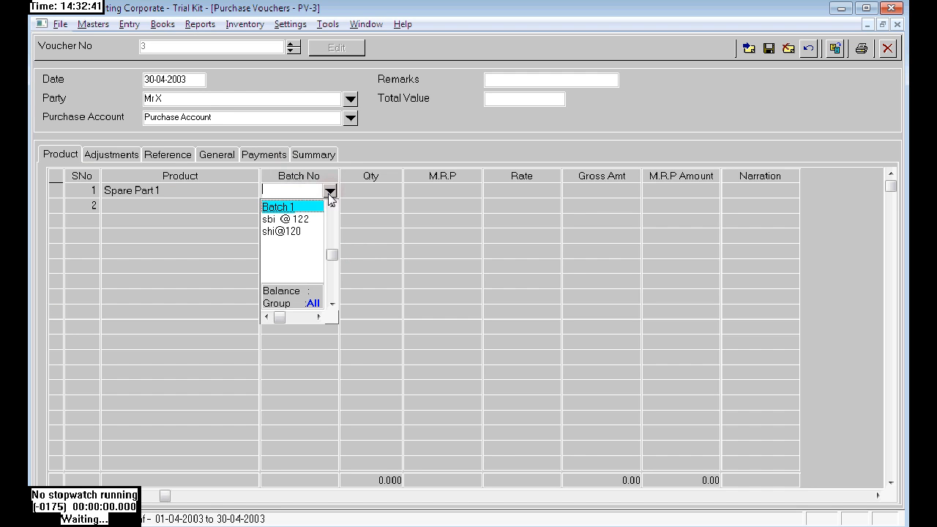
{"action": "left_click", "coordinate": [281, 231]}
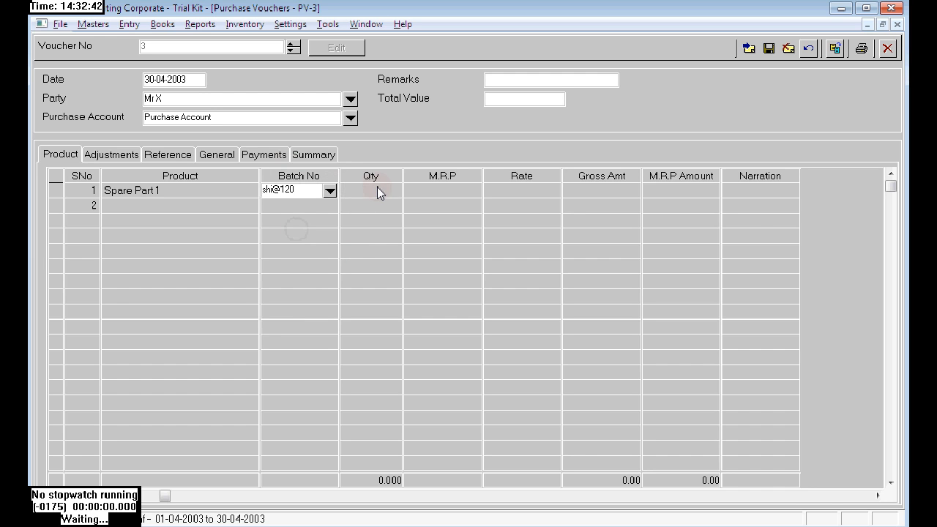
{"action": "type", "text": "100.000"}
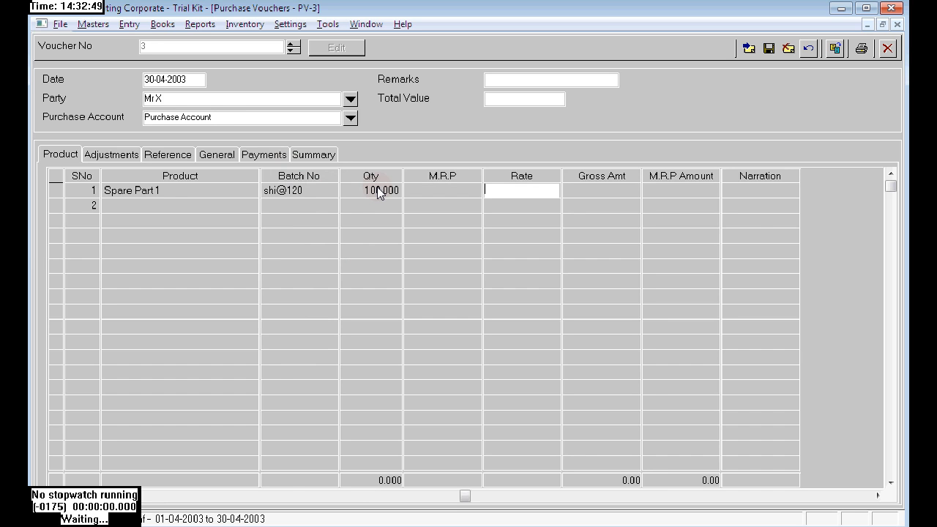
{"action": "type", "text": "120"}
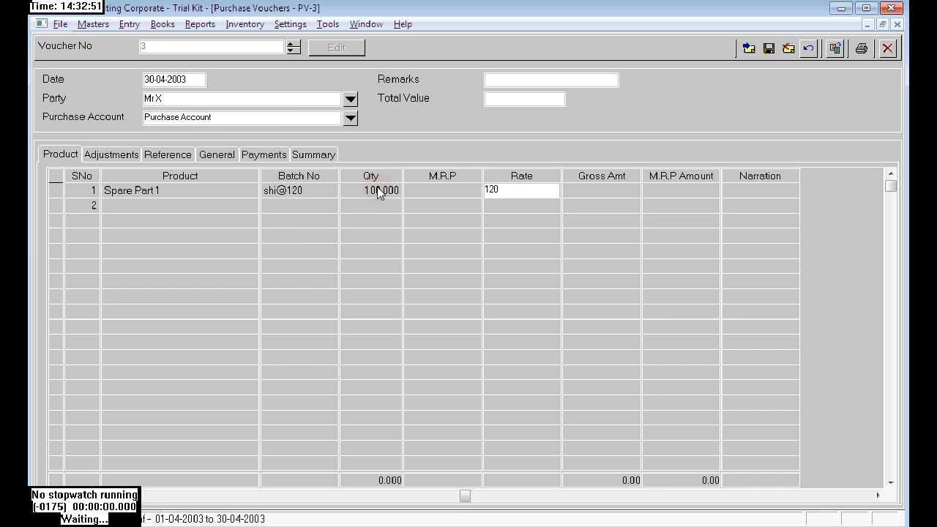
{"action": "key", "text": "Enter"}
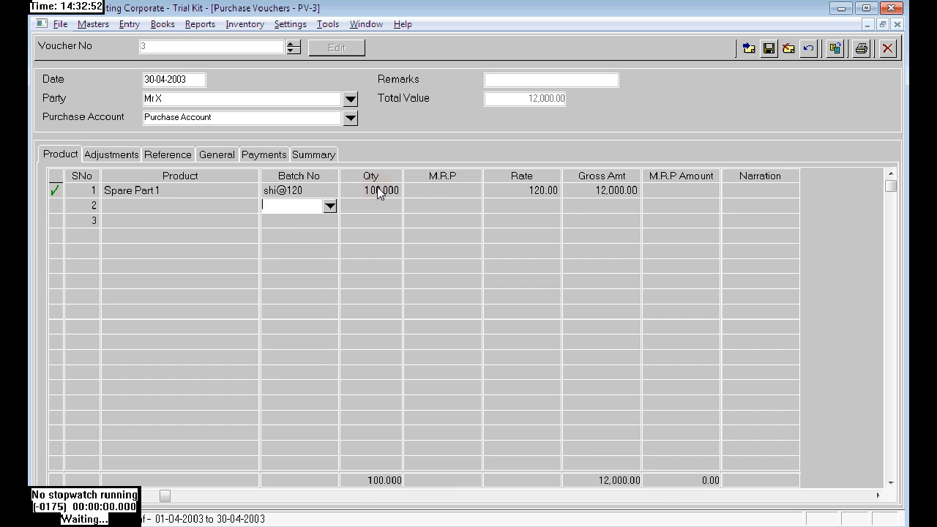
{"action": "mouse_move", "coordinate": [747, 48]}
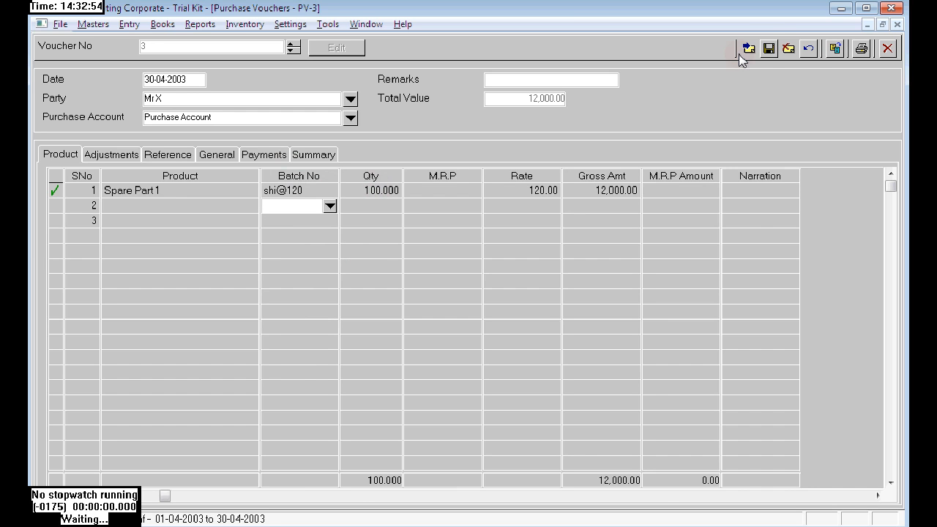
- Save purchase voucher 3 and begin creating a party account for voucher 4
{"action": "left_click", "coordinate": [747, 48]}
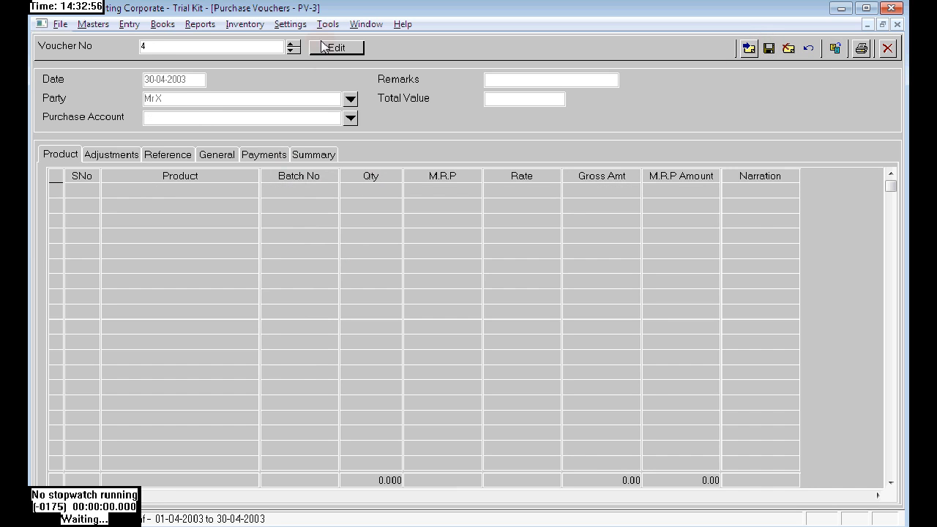
{"action": "left_click", "coordinate": [337, 46]}
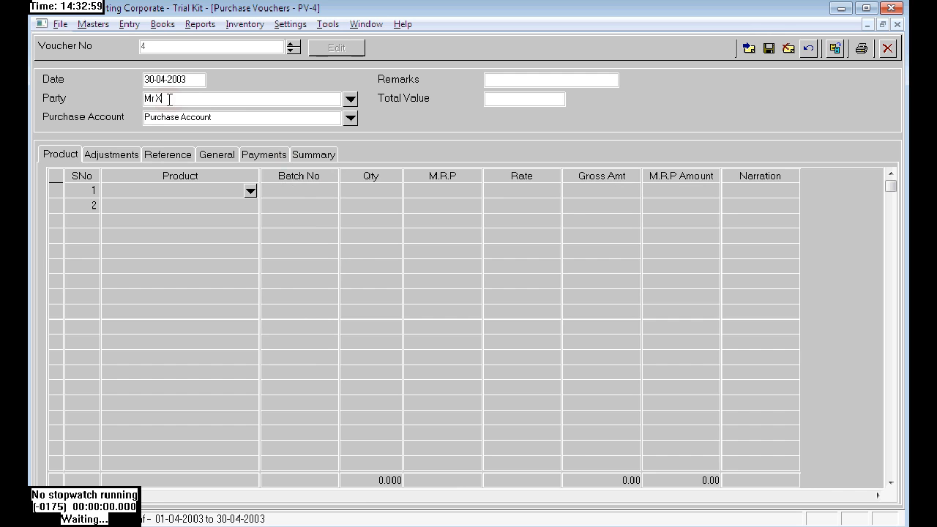
{"action": "type", "text": "y"}
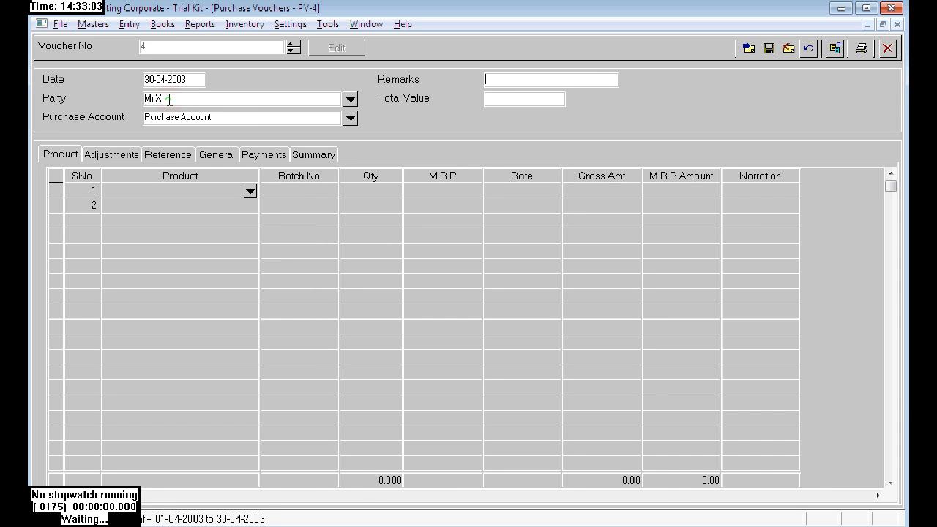
{"action": "key", "text": "BackSpace"}
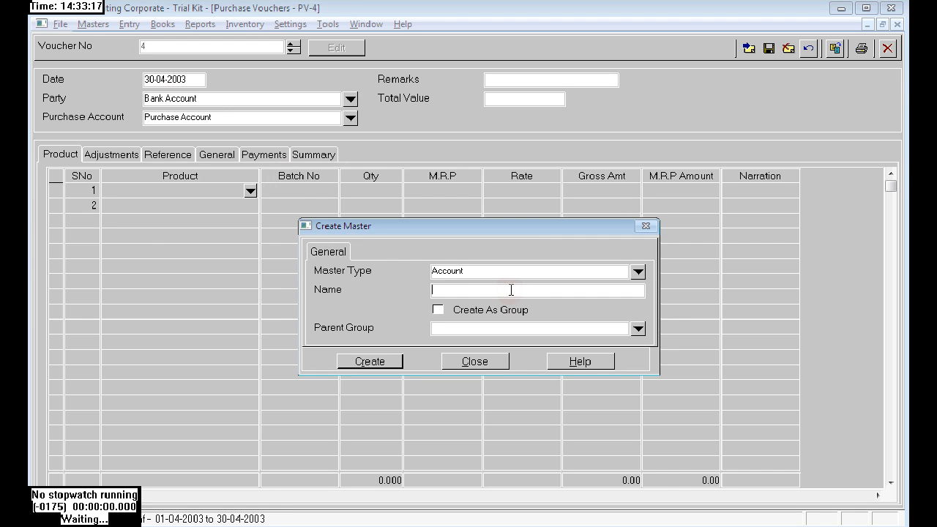
- Create the account Mr. Y under the Sundry Creditors group
{"action": "type", "text": "M"}
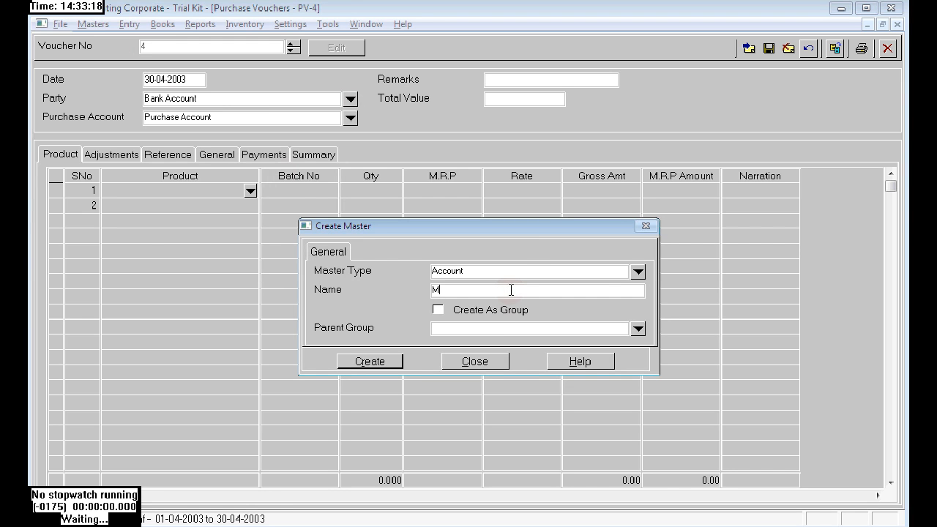
{"action": "type", "text": "r. y"}
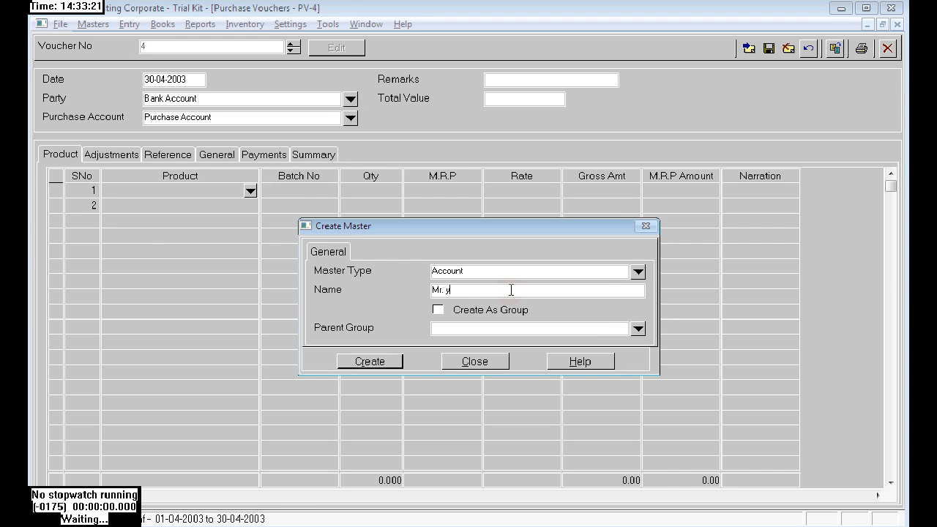
{"action": "key", "text": "BackSpace"}
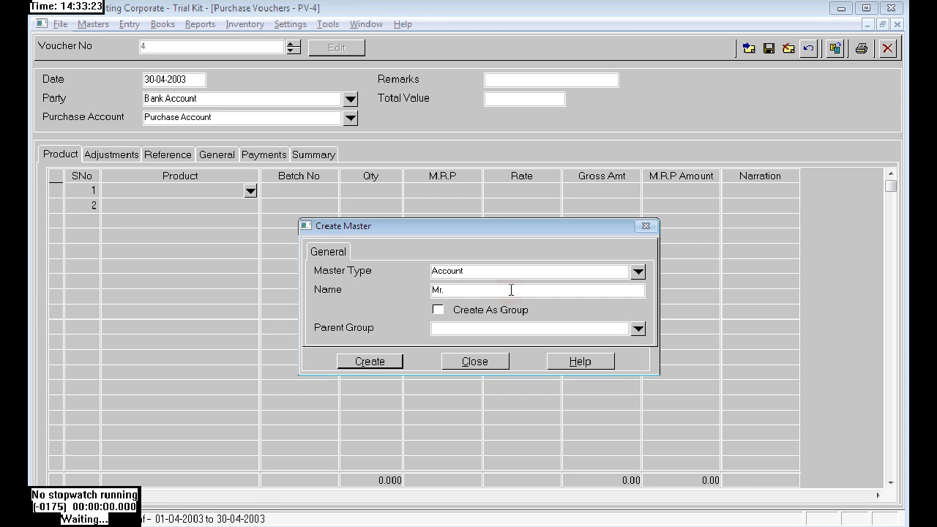
{"action": "type", "text": "Y"}
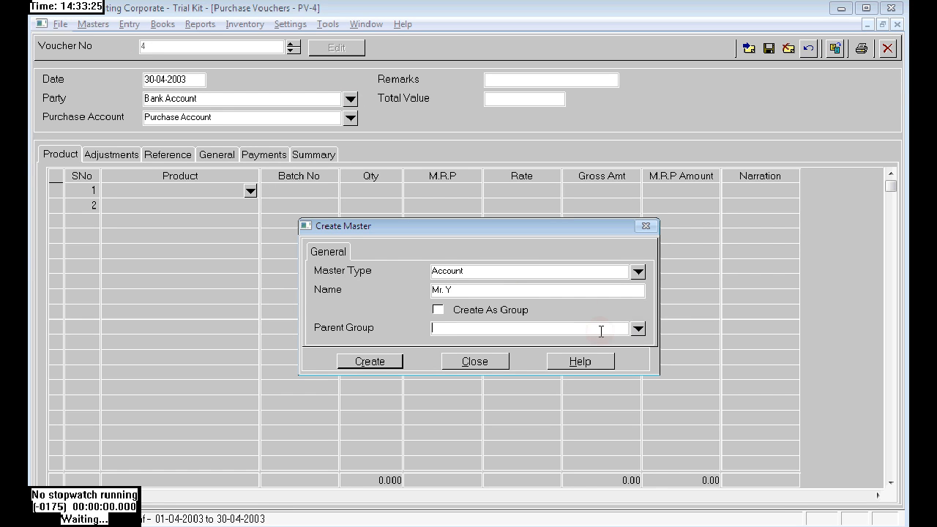
{"action": "type", "text": "sundry Creditors"}
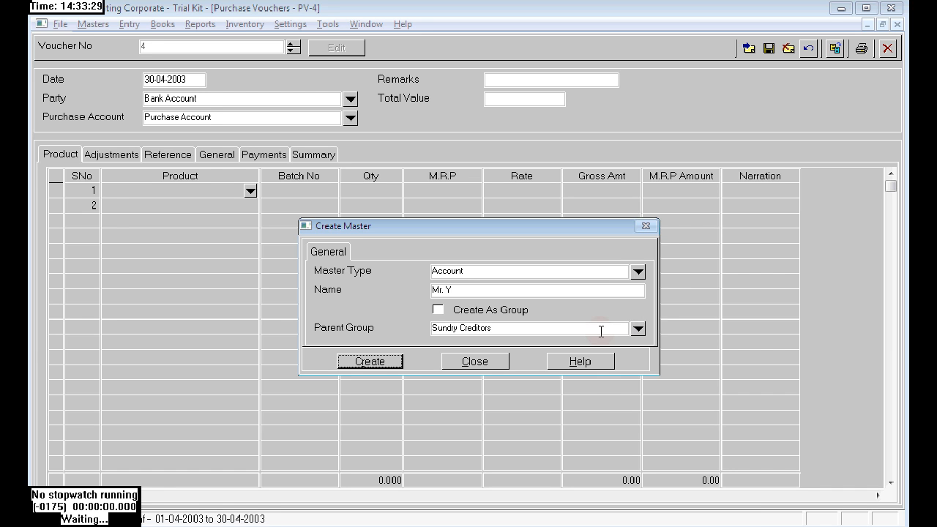
{"action": "left_click", "coordinate": [368, 360]}
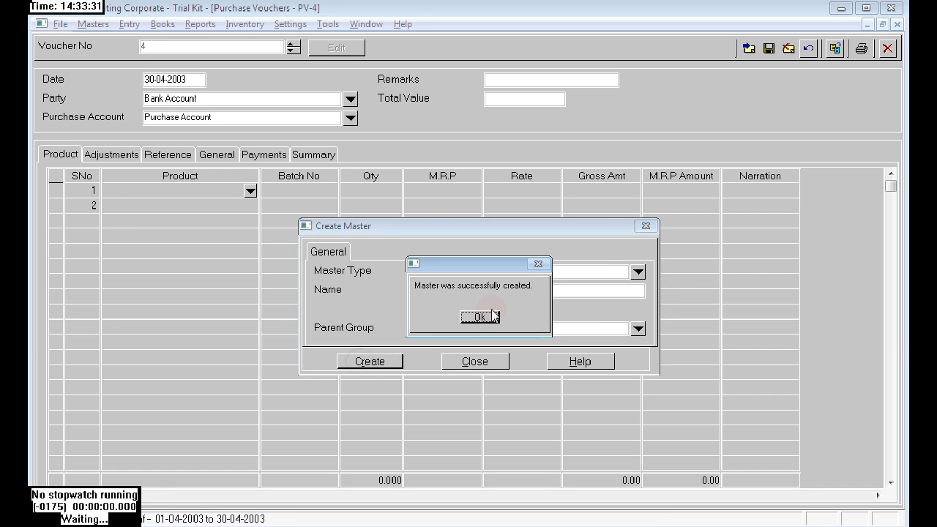
{"action": "left_click", "coordinate": [480, 317]}
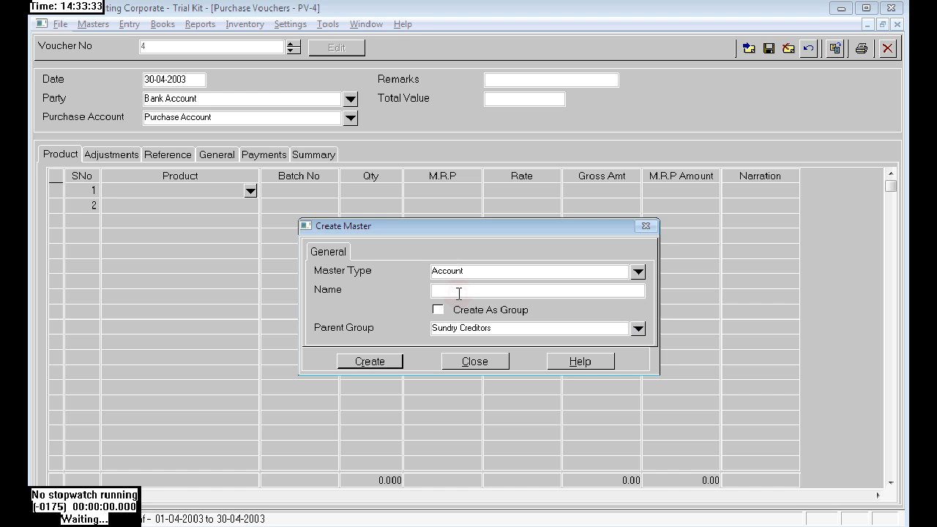
- Create the account Mr.Z under the Sundry Debtors group and return to the voucher
{"action": "type", "text": "Mr Z"}
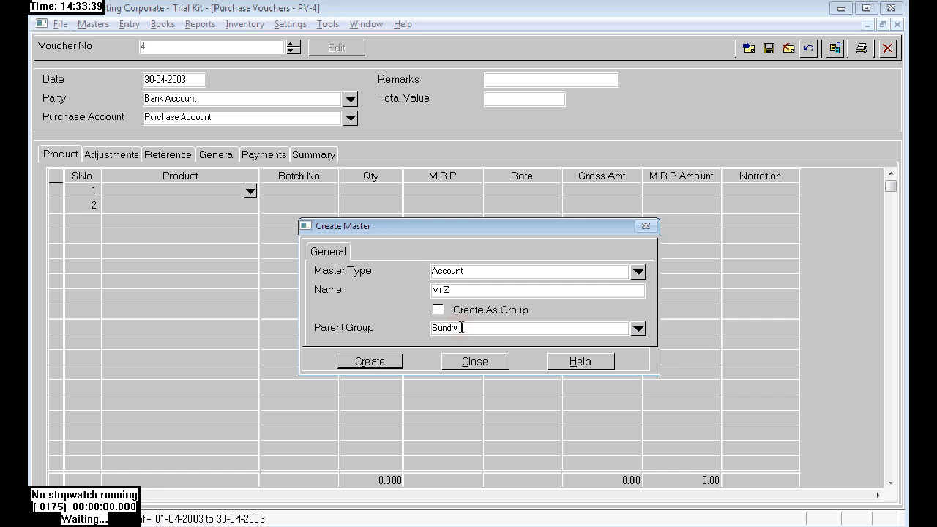
{"action": "type", "text": "debt"}
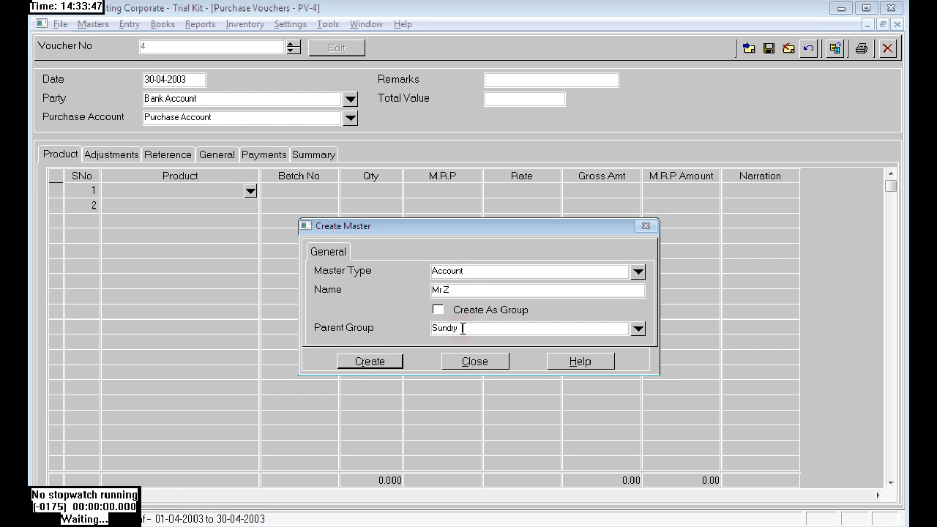
{"action": "type", "text": "De"}
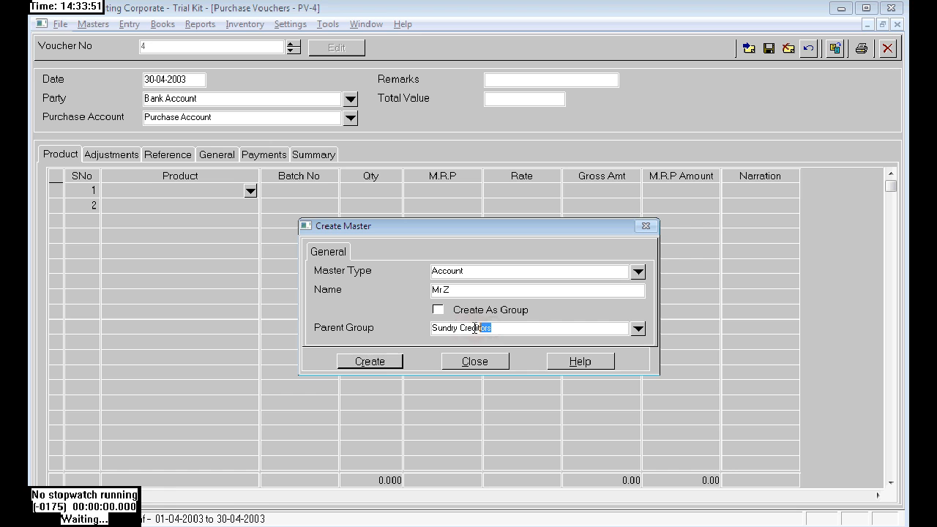
{"action": "type", "text": "su"}
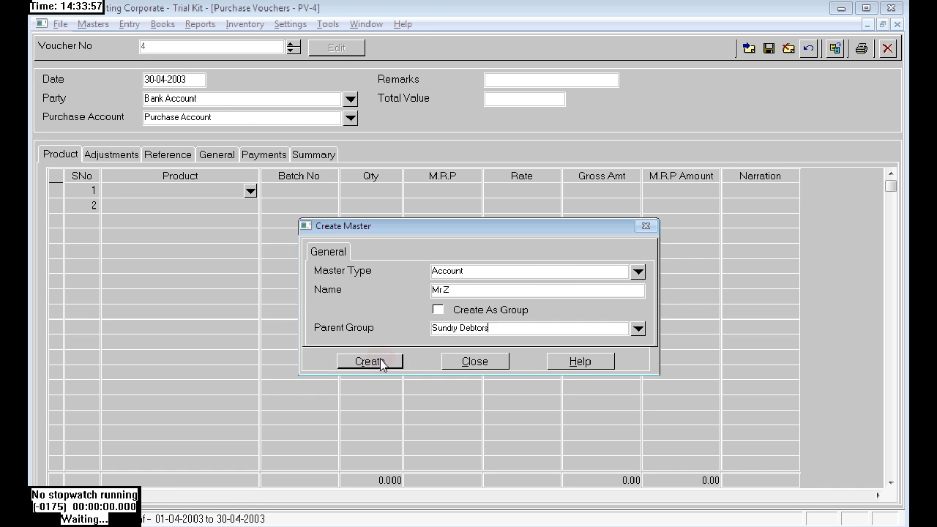
{"action": "left_click", "coordinate": [369, 360]}
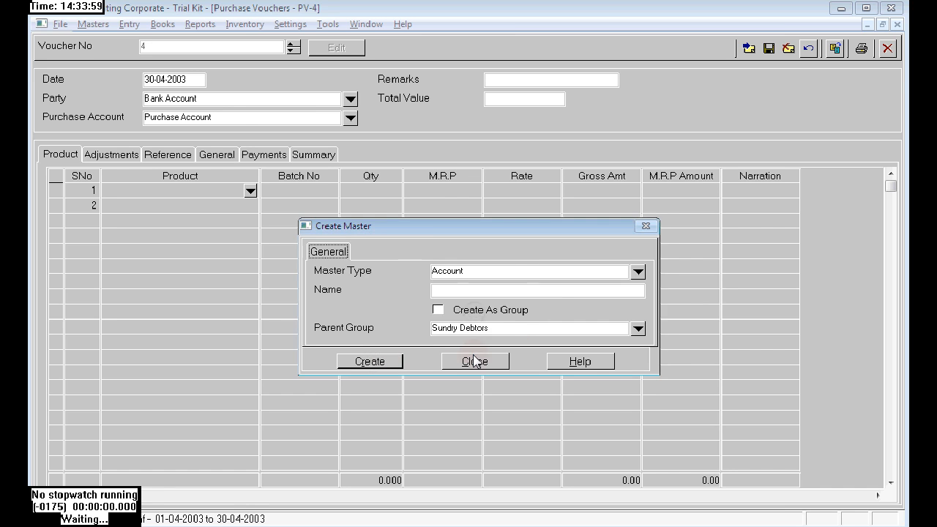
{"action": "left_click", "coordinate": [475, 361]}
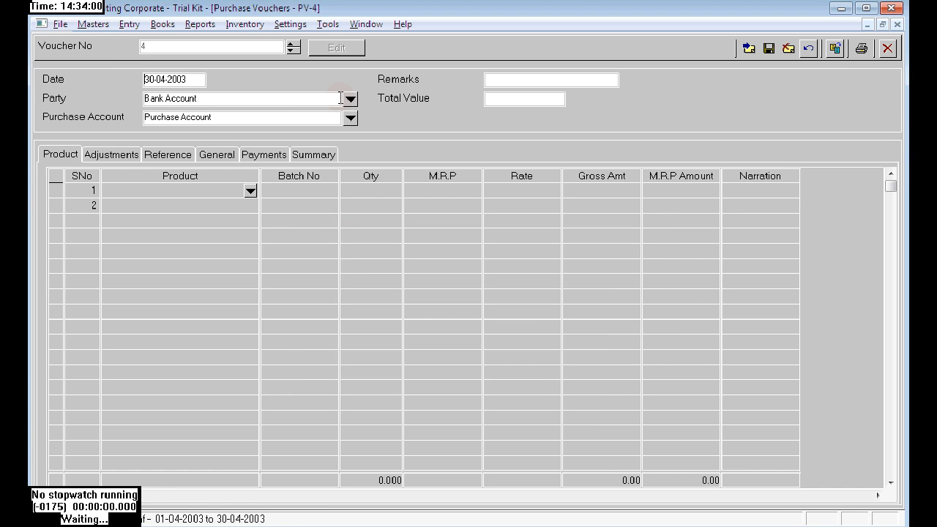
- Set Mr. Y as the party on purchase voucher 4 dated 30-04-2003
{"action": "left_click", "coordinate": [350, 99]}
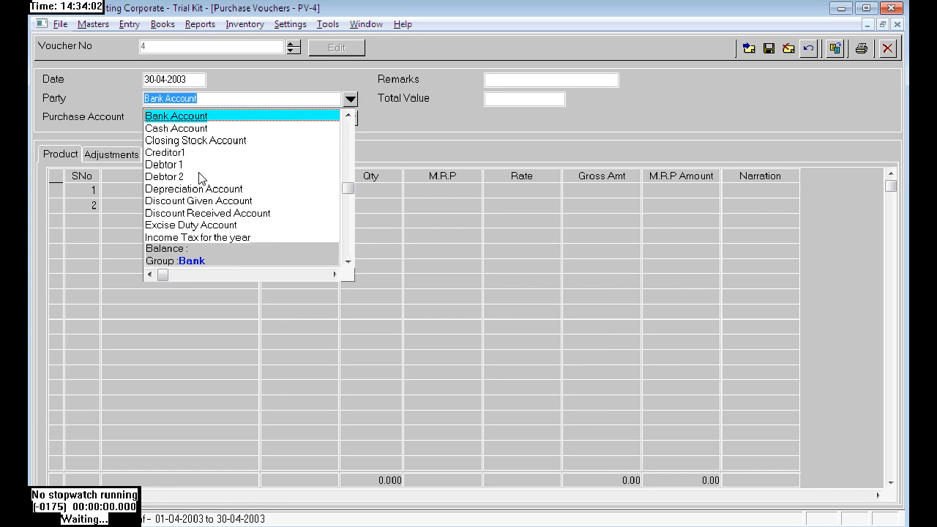
{"action": "left_click", "coordinate": [198, 200]}
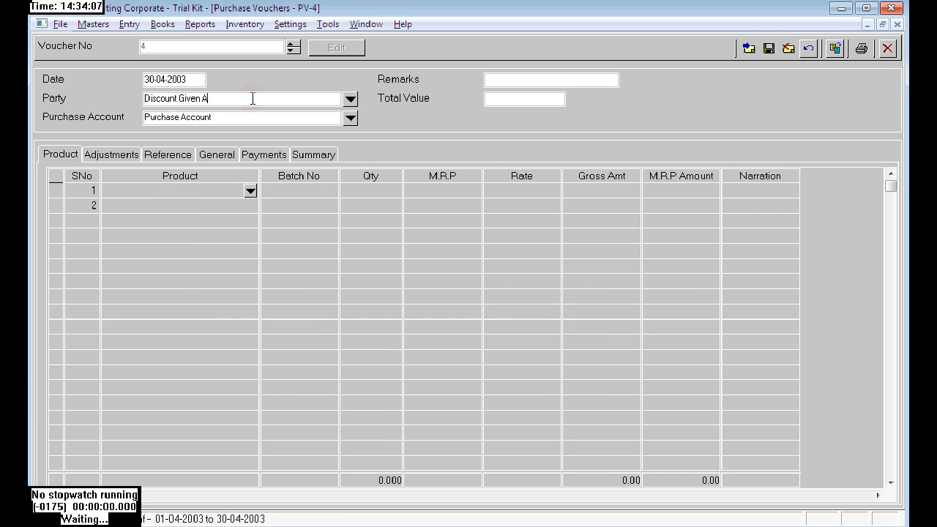
{"action": "type", "text": "ml"}
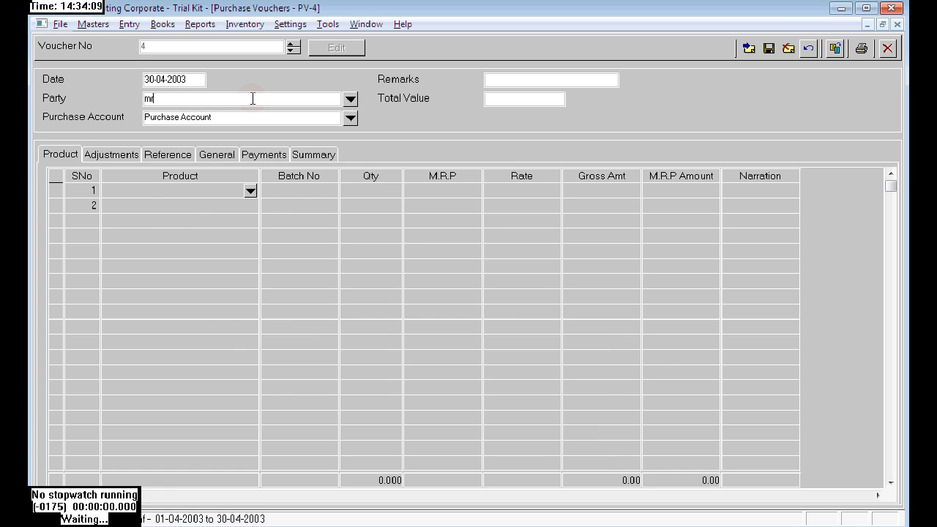
{"action": "type", "text": "r Z"}
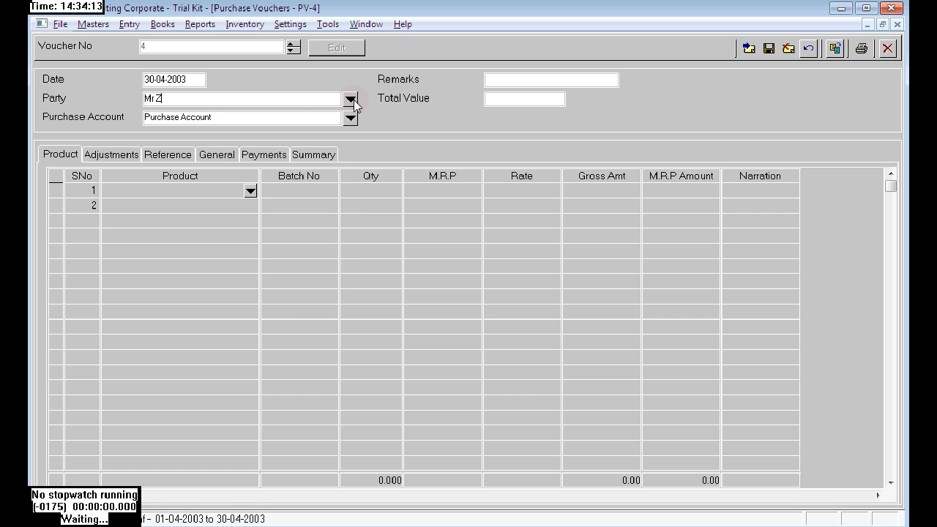
{"action": "left_click", "coordinate": [349, 99]}
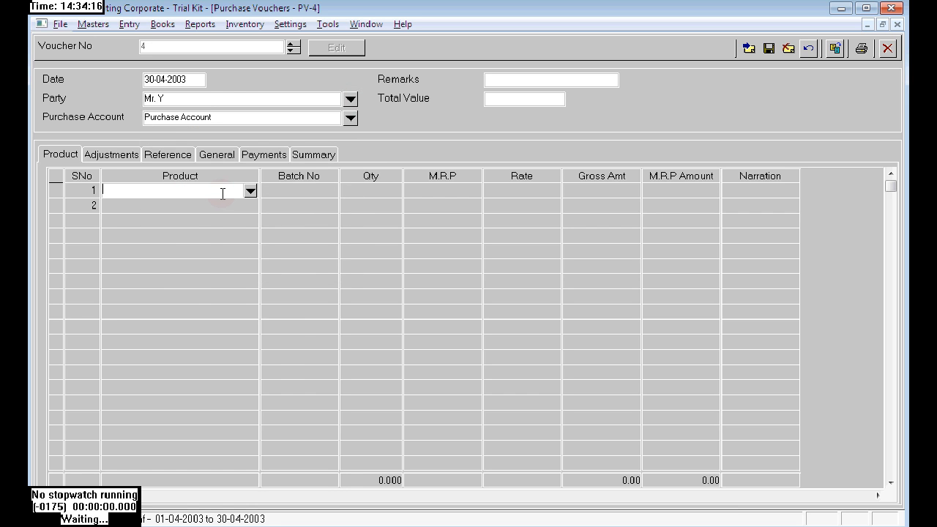
- Enter sbi shares as the product on the first line of the voucher
{"action": "type", "text": "sb"}
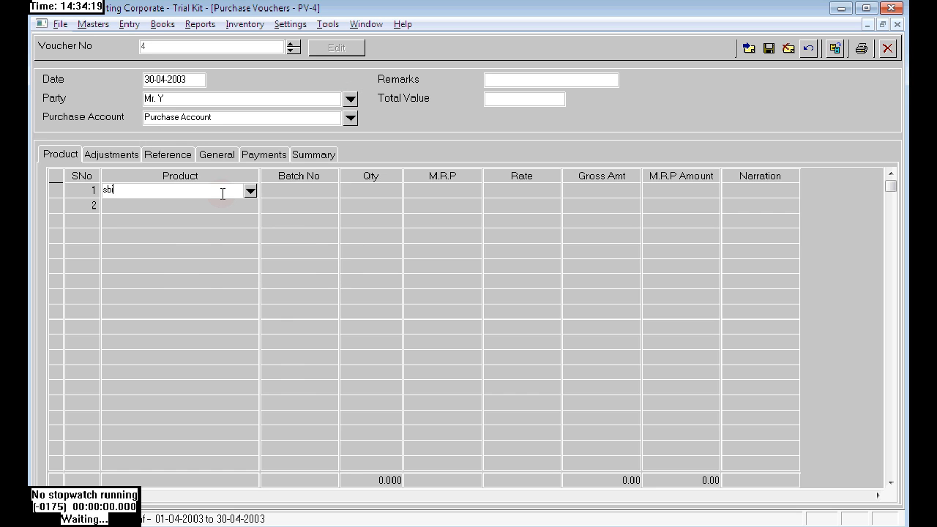
{"action": "type", "text": "sbi shares"}
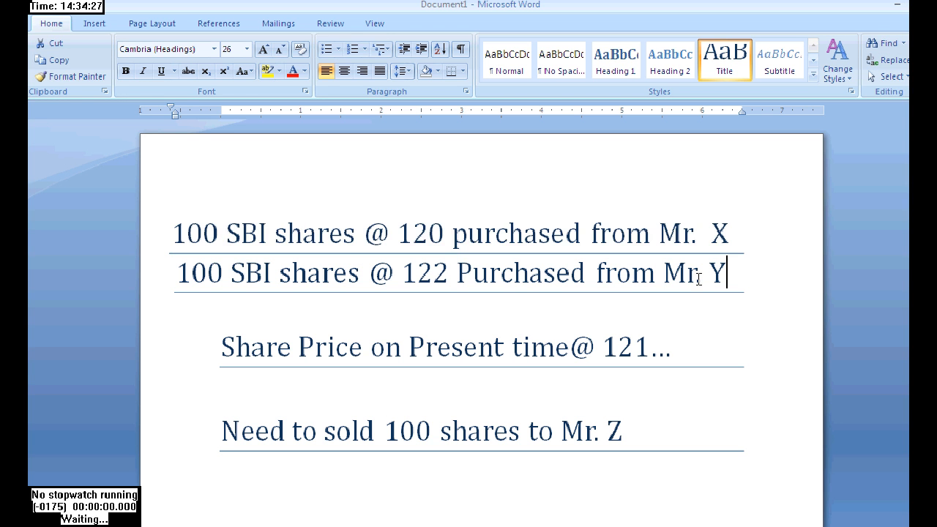
{"action": "triple_click", "coordinate": [454, 272]}
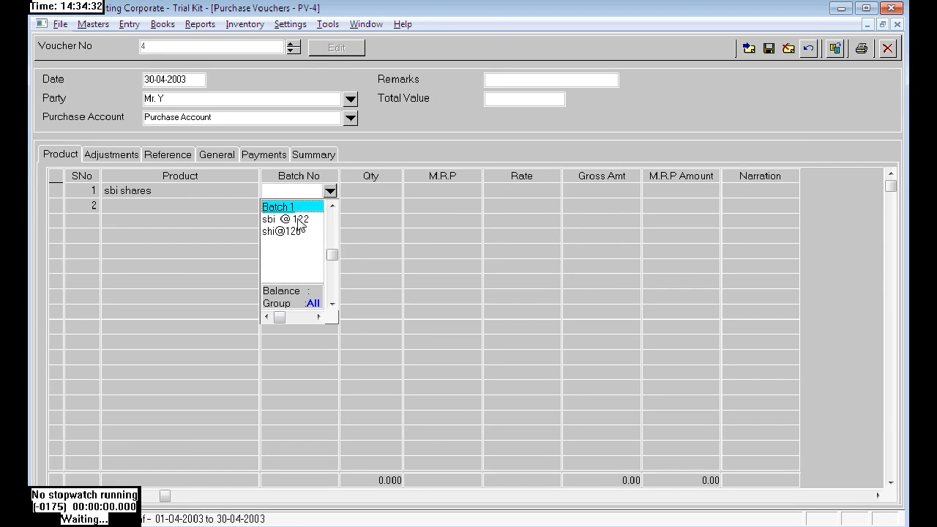
- Record 100 sbi shares at 122 in batch sbi @ 122 and save the purchase voucher
{"action": "left_click", "coordinate": [285, 220]}
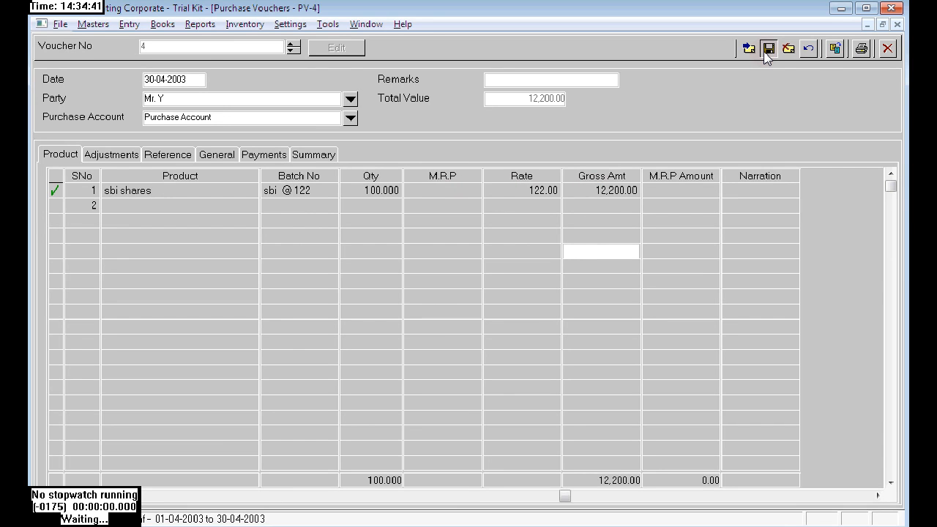
{"action": "left_click", "coordinate": [887, 49]}
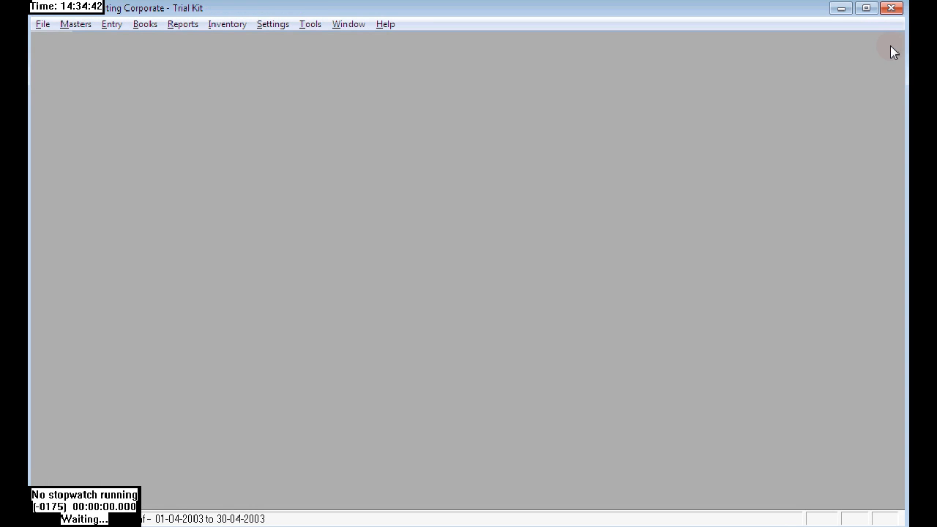
{"action": "mouse_move", "coordinate": [149, 174]}
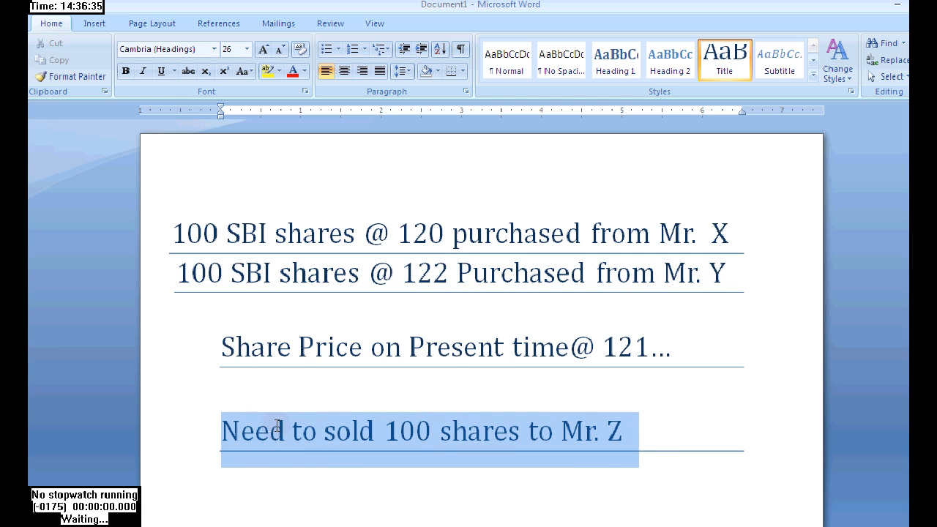
{"action": "mouse_move", "coordinate": [640, 416]}
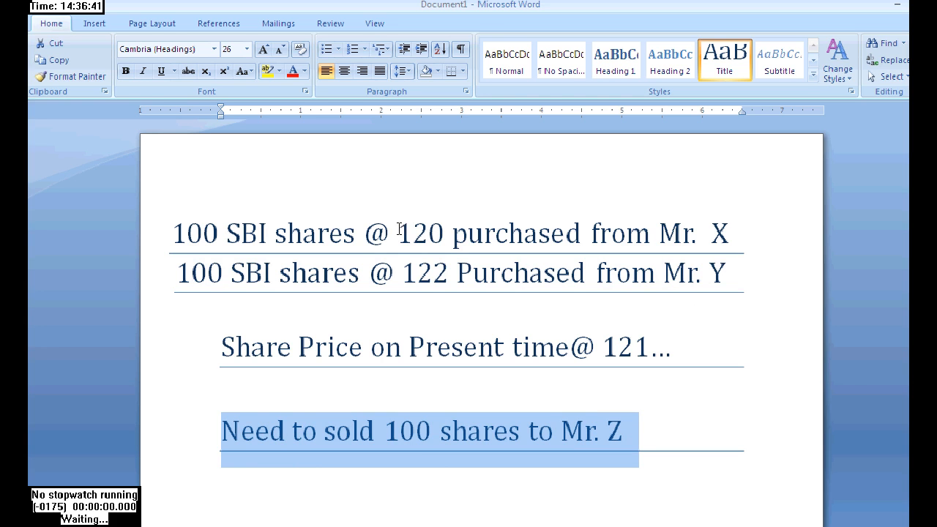
{"action": "double_click", "coordinate": [419, 234]}
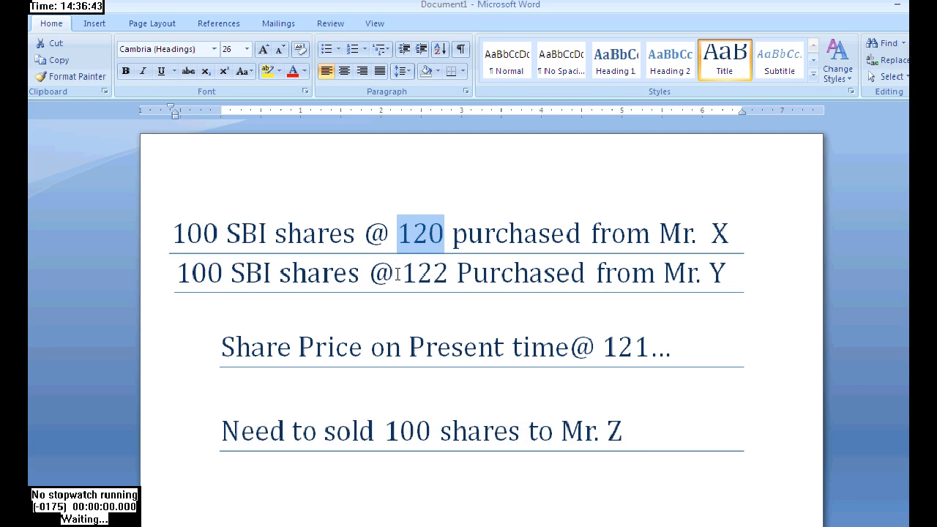
{"action": "left_click", "coordinate": [603, 346]}
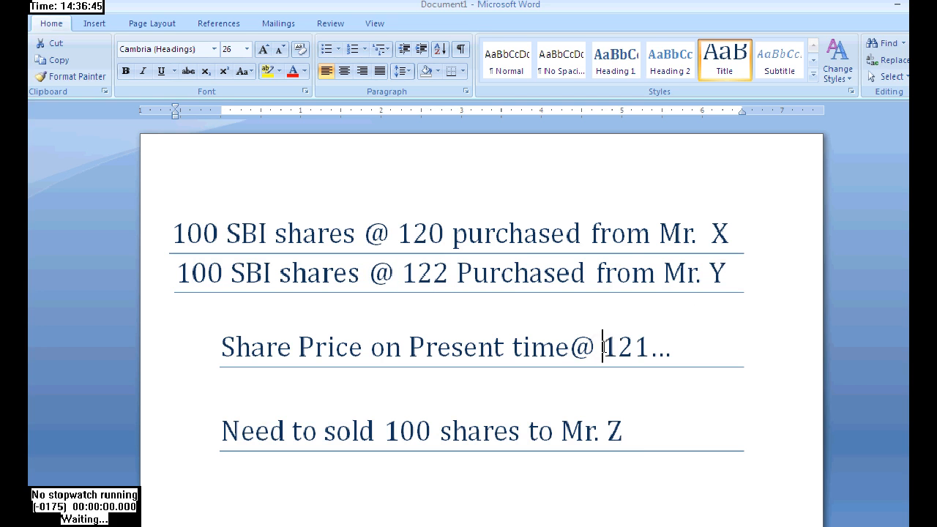
{"action": "double_click", "coordinate": [627, 345]}
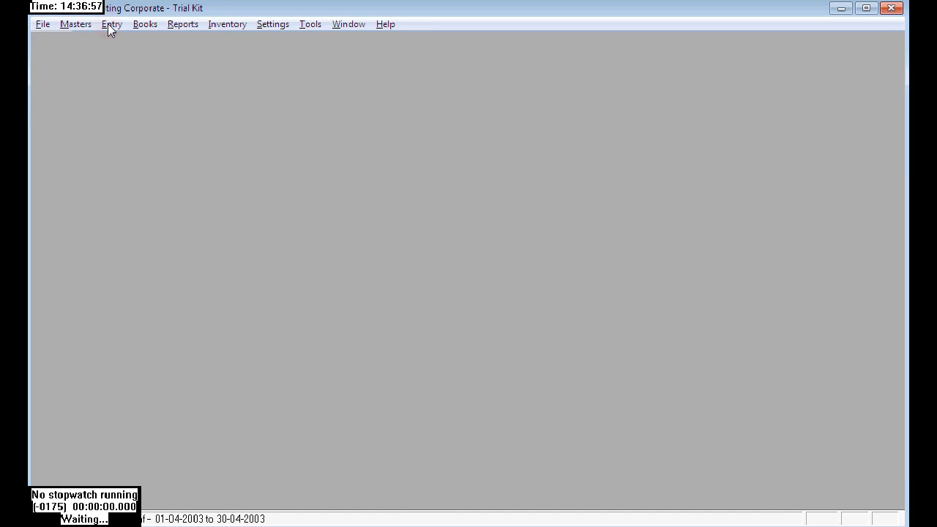
- Start sales invoice 3 to Mr Z with SBI shares as the product
{"action": "left_click", "coordinate": [111, 23]}
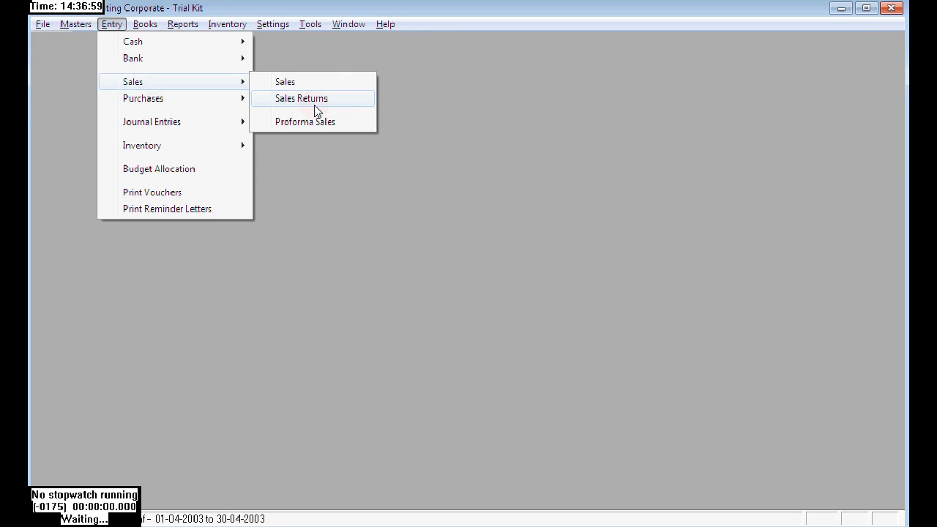
{"action": "left_click", "coordinate": [284, 82]}
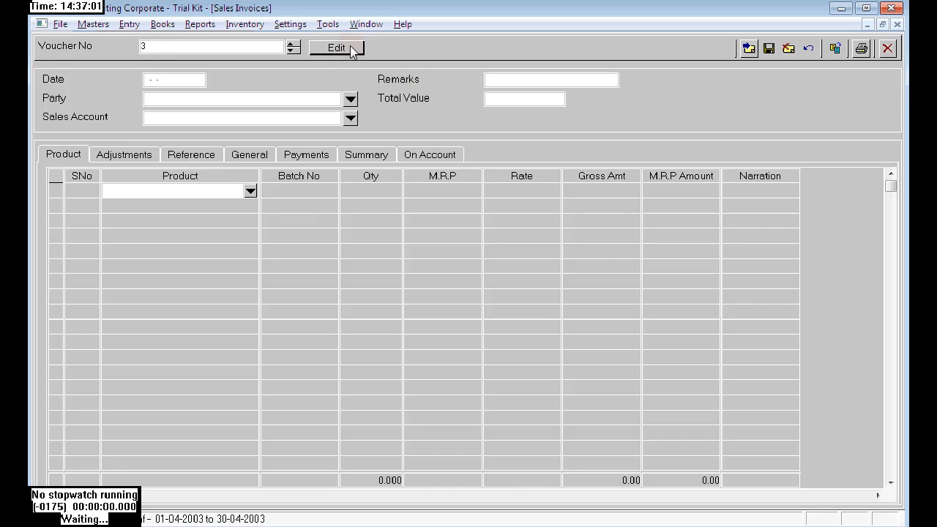
{"action": "left_click", "coordinate": [336, 47]}
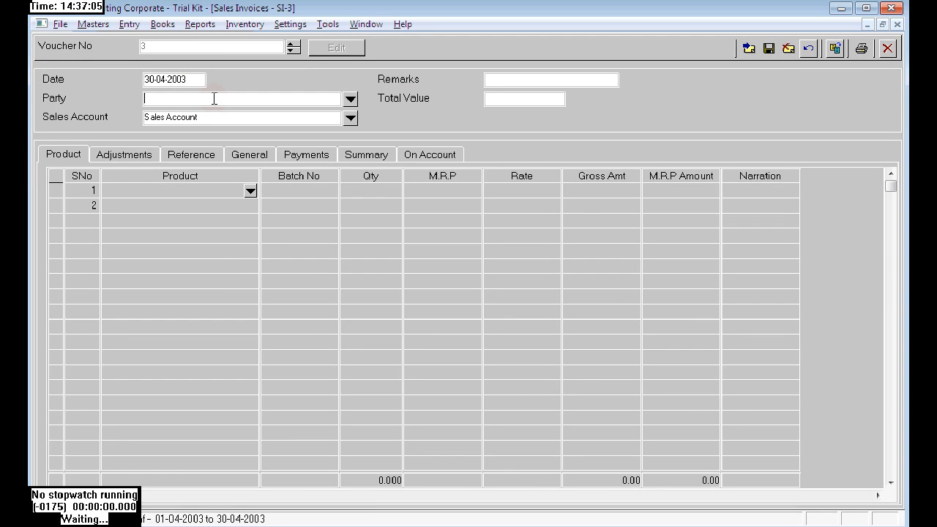
{"action": "type", "text": "mr z"}
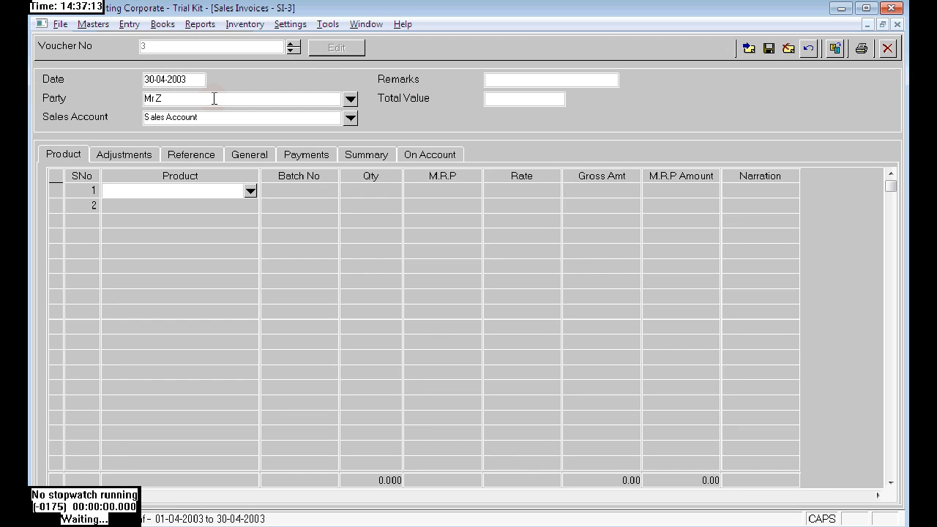
{"action": "type", "text": "SBI"}
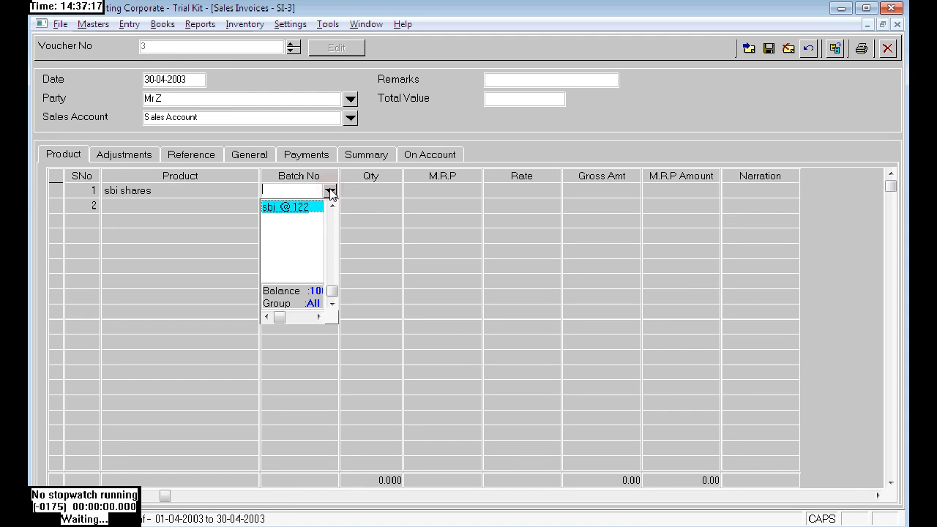
{"action": "mouse_move", "coordinate": [359, 263]}
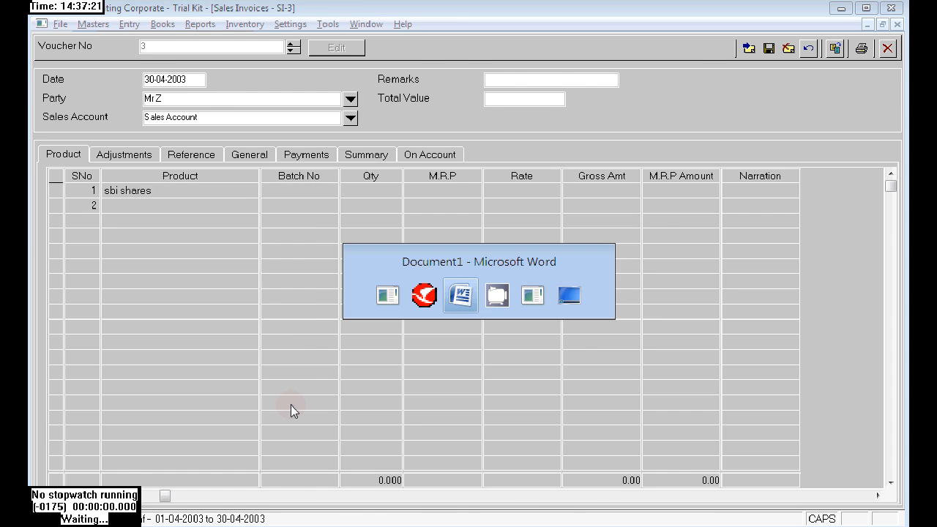
{"action": "left_click", "coordinate": [459, 296]}
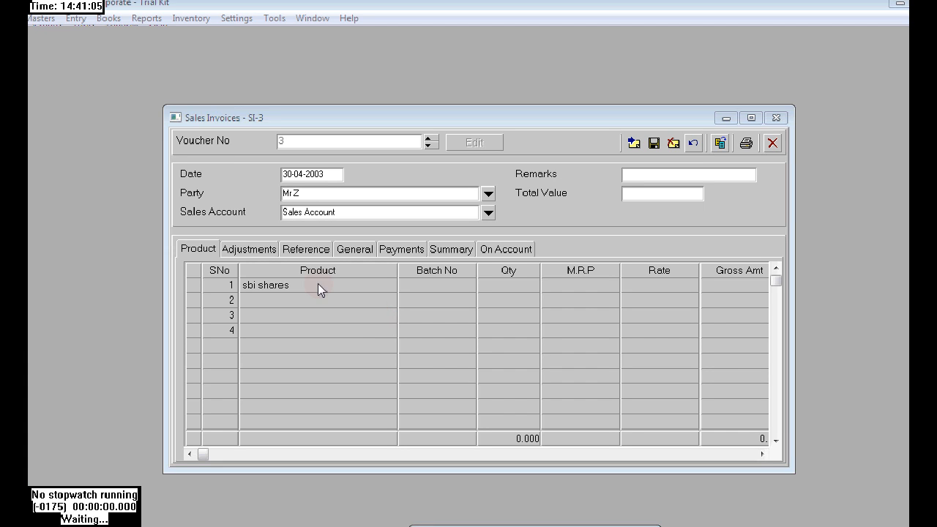
- Sell 100 shares from batch sbi@120 at 121 and save the sales invoice
{"action": "left_click", "coordinate": [316, 283]}
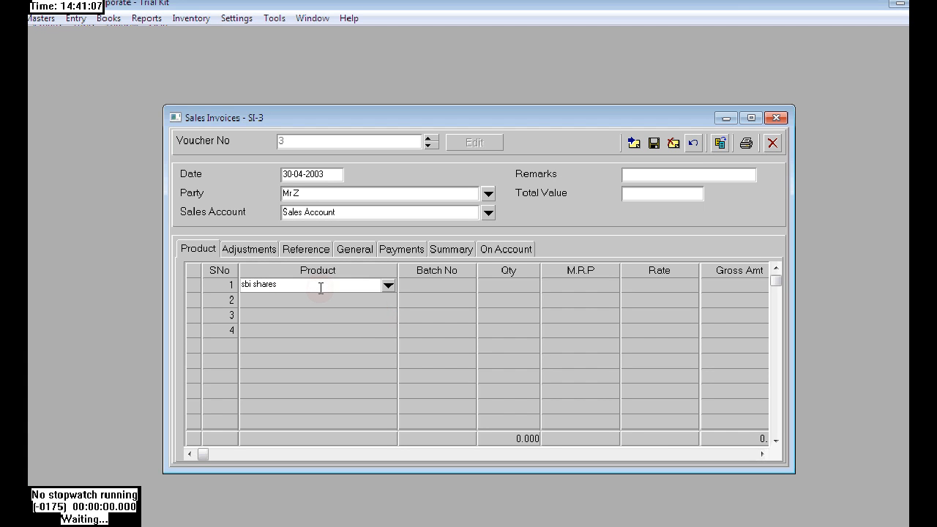
{"action": "left_click", "coordinate": [436, 284]}
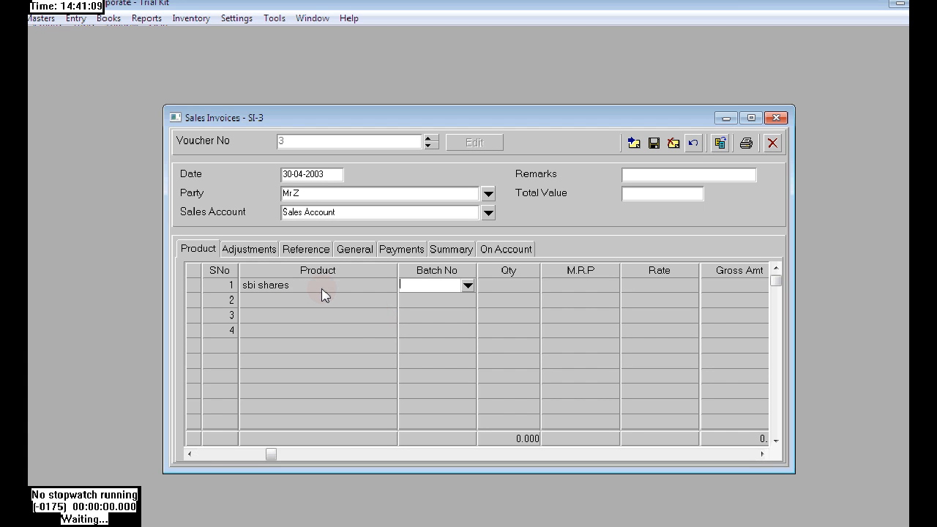
{"action": "left_click", "coordinate": [467, 283]}
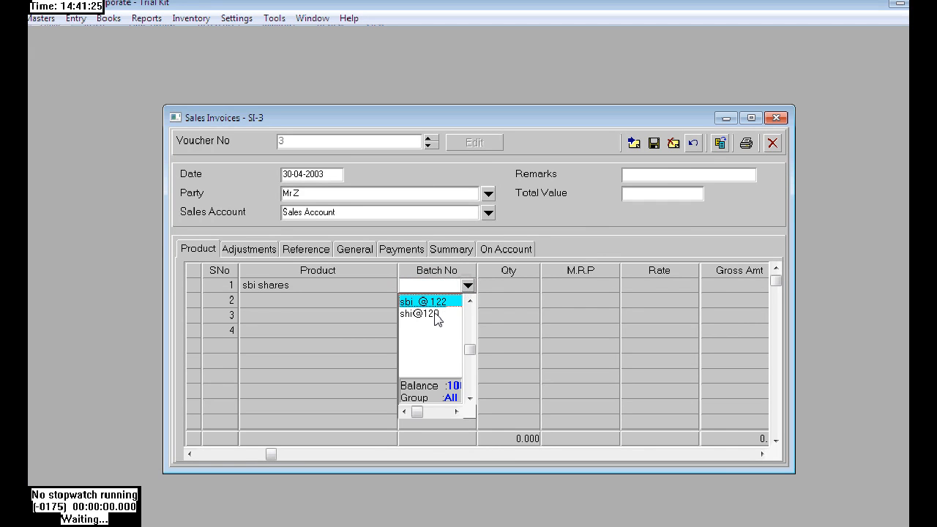
{"action": "left_click", "coordinate": [421, 313]}
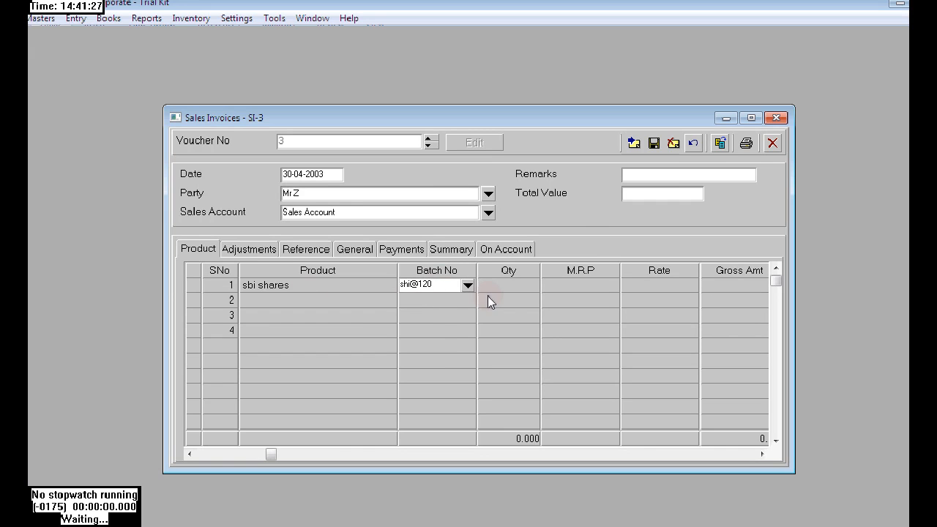
{"action": "type", "text": "1"}
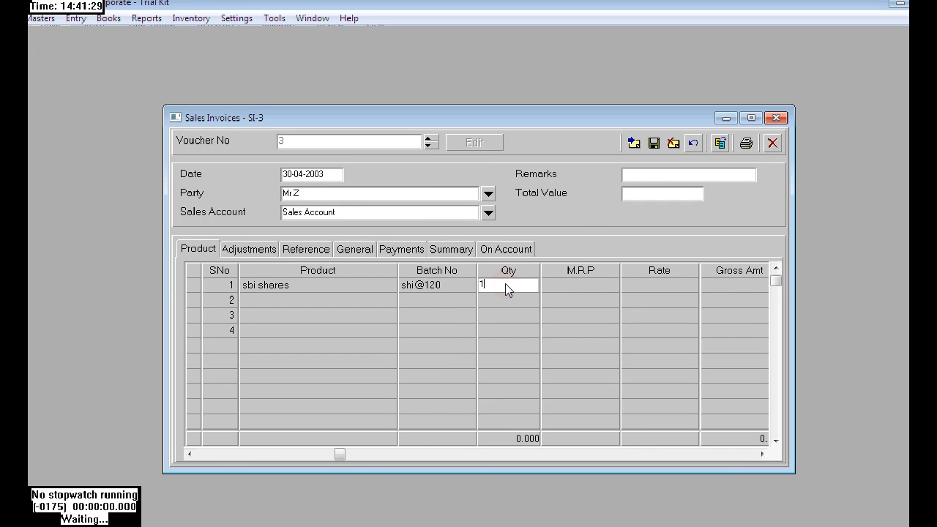
{"action": "type", "text": "00.000"}
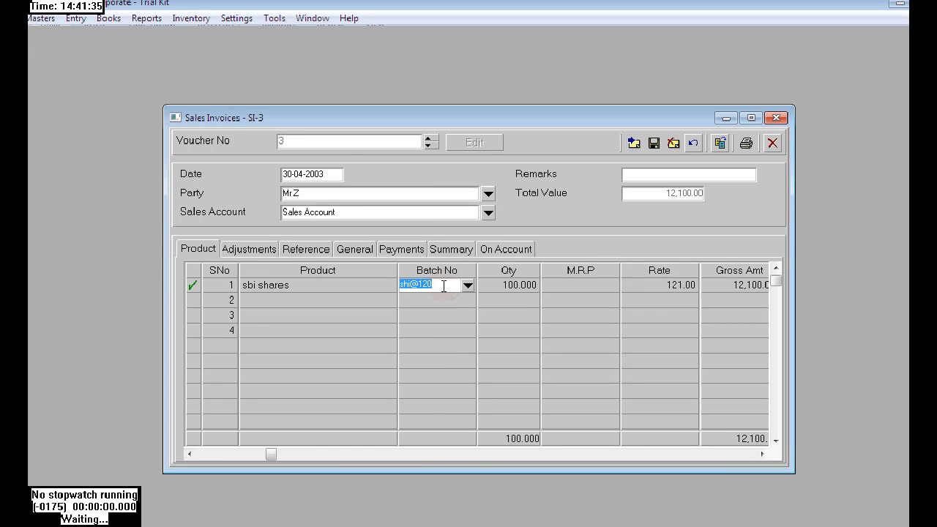
{"action": "mouse_move", "coordinate": [612, 298]}
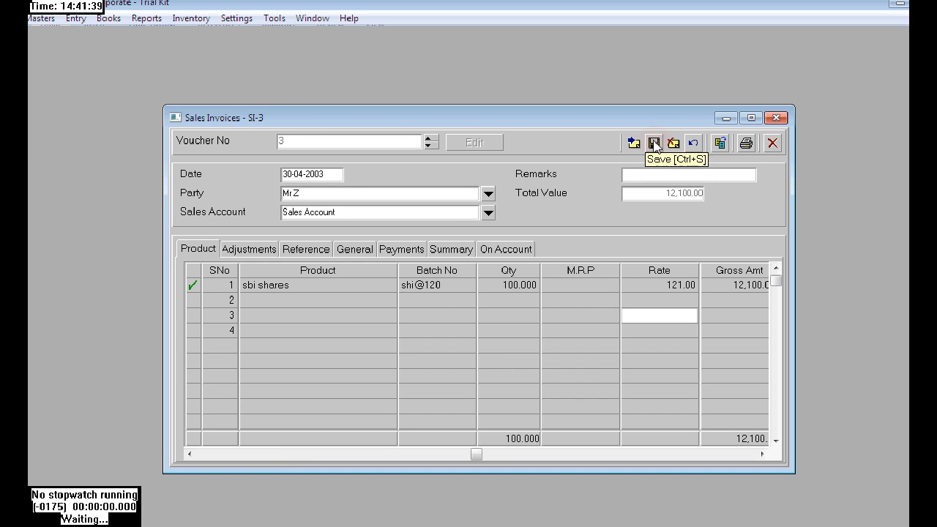
{"action": "left_click", "coordinate": [653, 142]}
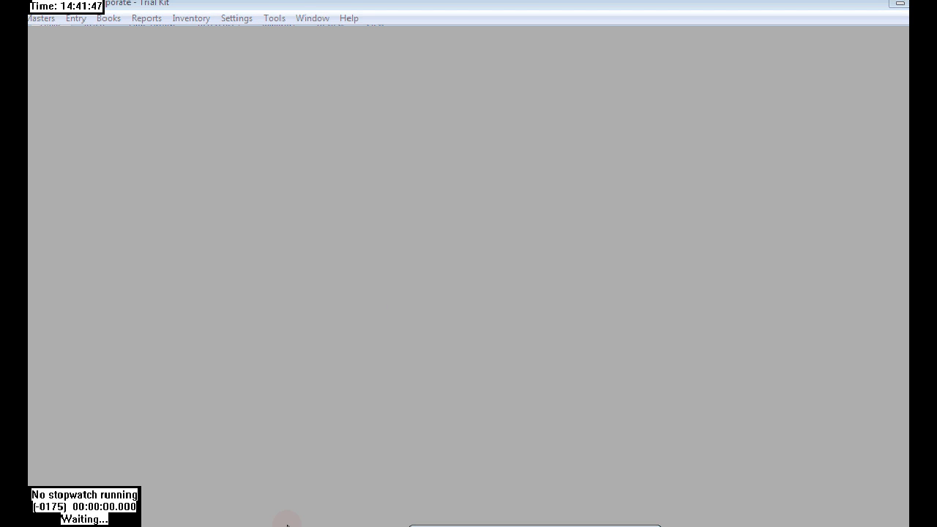
- Run the weighted-average stock valuation for SBI shares showing closing stock of 100 valued 12,200
{"action": "left_click", "coordinate": [191, 18]}
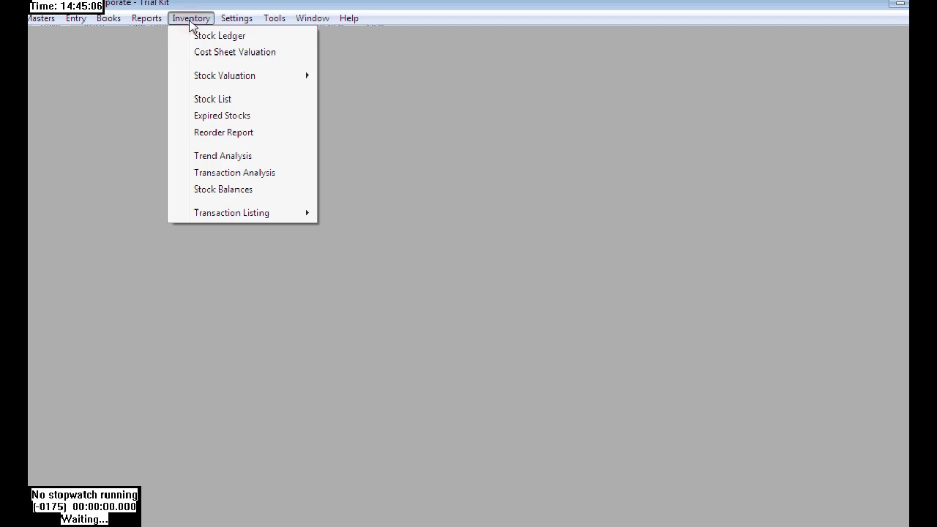
{"action": "mouse_move", "coordinate": [241, 76]}
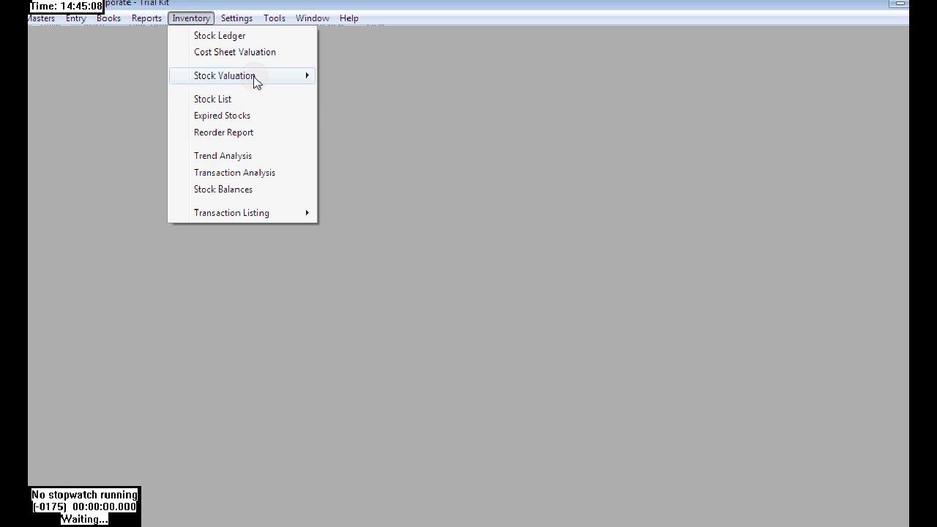
{"action": "left_click", "coordinate": [224, 76]}
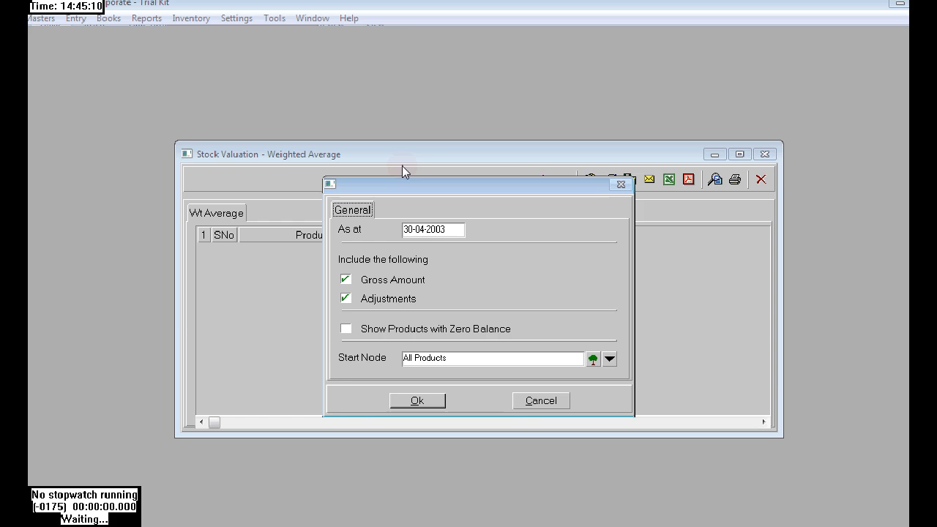
{"action": "left_click", "coordinate": [471, 359]}
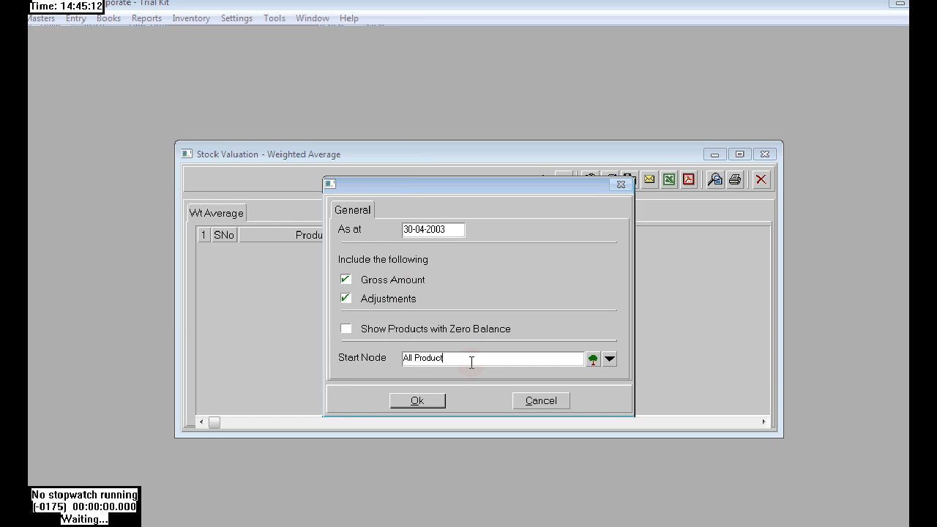
{"action": "type", "text": "SBI"}
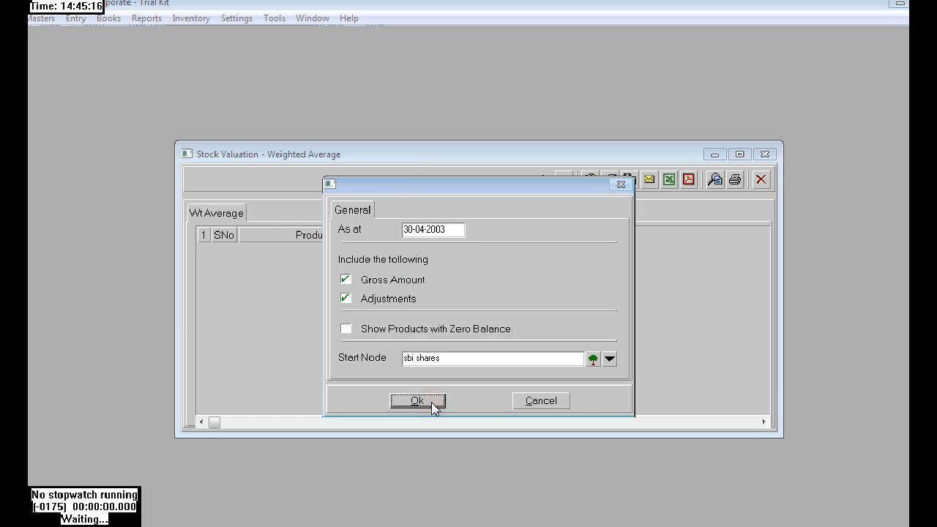
{"action": "left_click", "coordinate": [418, 401]}
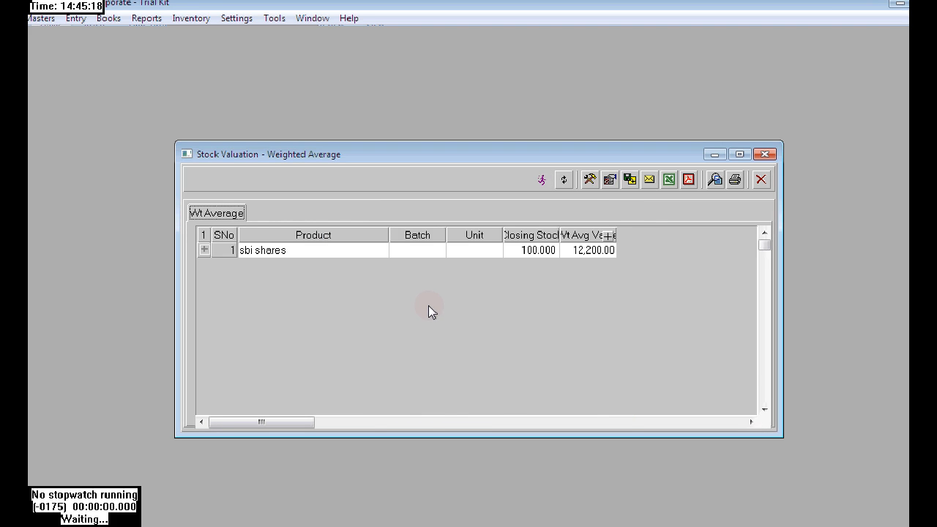
{"action": "left_click", "coordinate": [530, 249]}
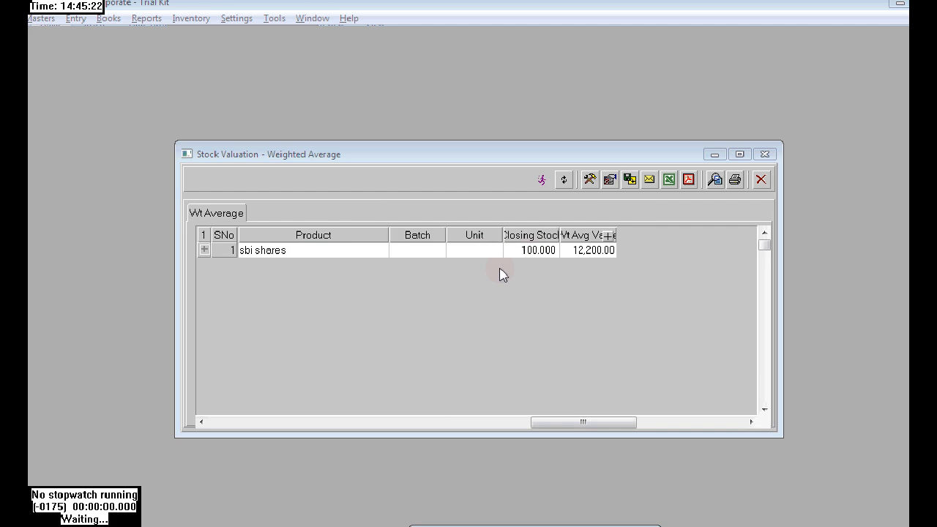
{"action": "left_click", "coordinate": [529, 249]}
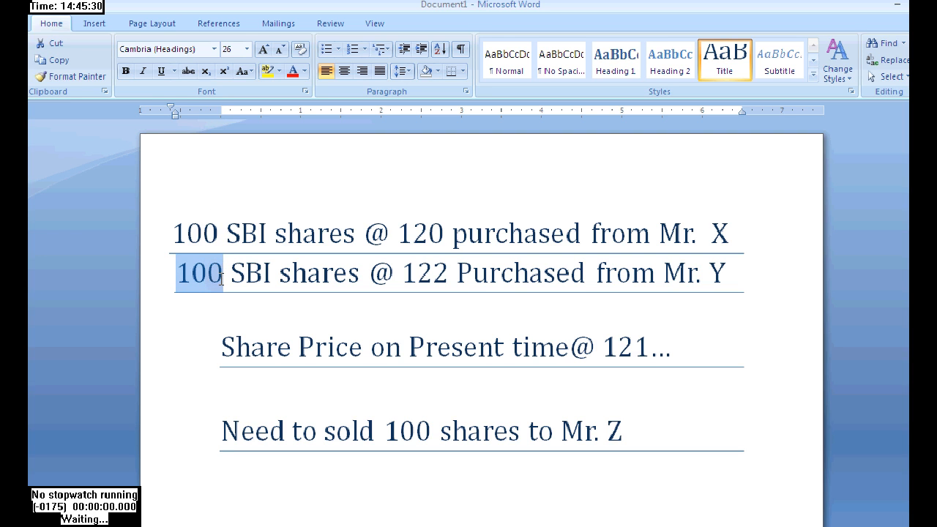
- Select the 100 shares bought from Mr. Y in the Word note
{"action": "double_click", "coordinate": [407, 430]}
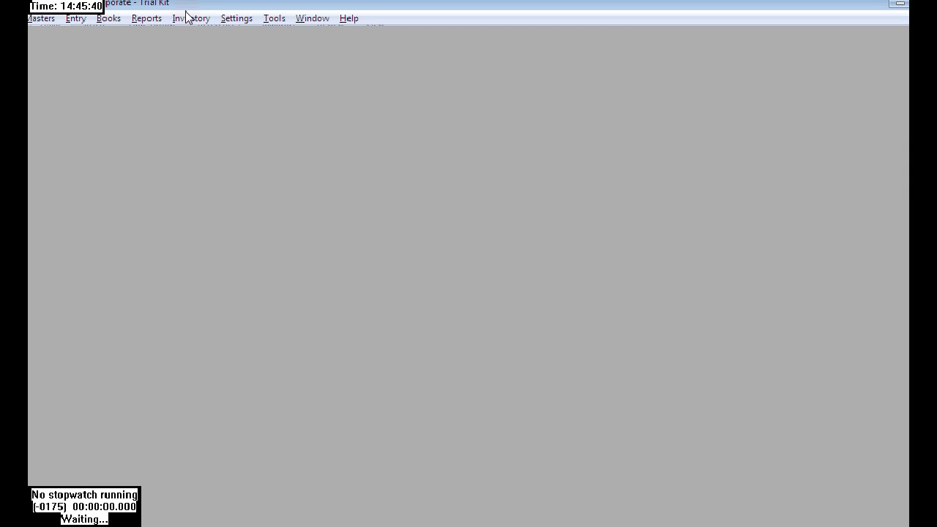
{"action": "left_click", "coordinate": [191, 18]}
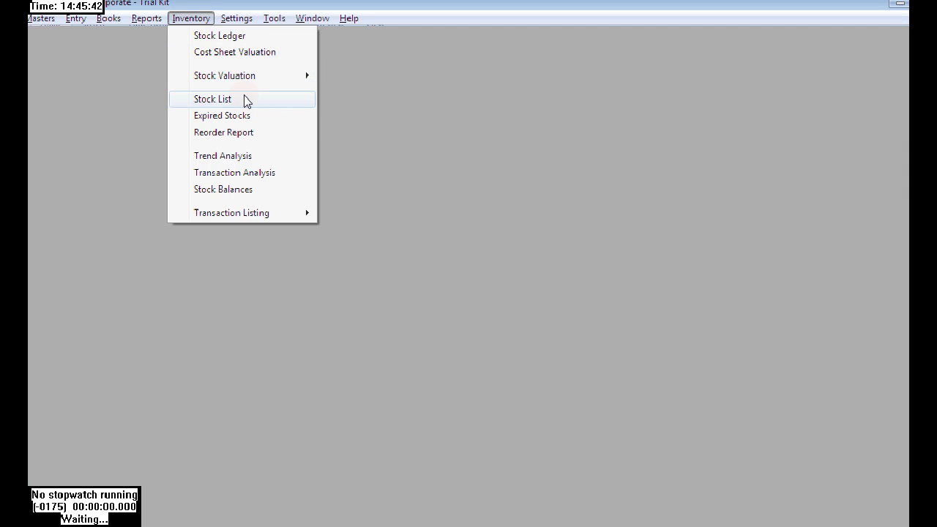
{"action": "left_click", "coordinate": [213, 100]}
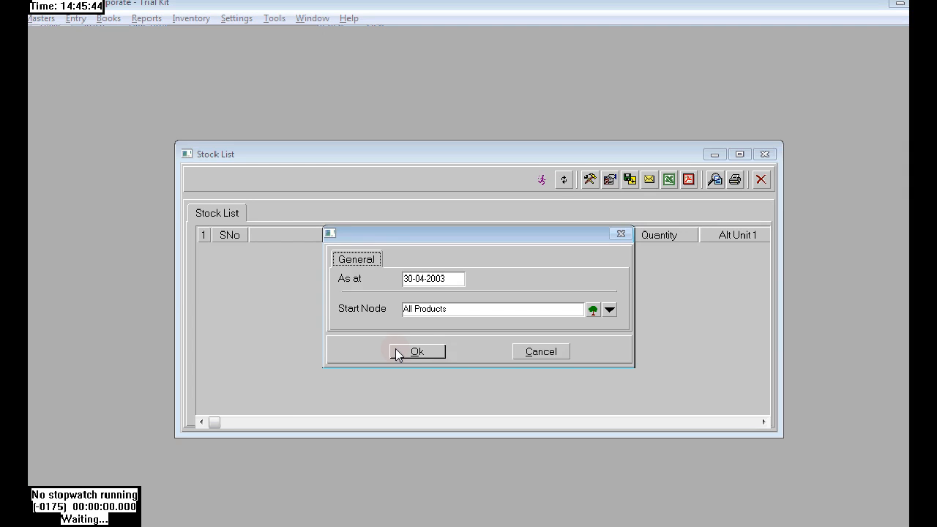
{"action": "left_click", "coordinate": [416, 351]}
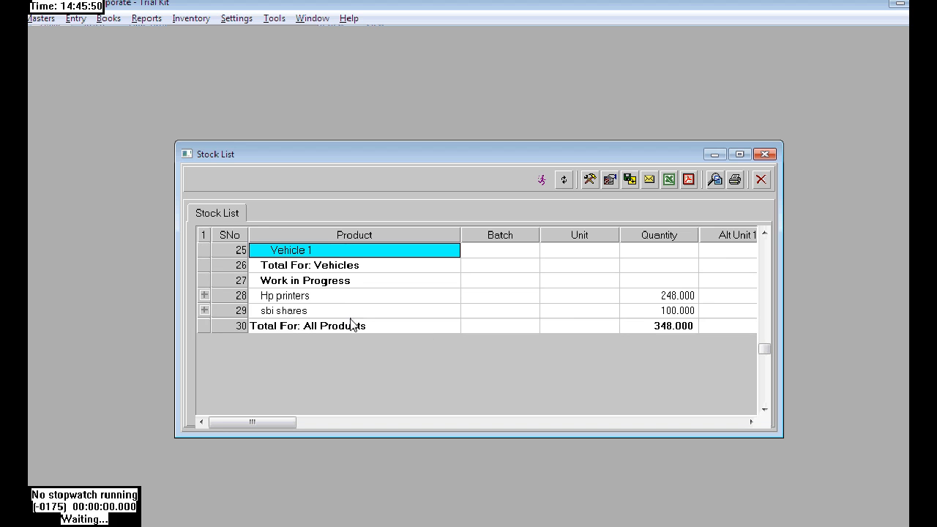
{"action": "left_click", "coordinate": [659, 310]}
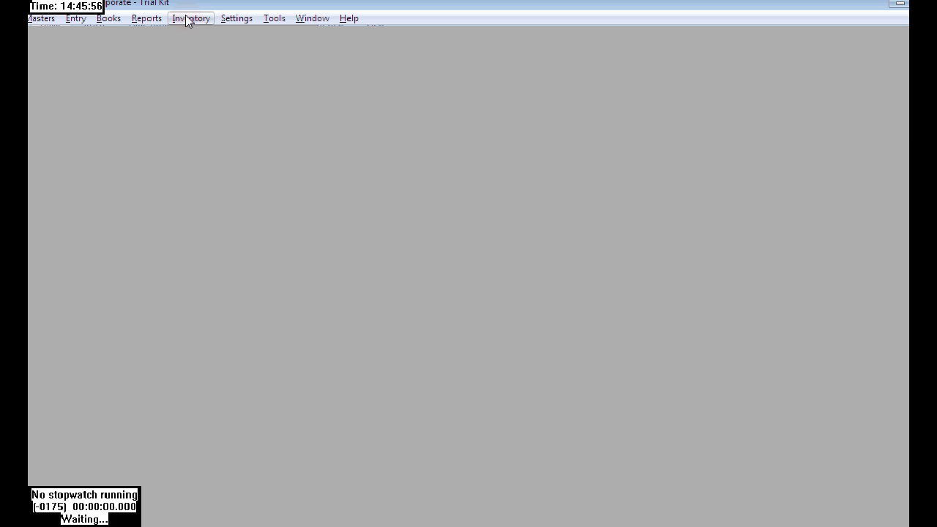
- View the stock balances report for 01-04-2003 to 30-04-2003 and close it
{"action": "left_click", "coordinate": [191, 17]}
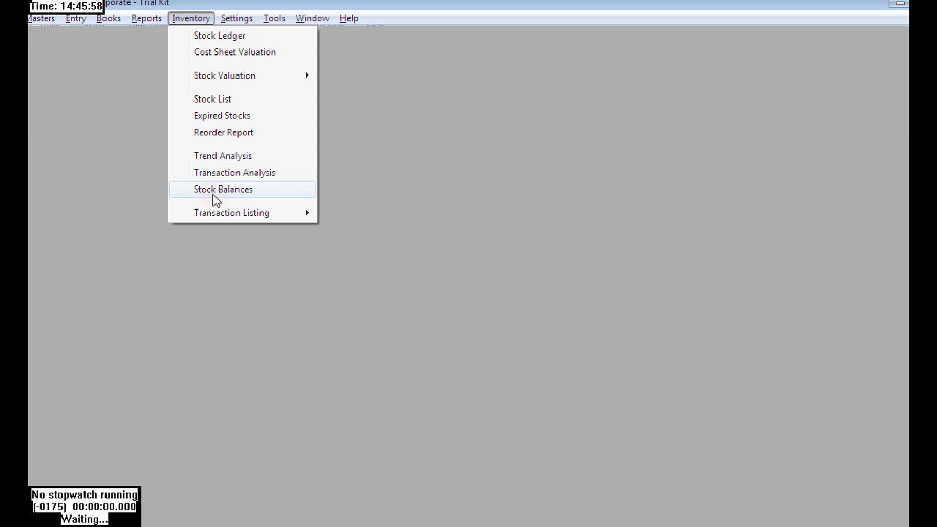
{"action": "left_click", "coordinate": [223, 189]}
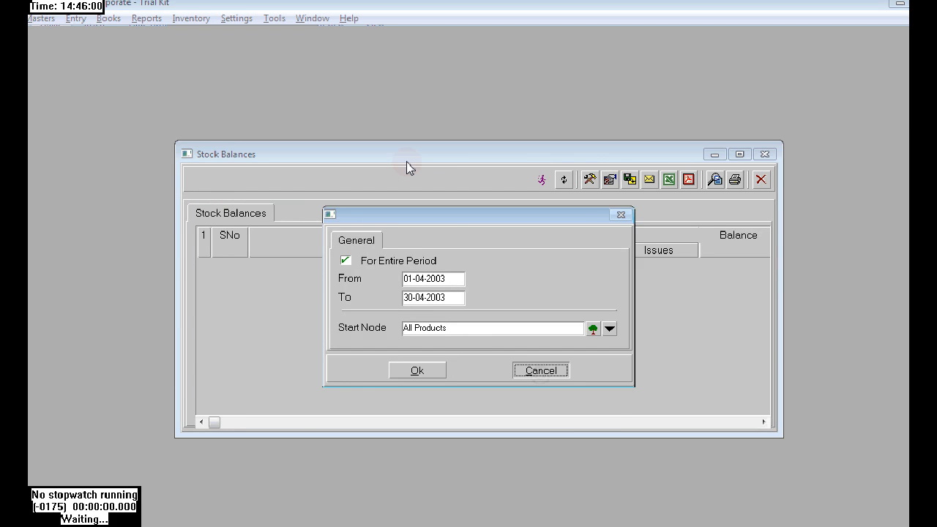
{"action": "left_click", "coordinate": [416, 369]}
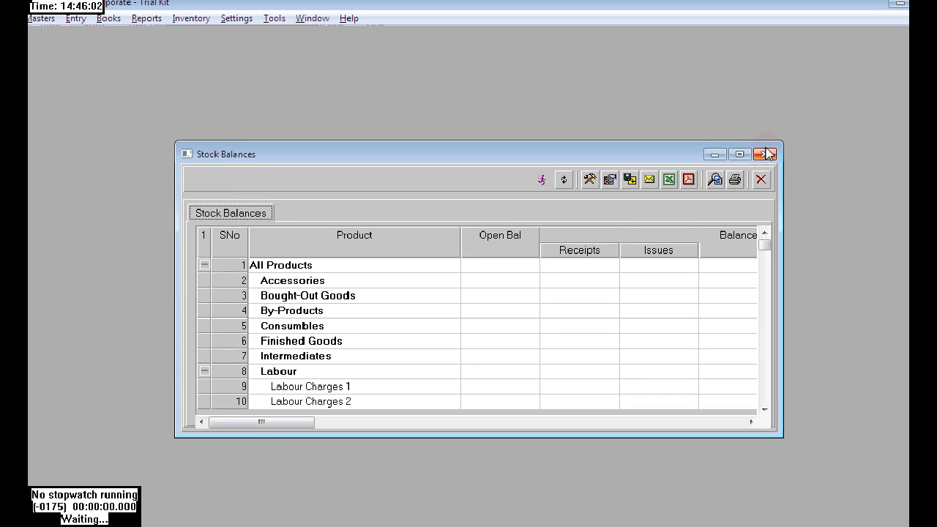
{"action": "left_click", "coordinate": [191, 17]}
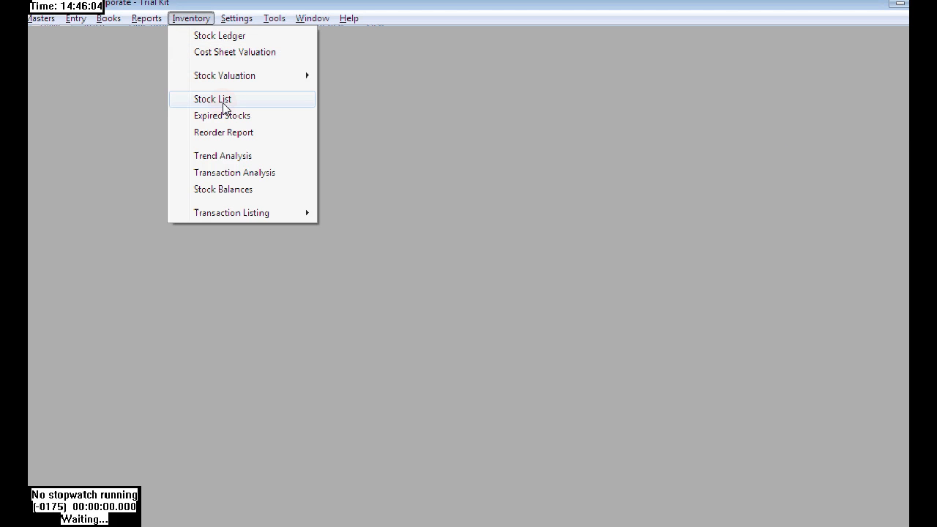
{"action": "mouse_move", "coordinate": [256, 116]}
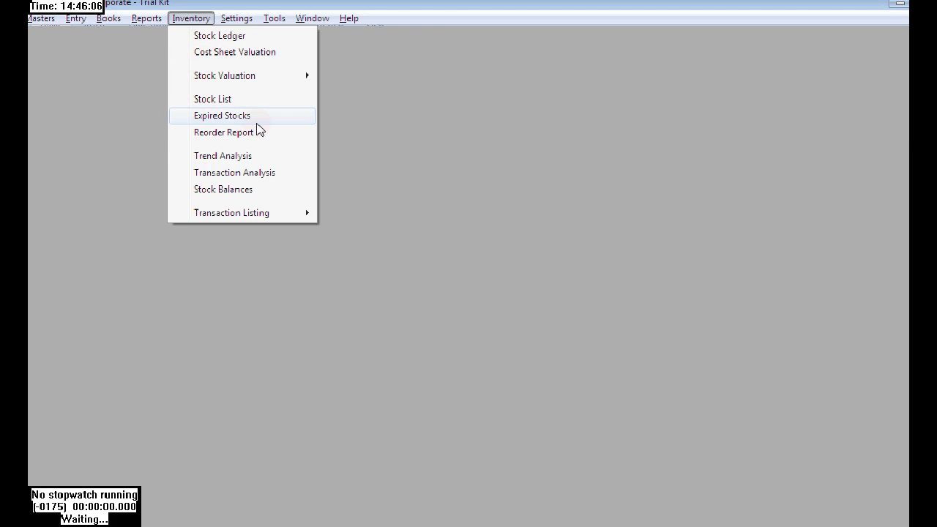
{"action": "mouse_move", "coordinate": [299, 123]}
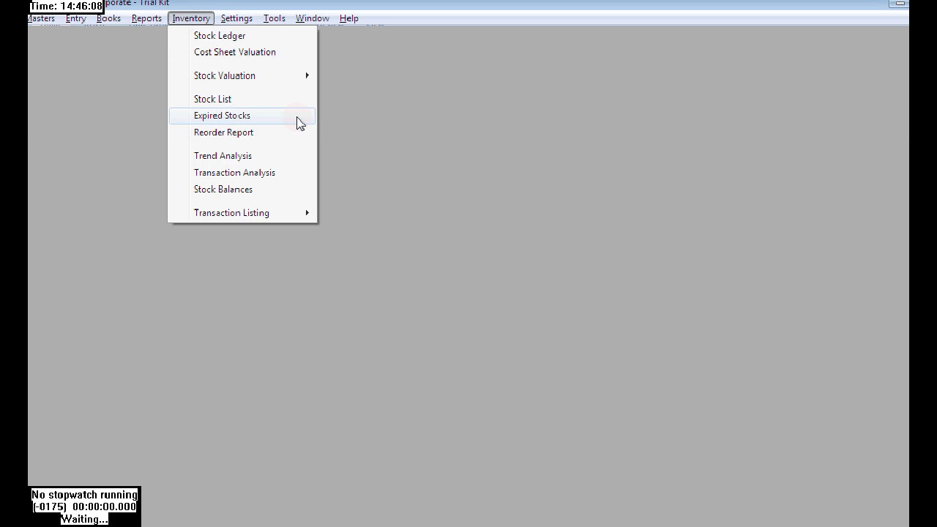
- Inspect the expired stocks report showing 100 sbi shares in batch 122 and none in 120, then close it
{"action": "left_click", "coordinate": [222, 114]}
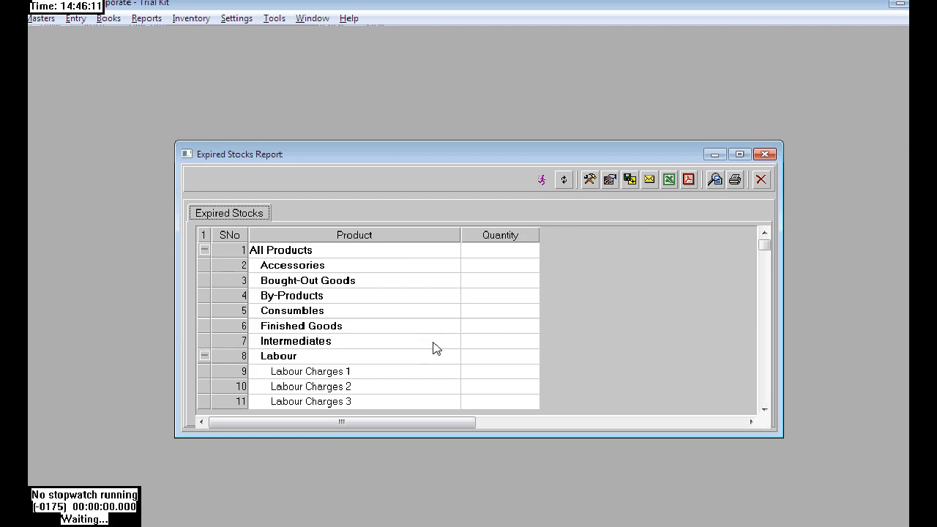
{"action": "scroll", "scroll_direction": "down", "scroll_amount": 3}
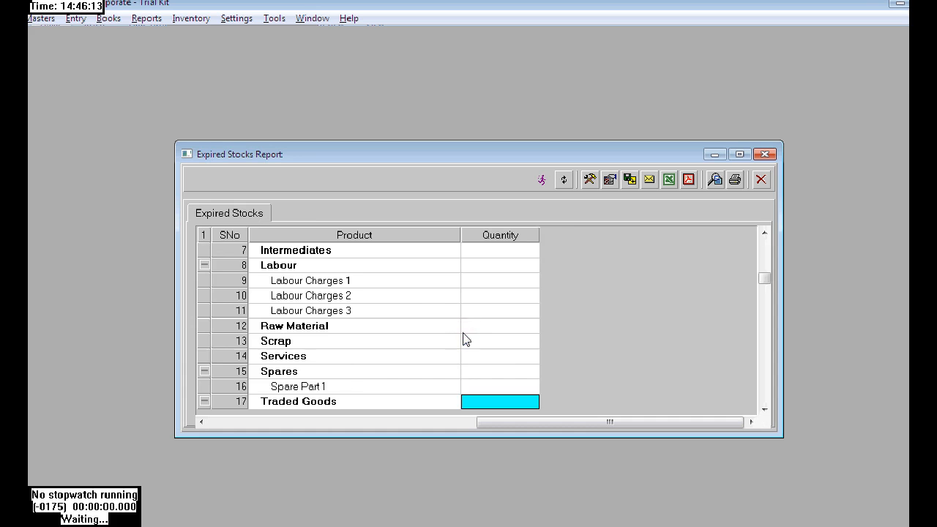
{"action": "scroll", "scroll_direction": "down", "scroll_amount": 3}
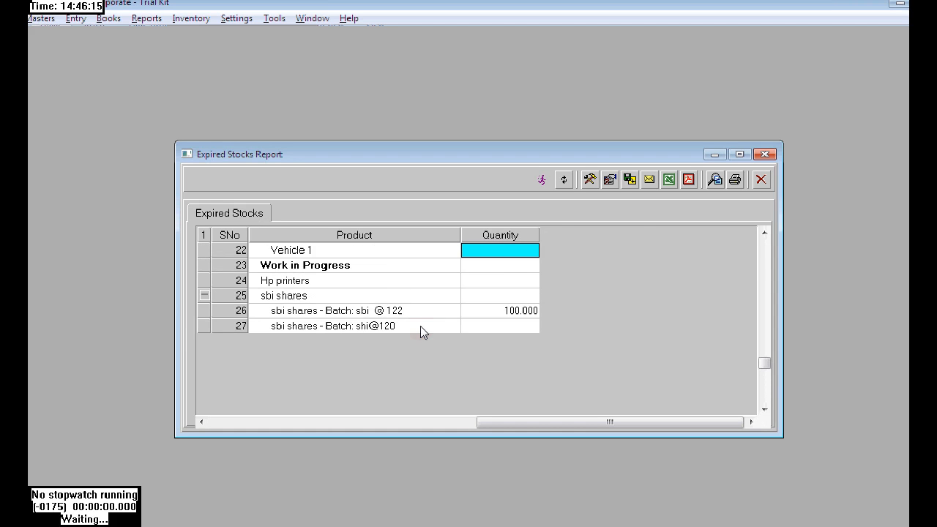
{"action": "left_click", "coordinate": [336, 311]}
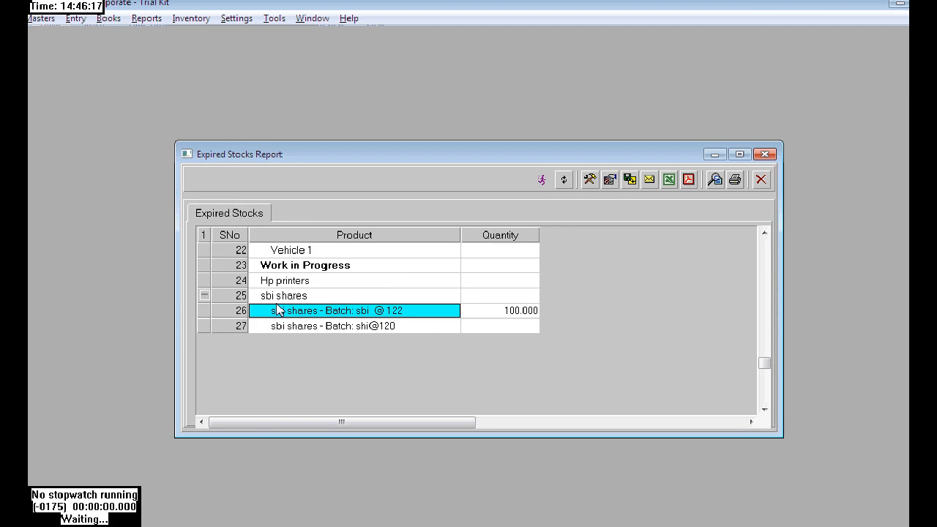
{"action": "left_click", "coordinate": [284, 295]}
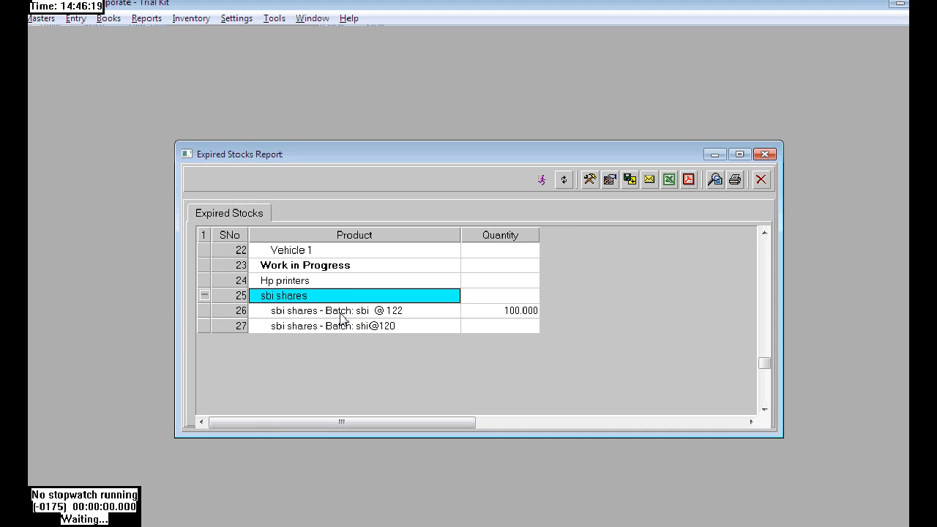
{"action": "left_click", "coordinate": [344, 310]}
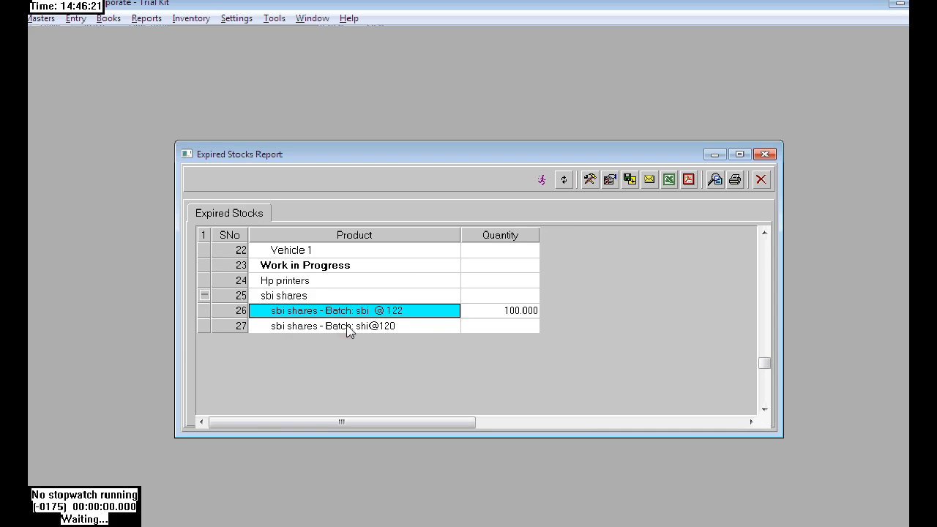
{"action": "left_click", "coordinate": [500, 325]}
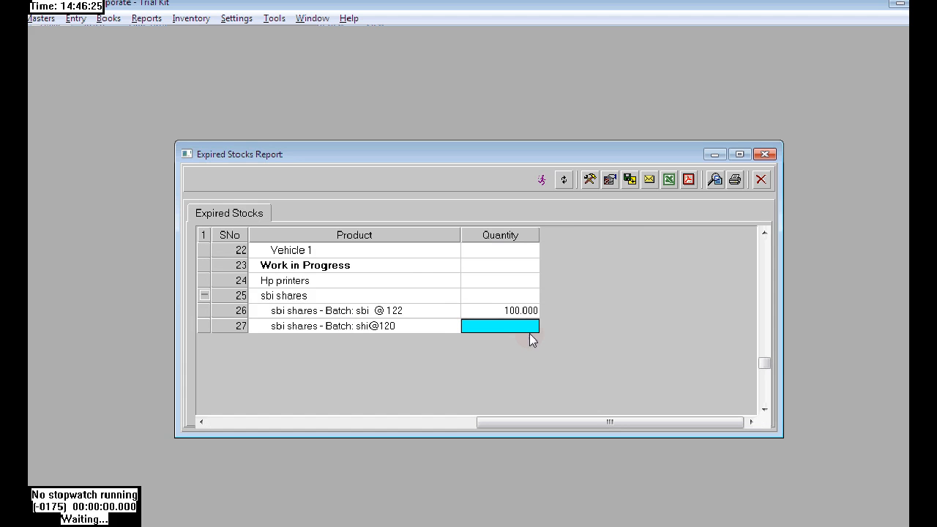
{"action": "left_click", "coordinate": [739, 154]}
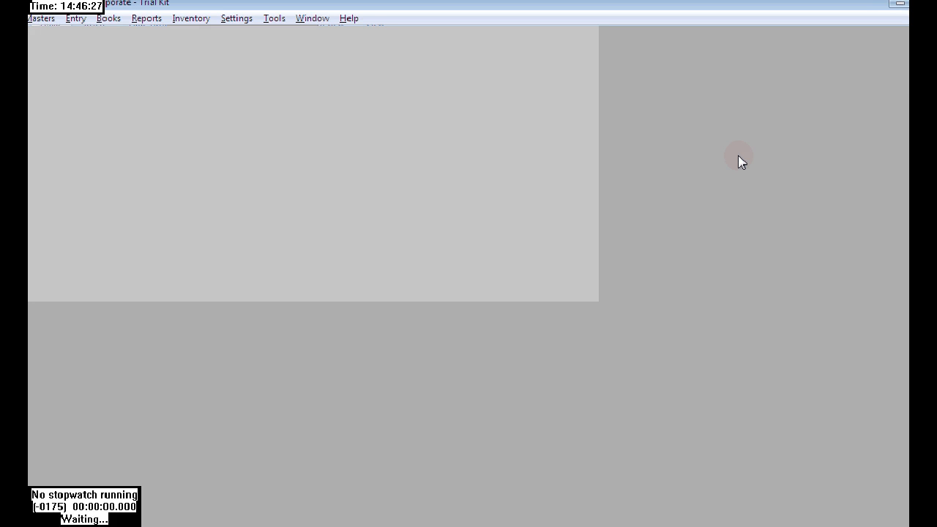